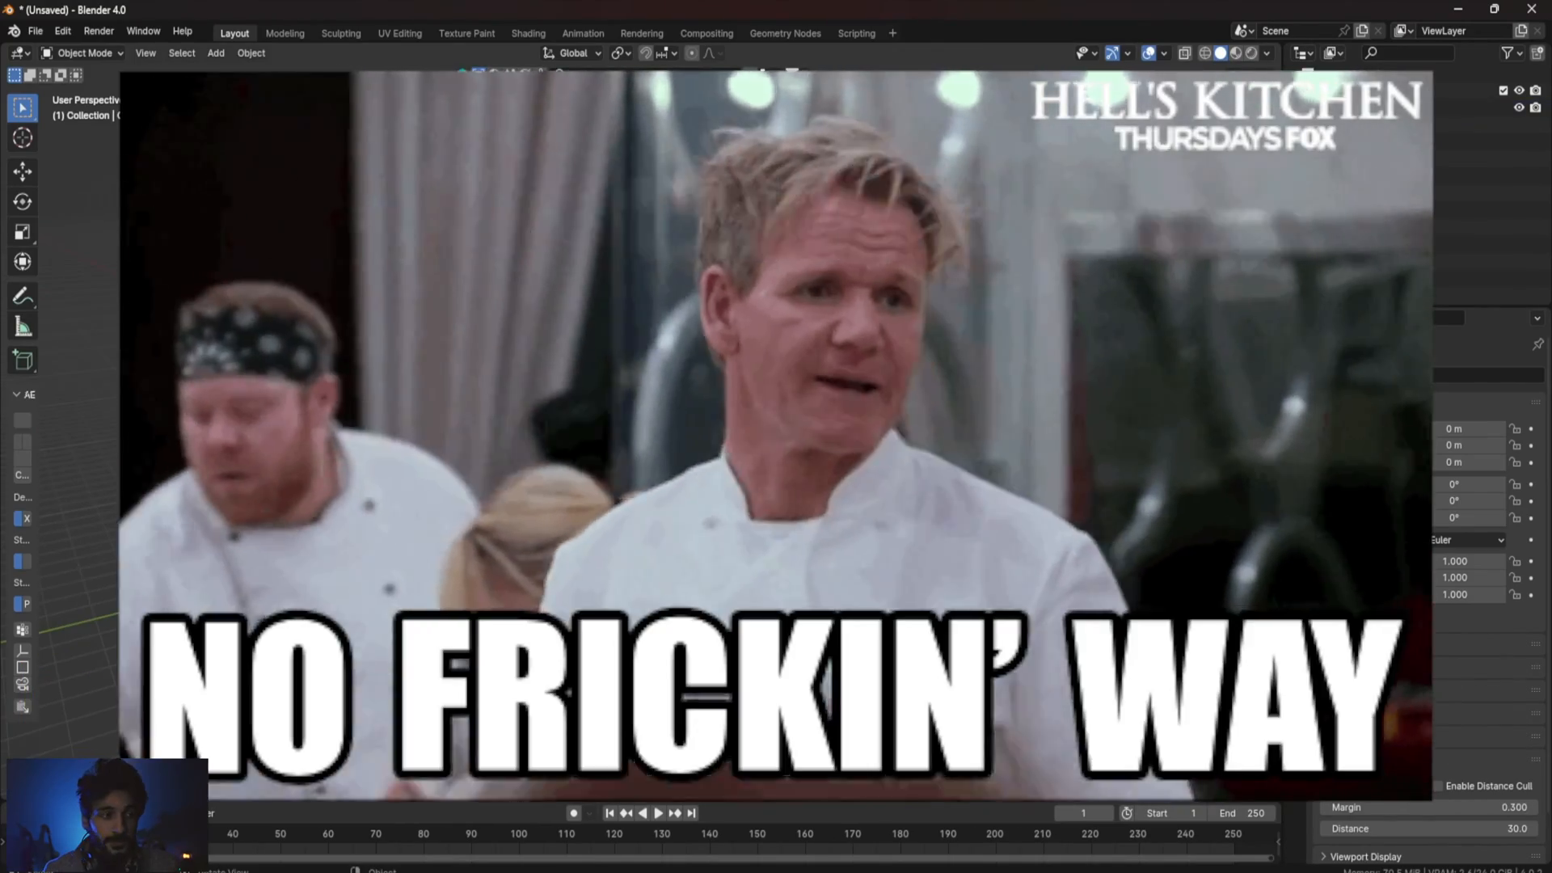
# Extrude and move the cube's end face into a bent arm, scaling the tip to a thin point.
pyautogui.press('Tab')
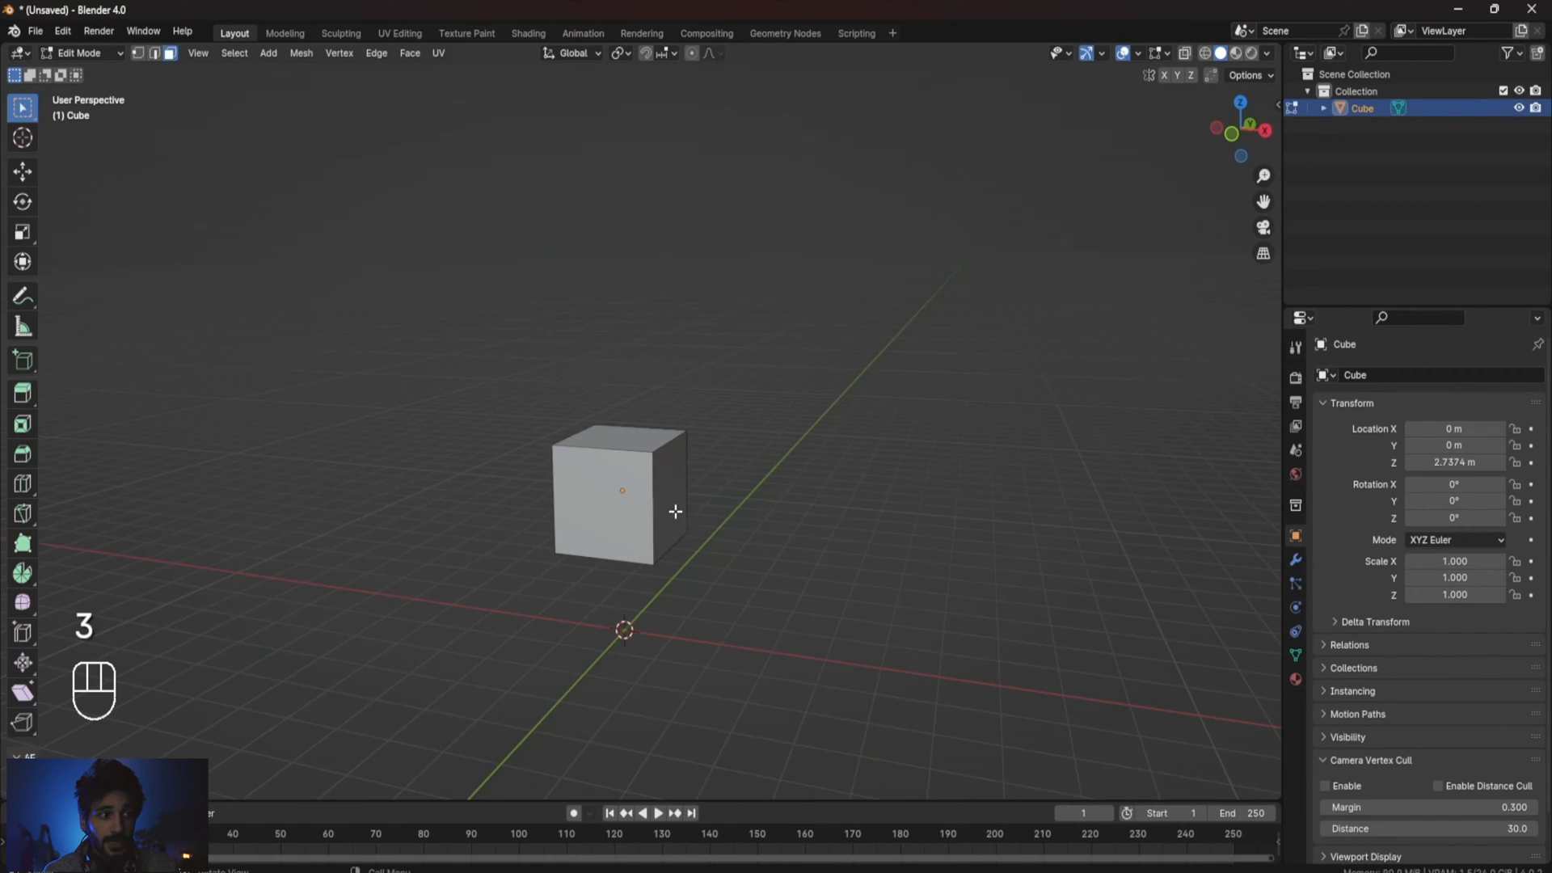
pyautogui.press('g')
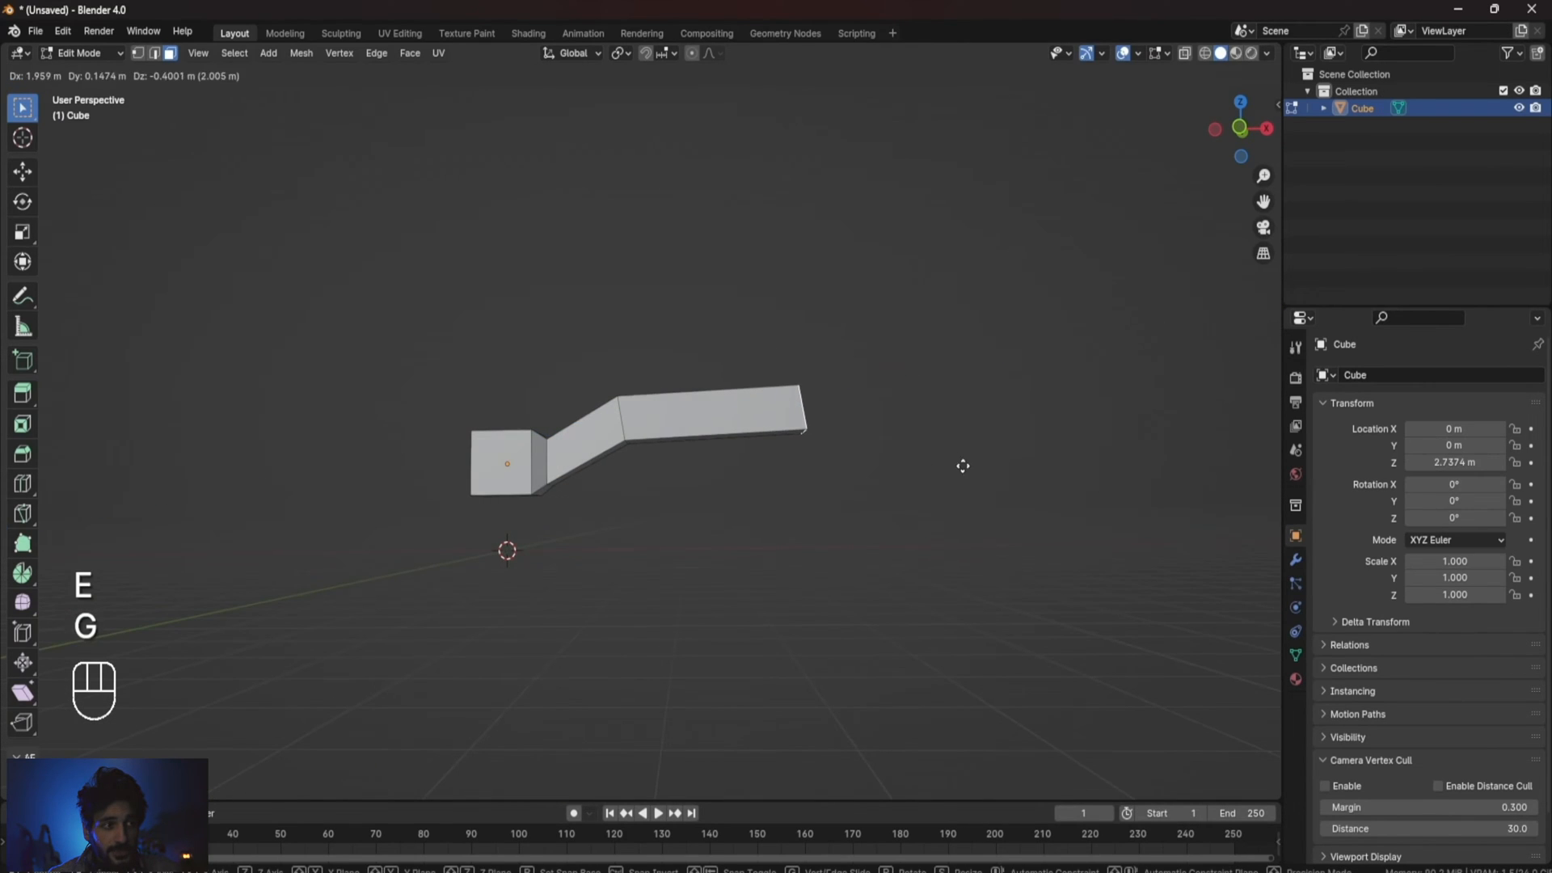
pyautogui.moveTo(970, 485)
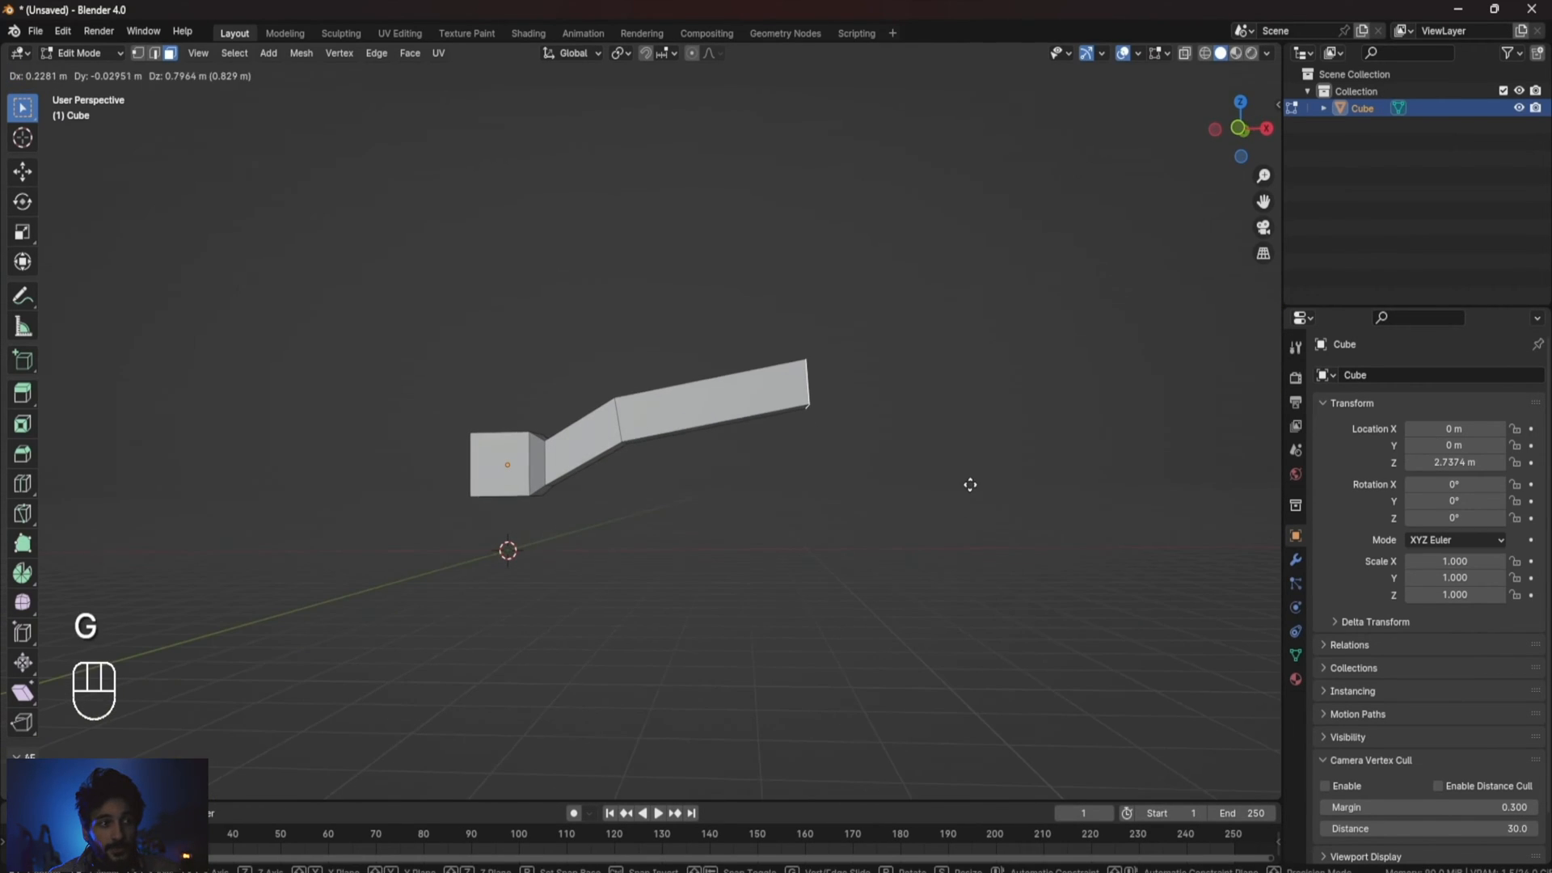
pyautogui.press('s')
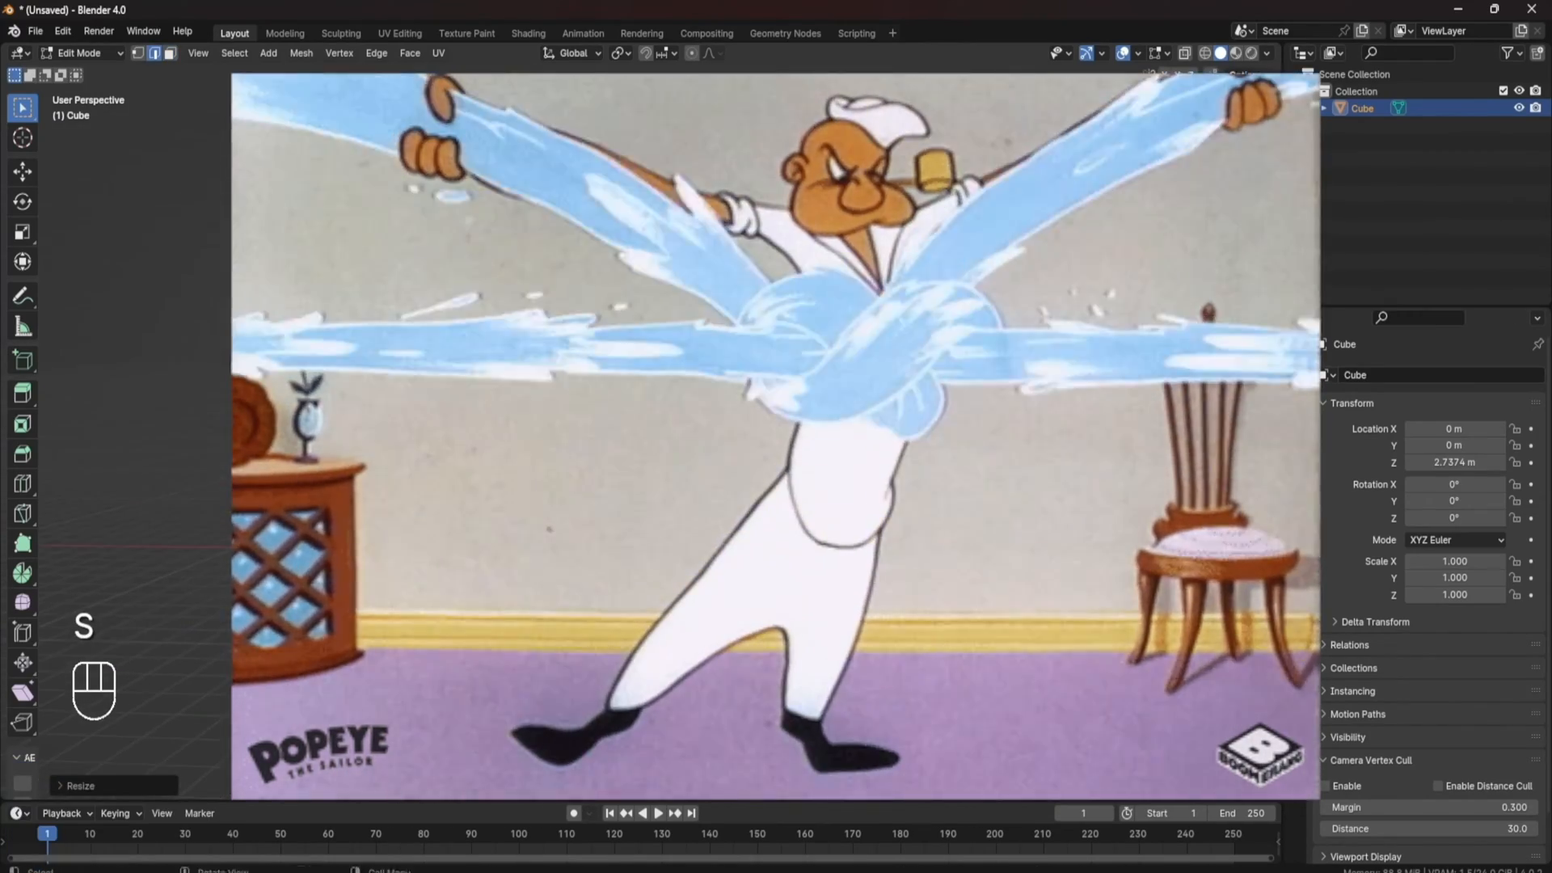
pyautogui.press('Tab')
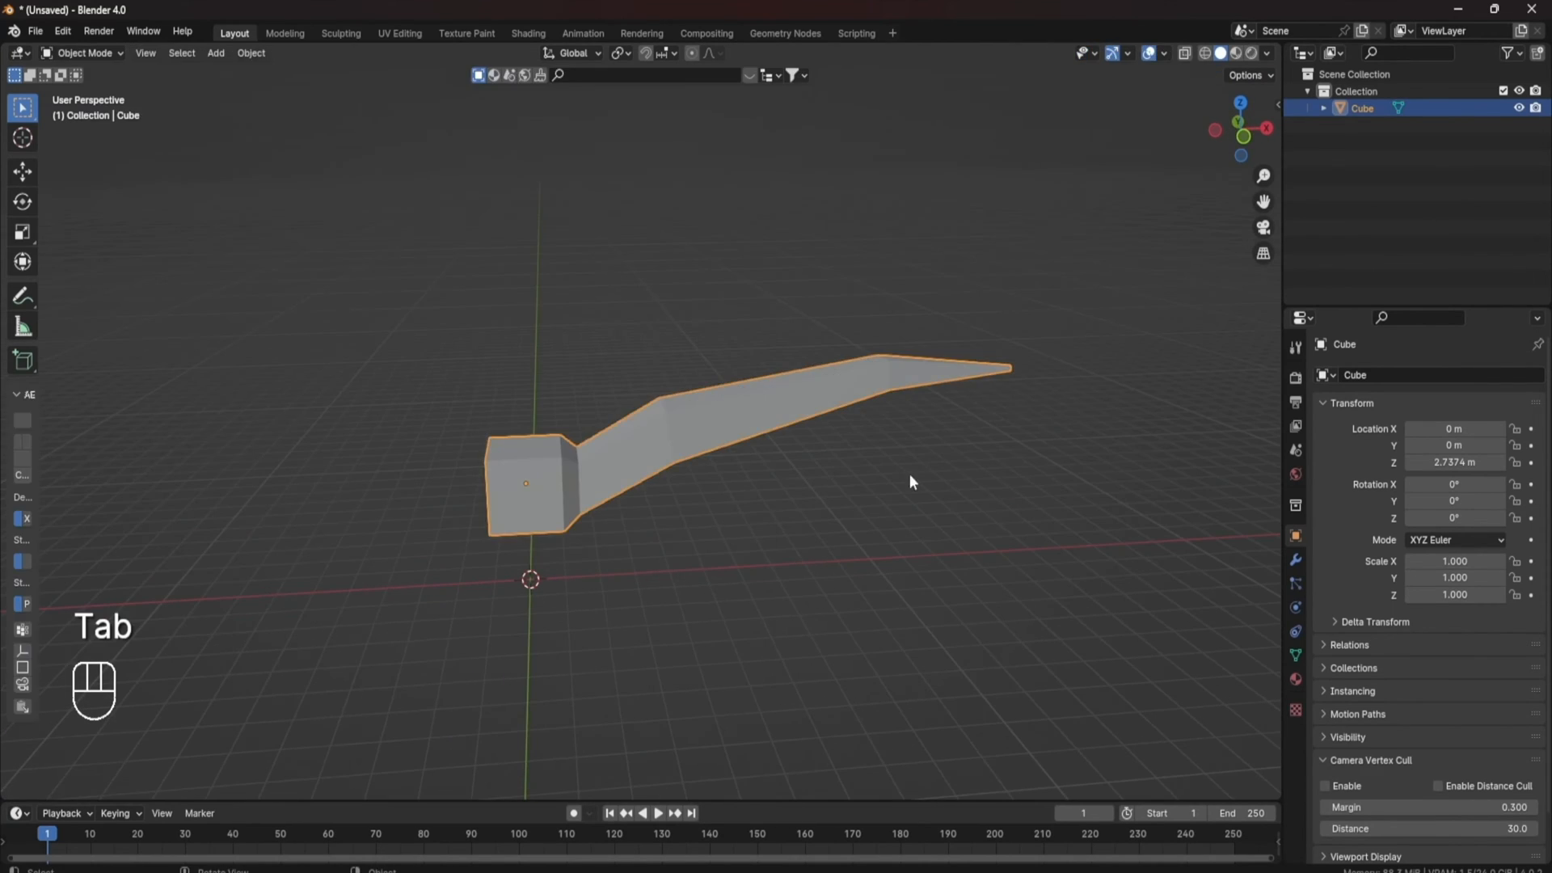
# Add a Subdivision Surface modifier to the arm and resize its rounded base section.
pyautogui.write('su')
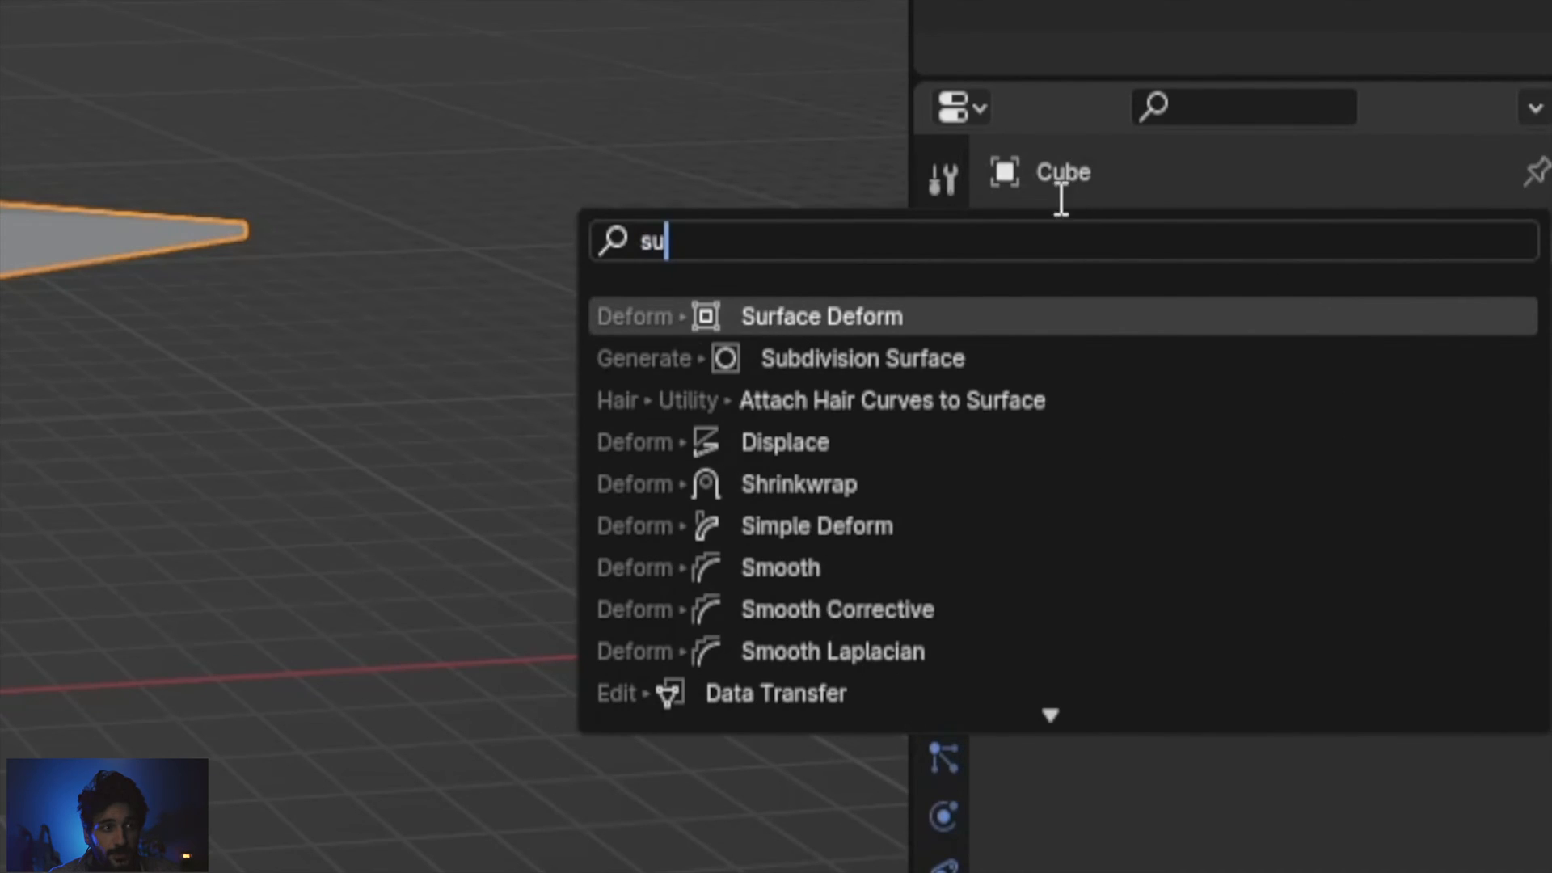
pyautogui.moveTo(861, 358)
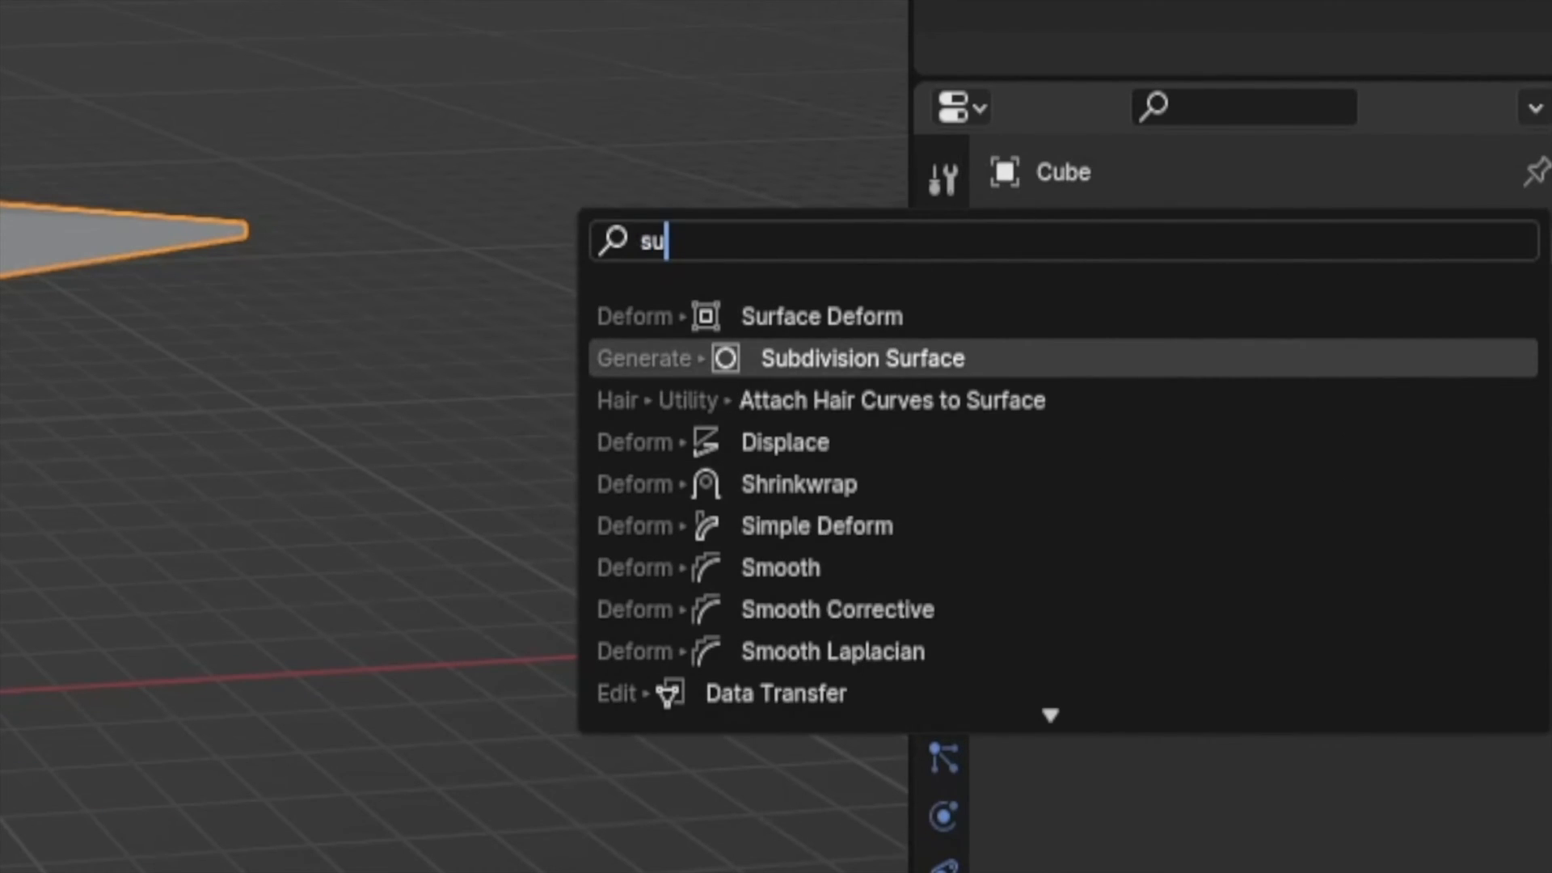
pyautogui.click(860, 357)
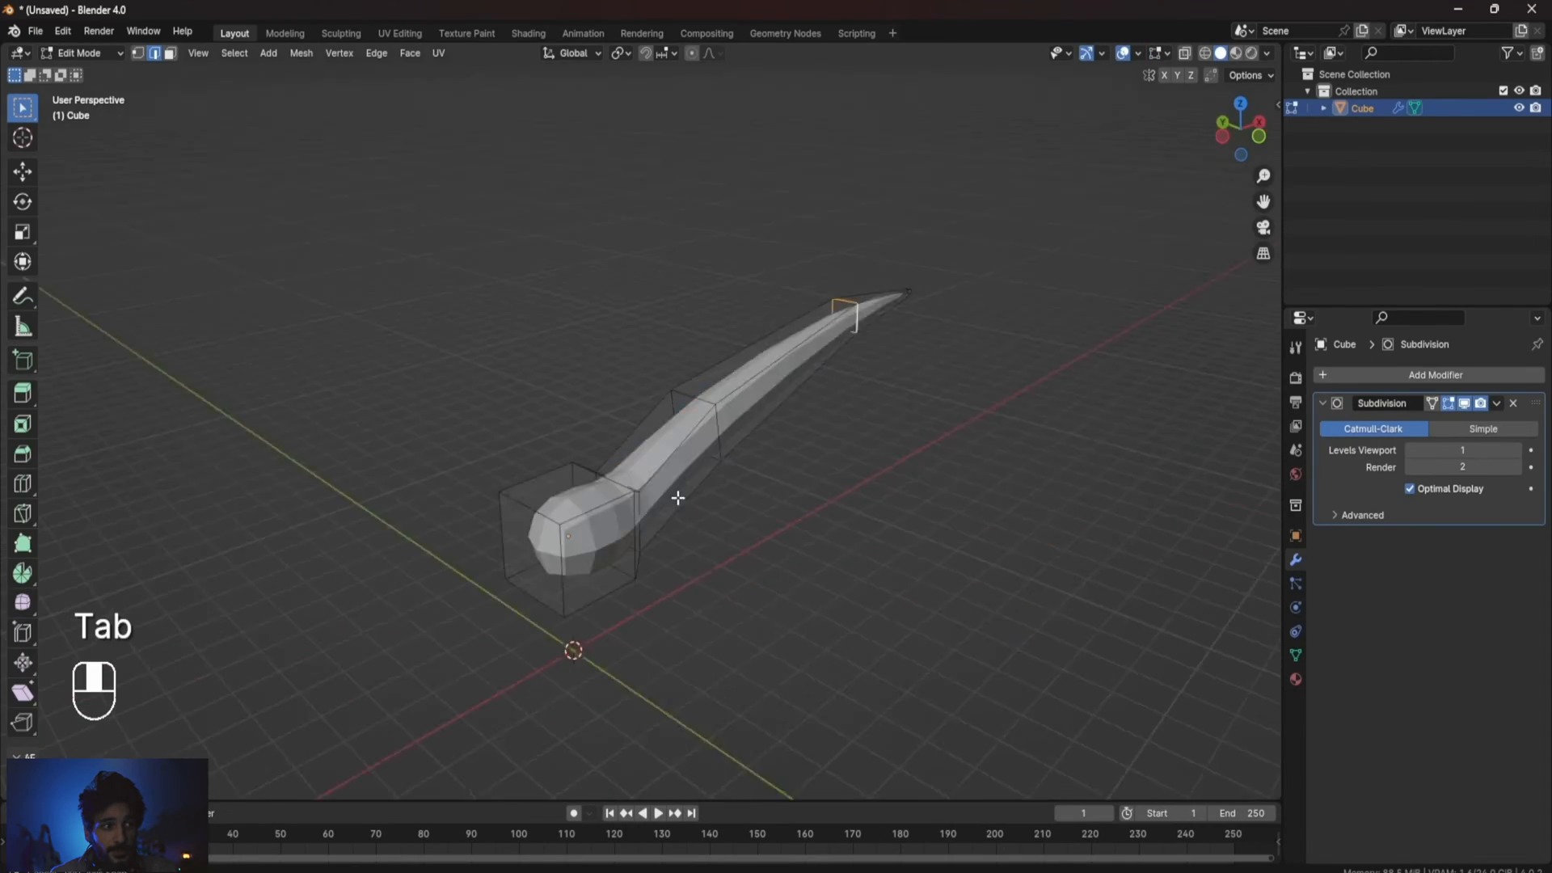
pyautogui.press('s')
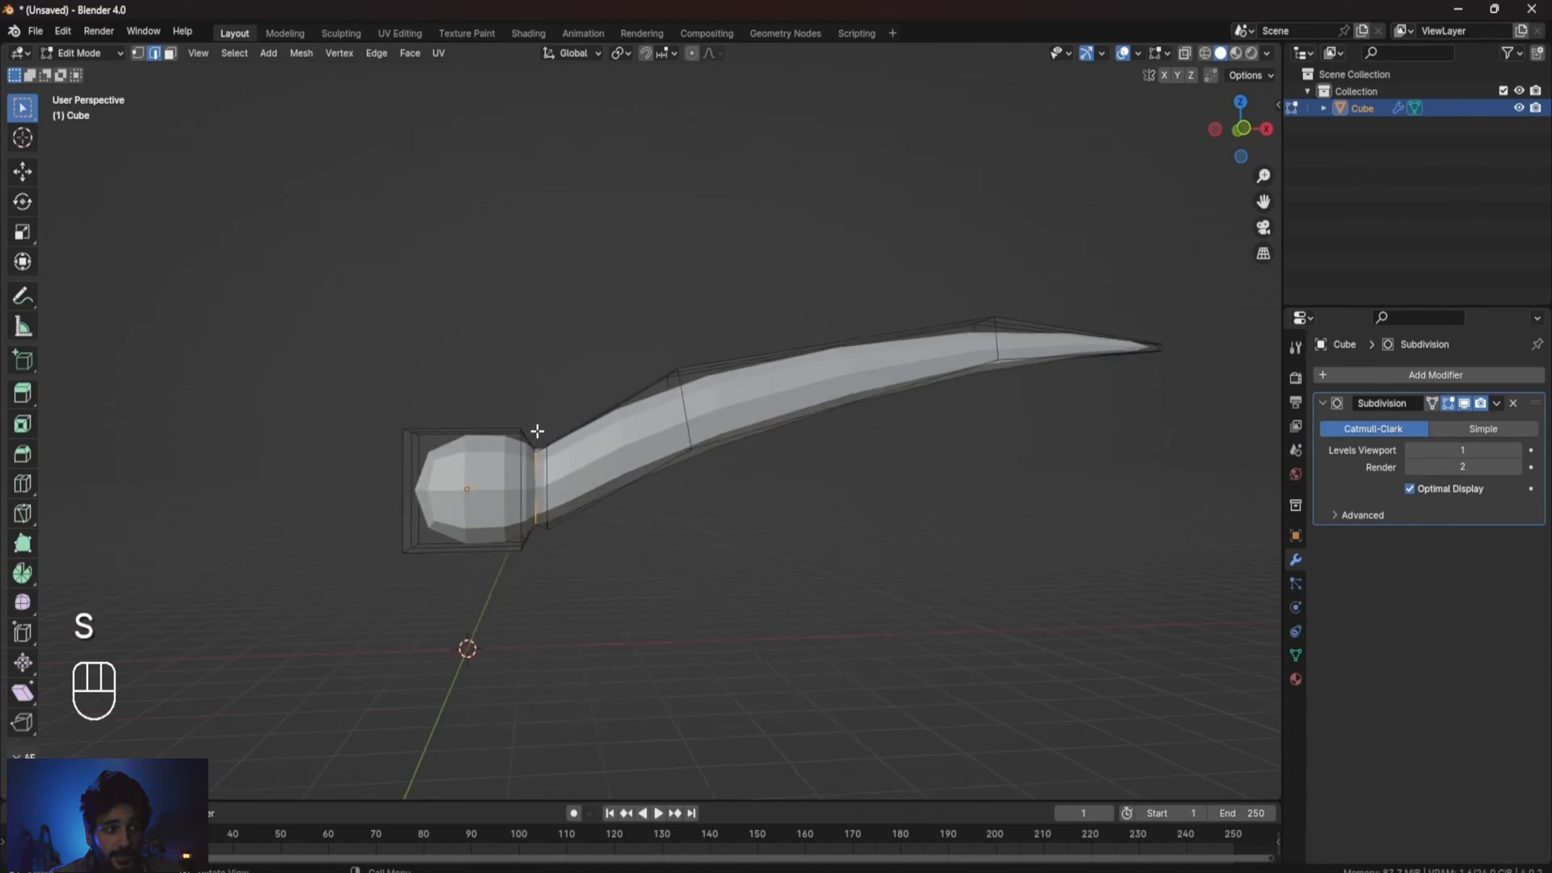
pyautogui.press('ctrl+r')
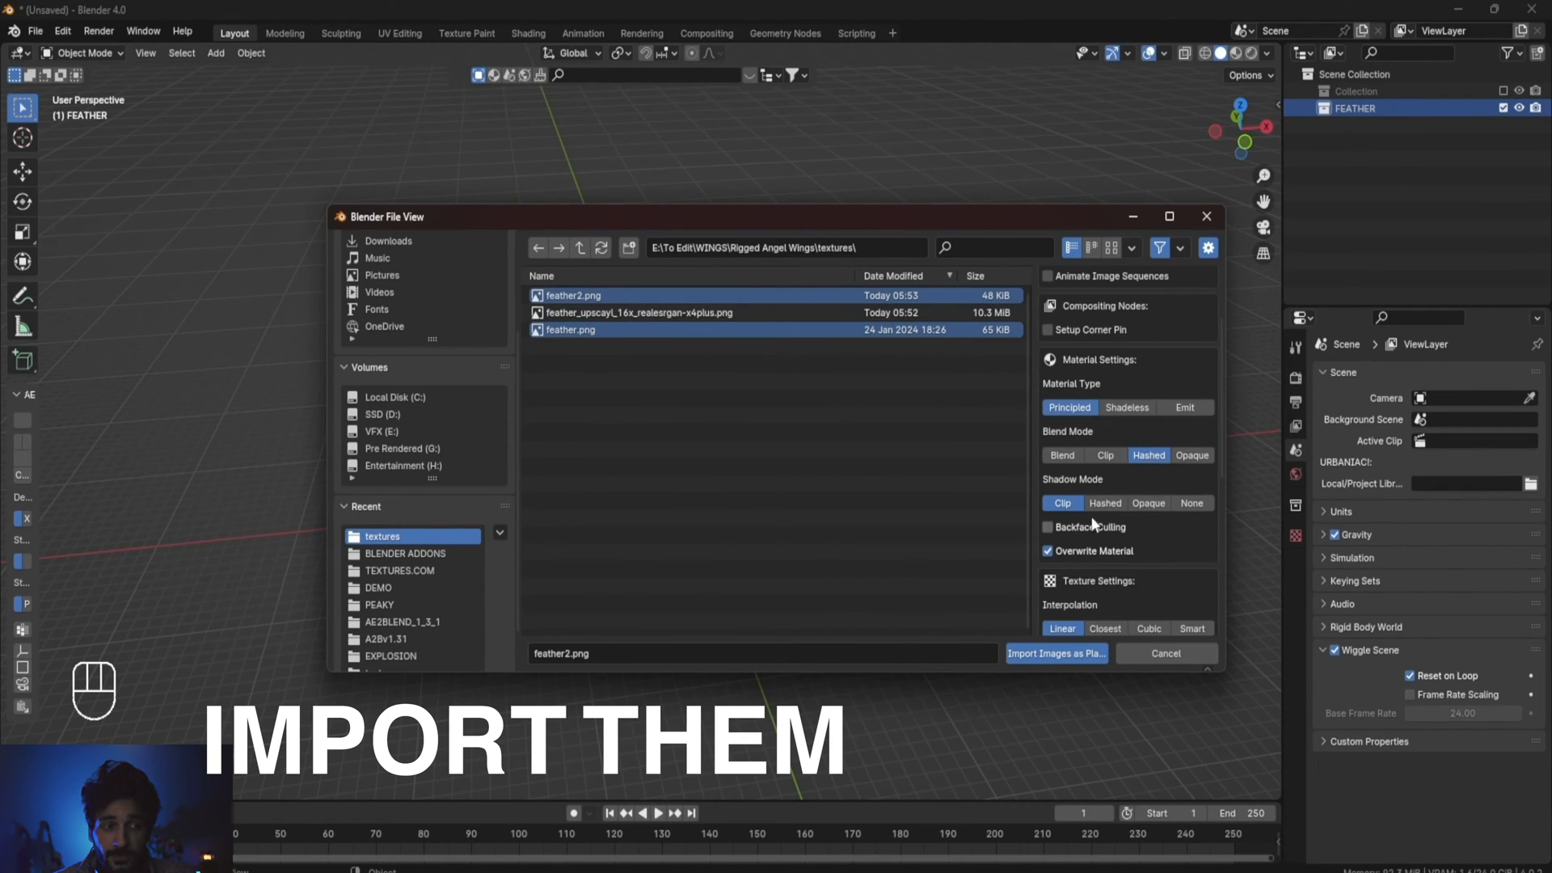
# Import the feather PNGs as image planes into the FEATHER collection.
pyautogui.click(1056, 653)
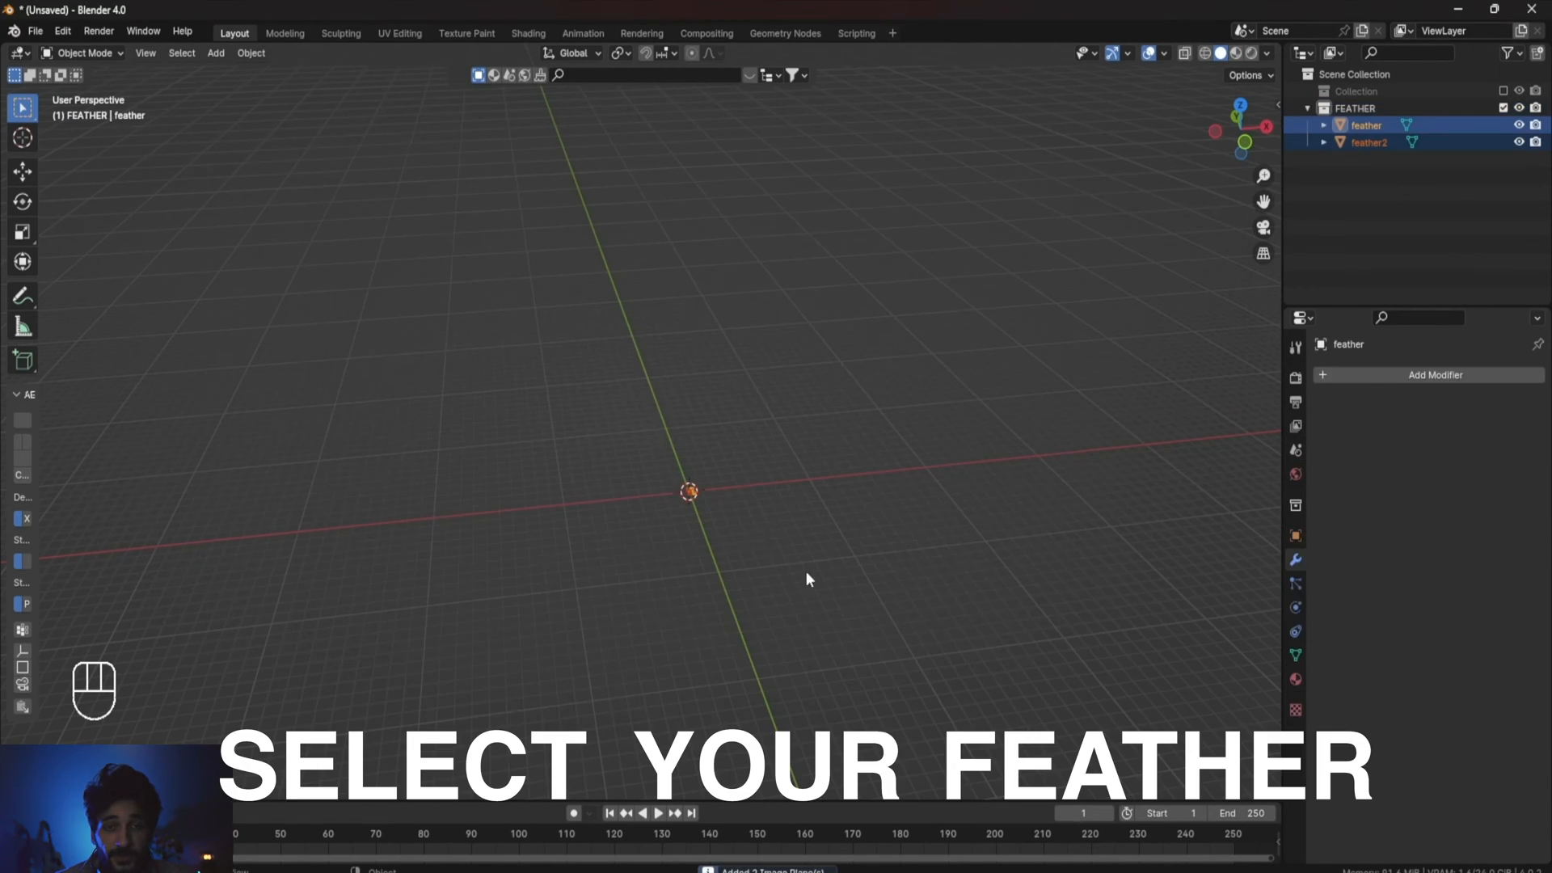
# Reshape a feather plane's vertices to fit closely around its feather outline.
pyautogui.press('Tab')
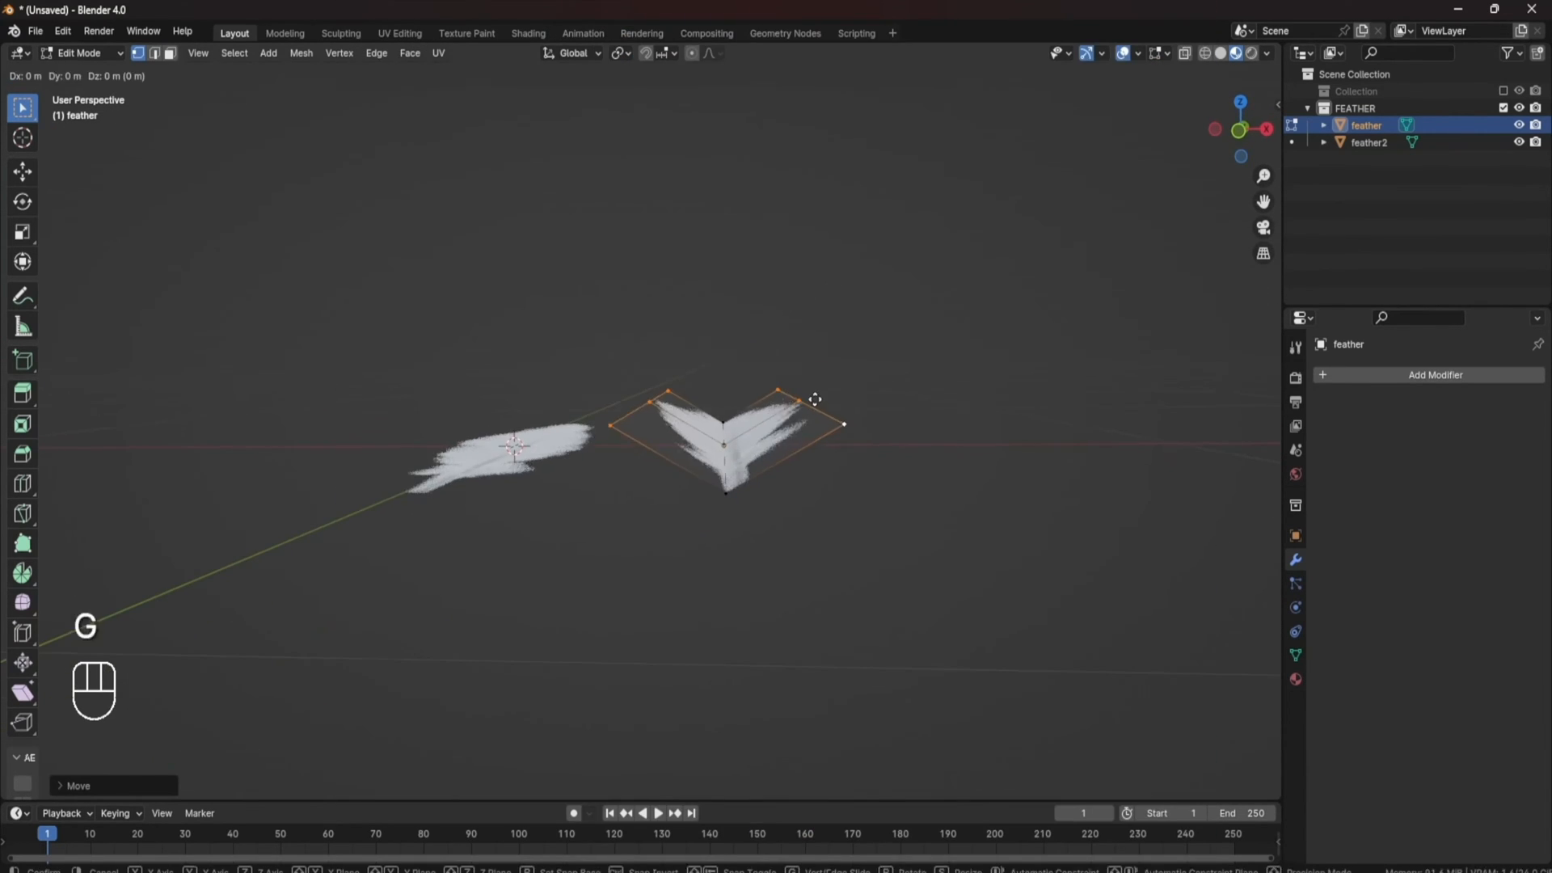
pyautogui.press('z')
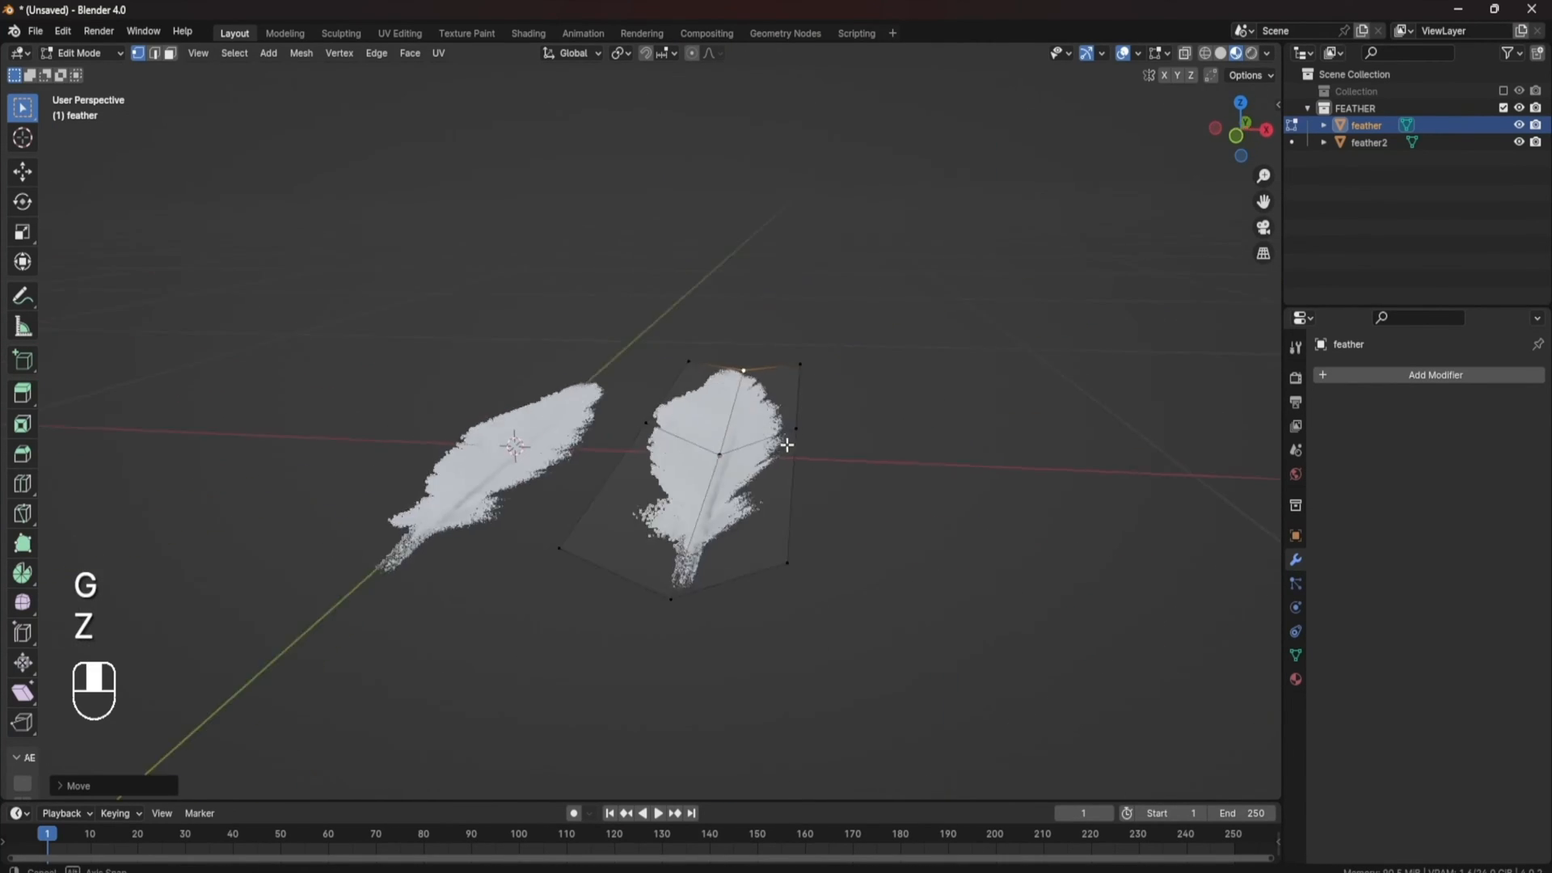
pyautogui.press('Tab')
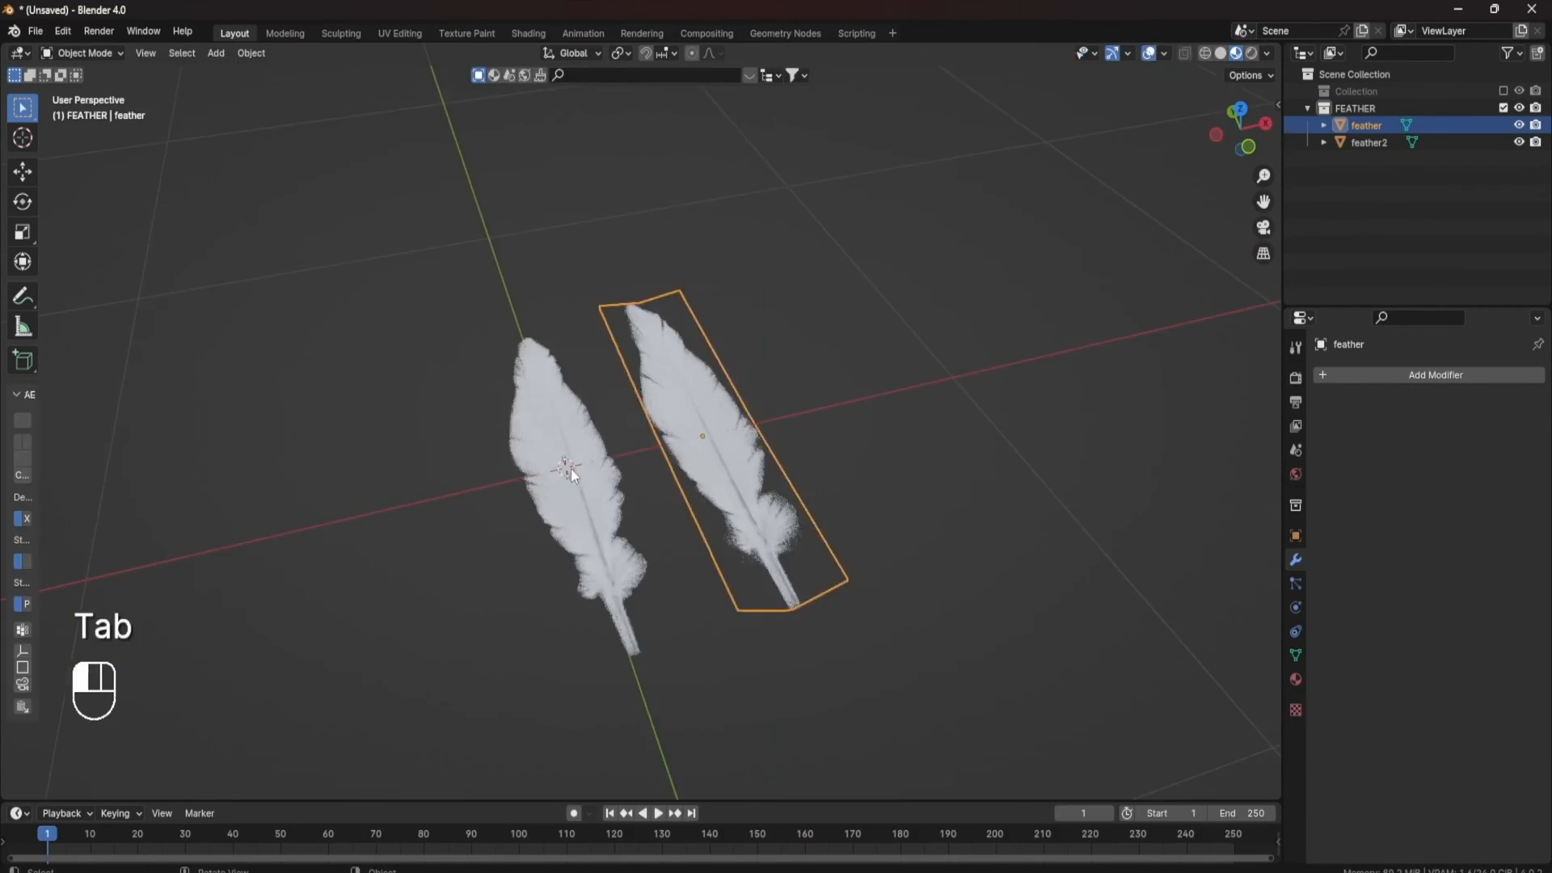
pyautogui.press('Tab')
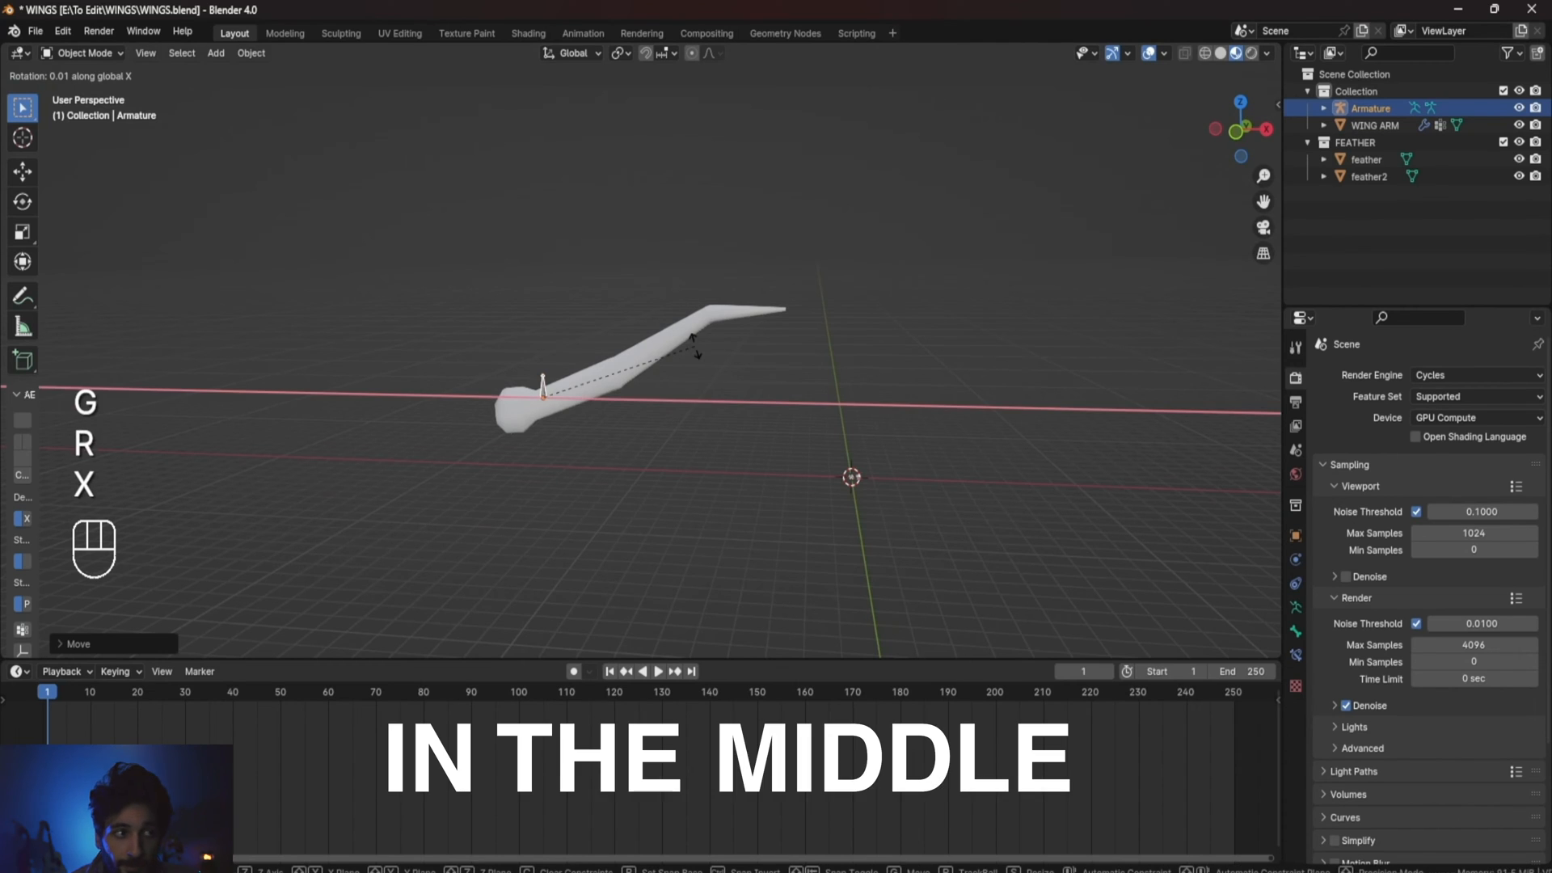
# Rotate the armature bone to follow the wing arm and frame the view on it.
pyautogui.press('Q')
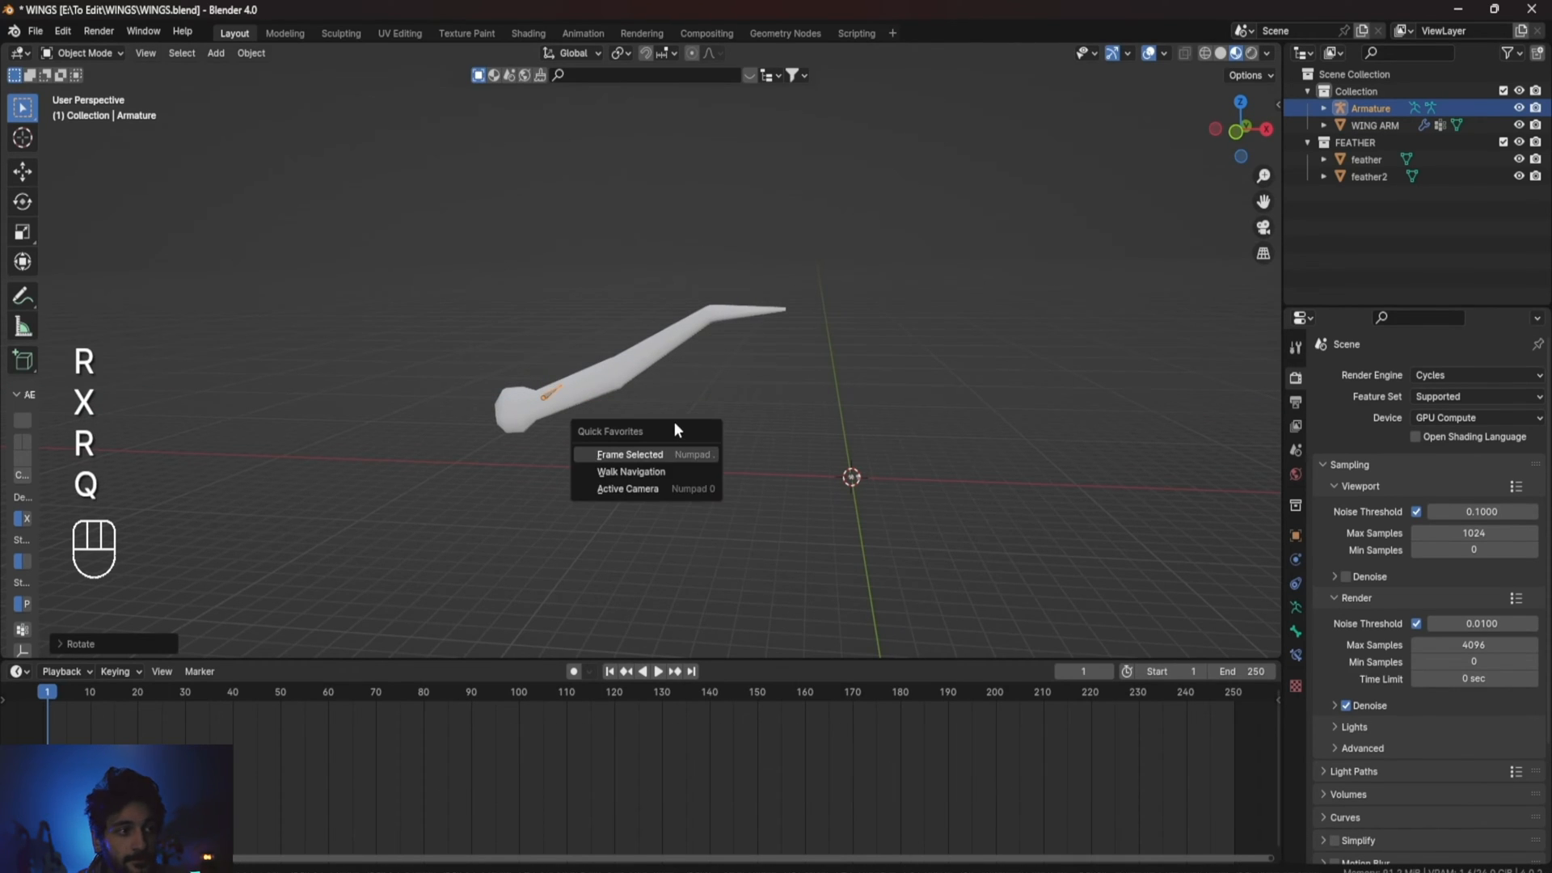
pyautogui.click(628, 454)
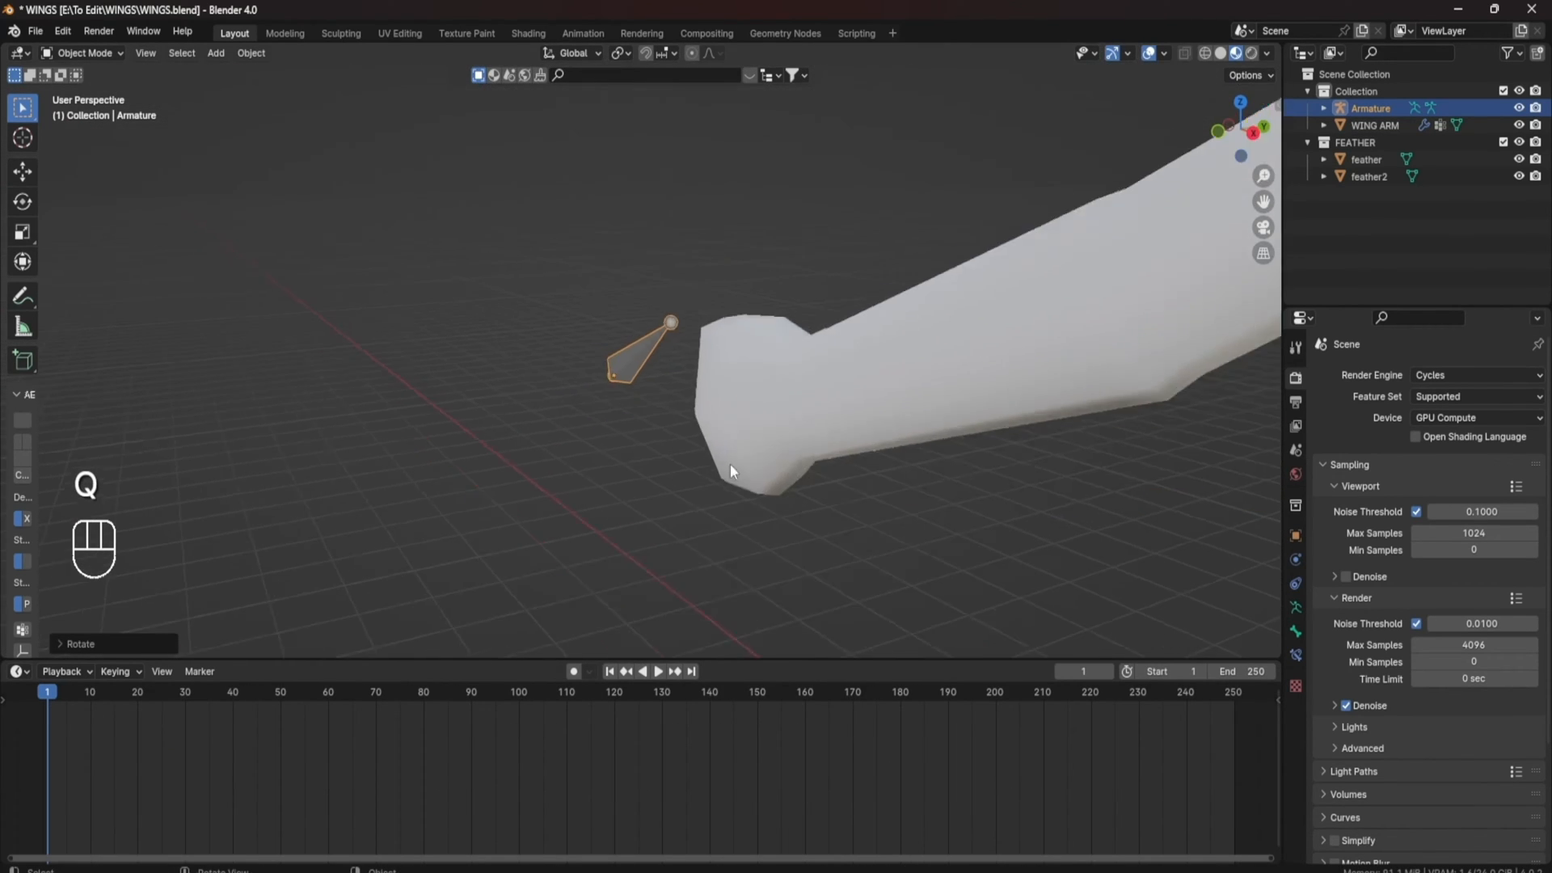
pyautogui.press('s')
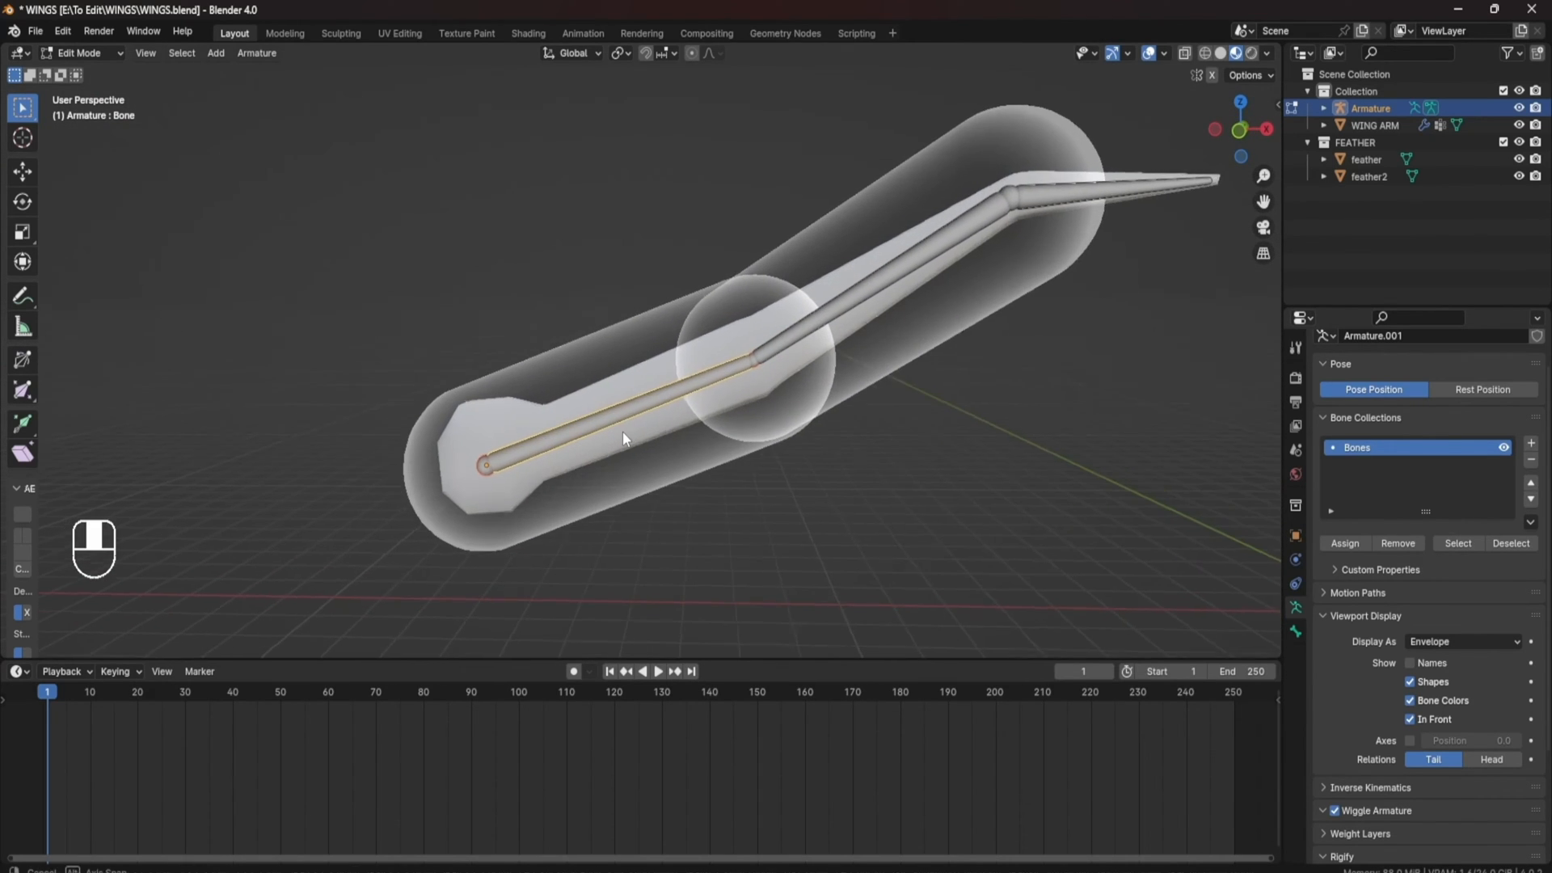
# Duplicate bones with Shift+D and place them as feather bones hanging beneath the arm chain.
pyautogui.press('Shift+D')
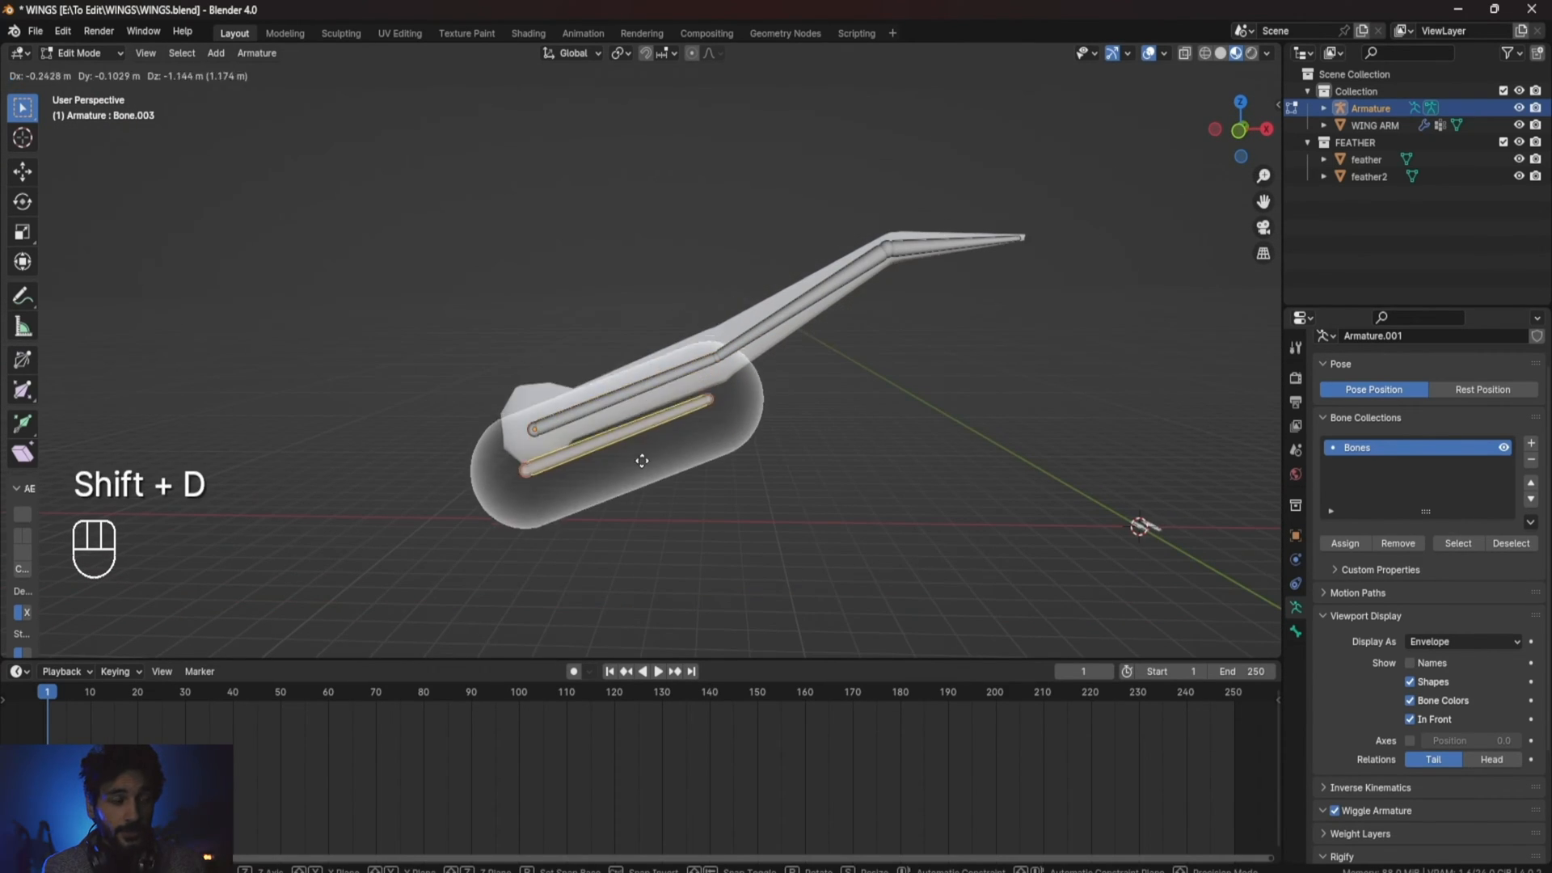
pyautogui.press('r')
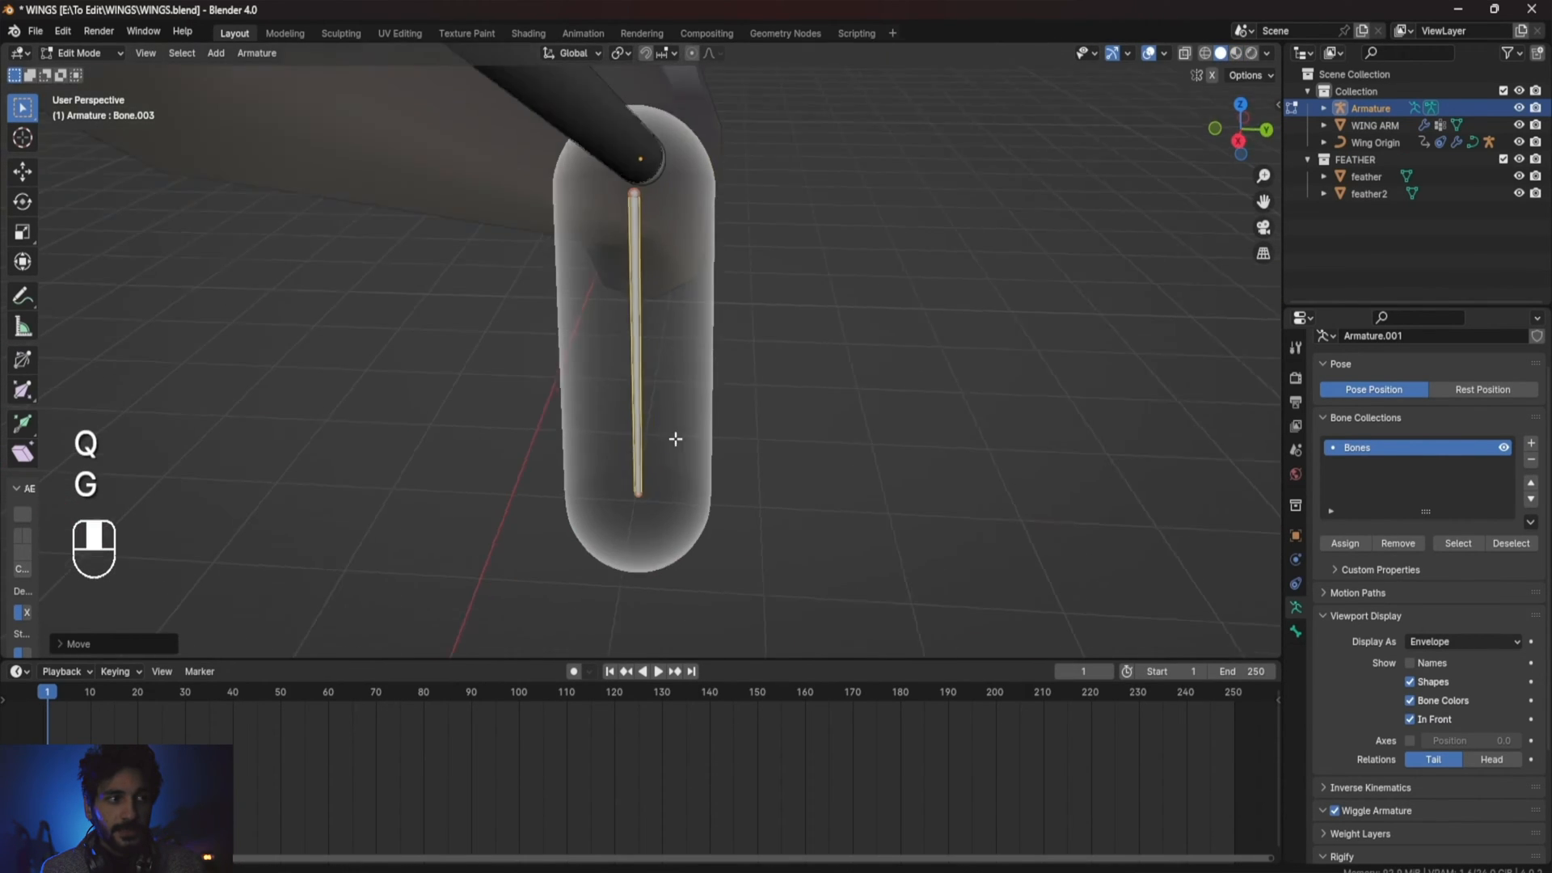
pyautogui.press('e')
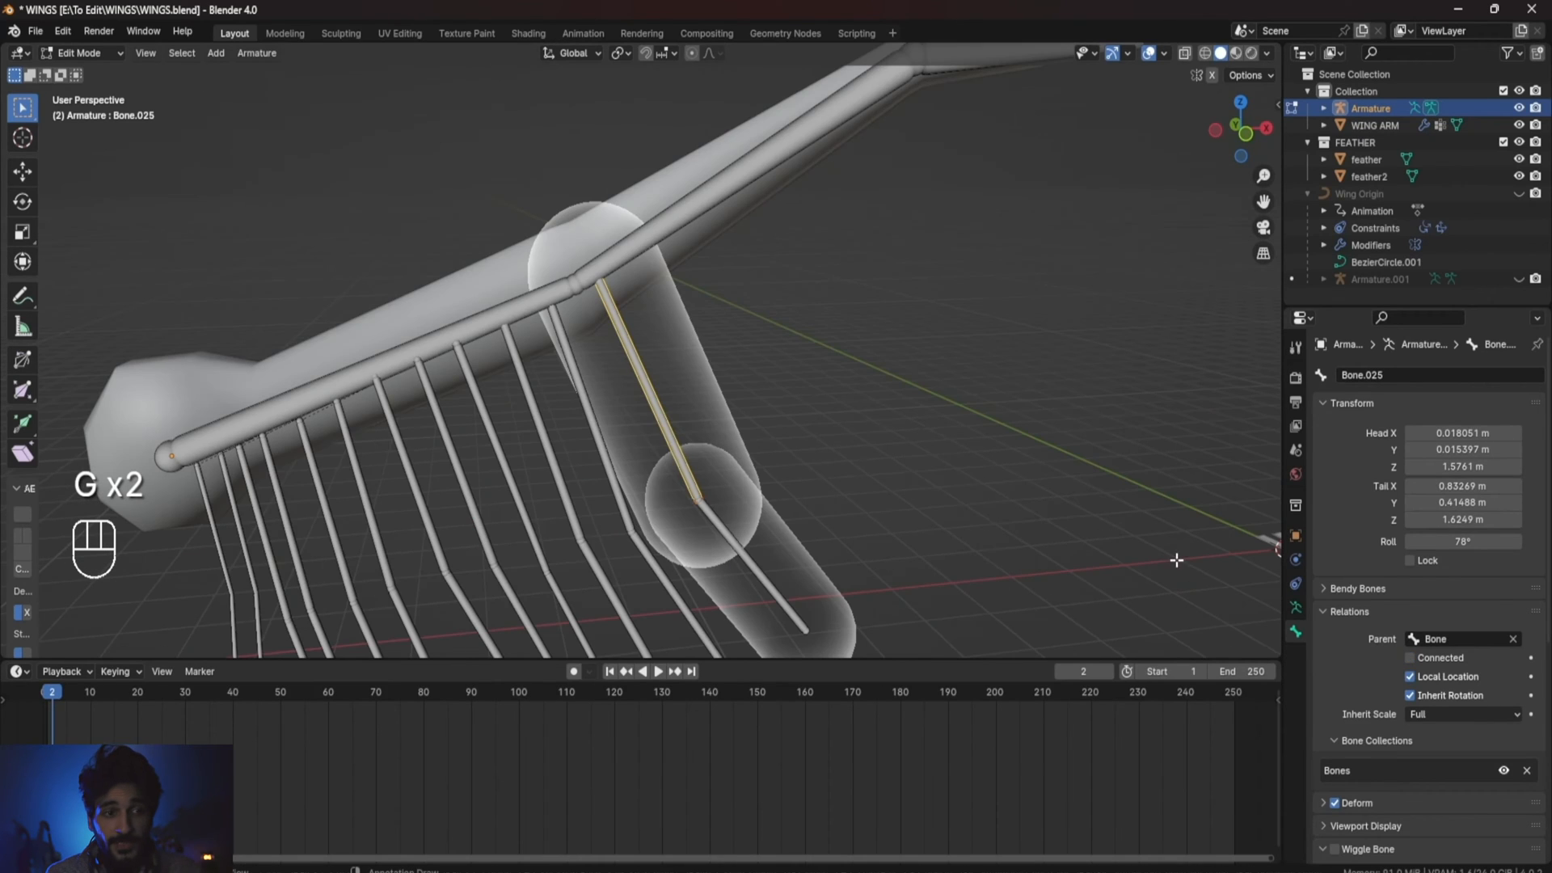
# Parent the feather bones to the arm bones and test the parenting by posing the armature.
pyautogui.click(1463, 639)
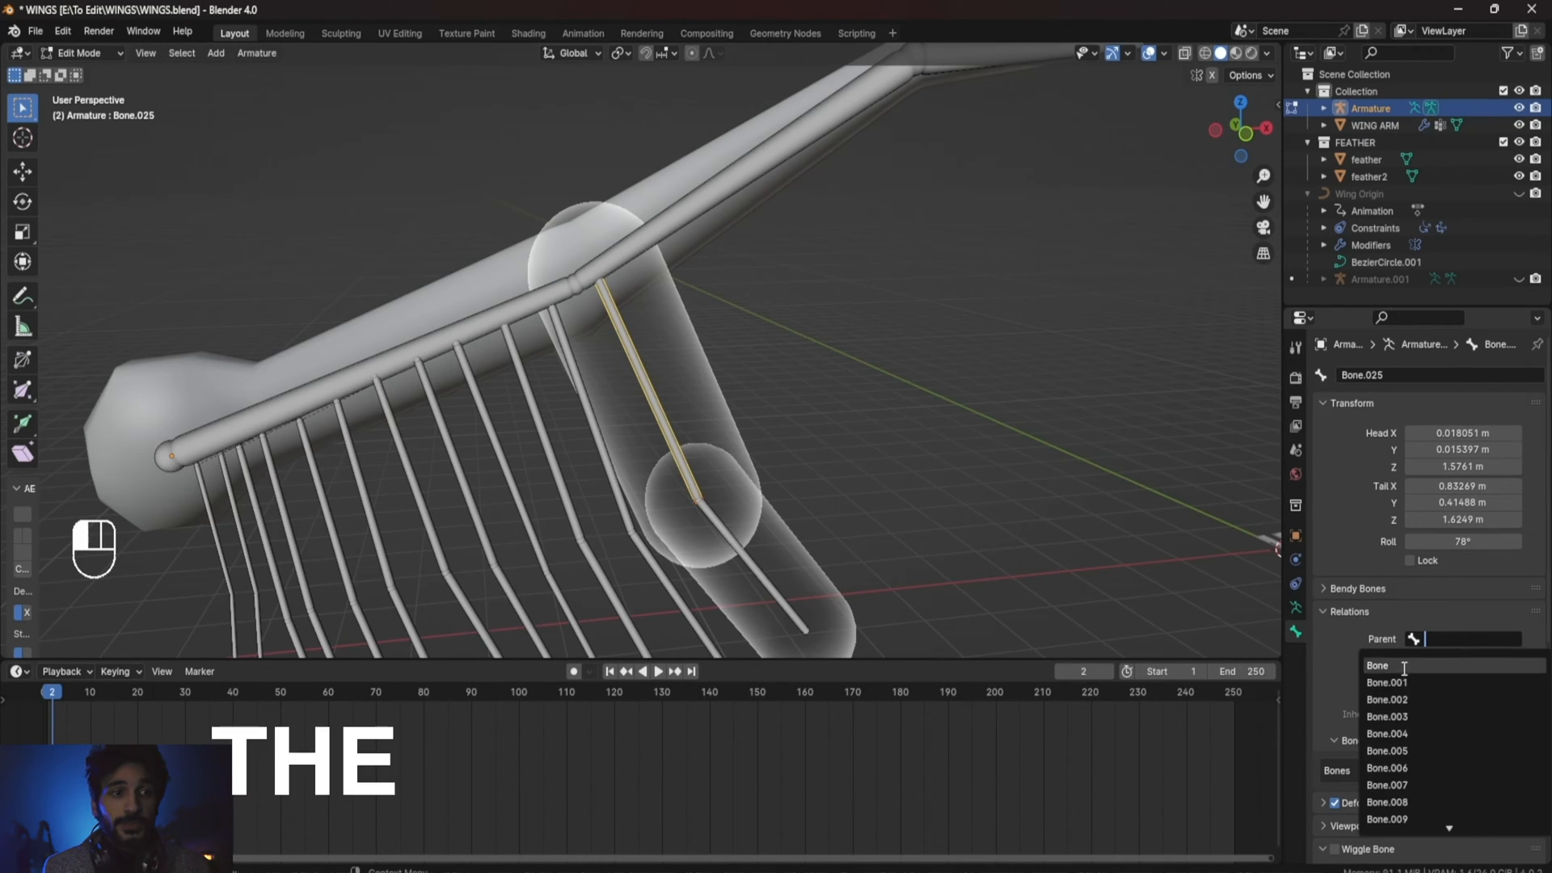
pyautogui.press('Tab')
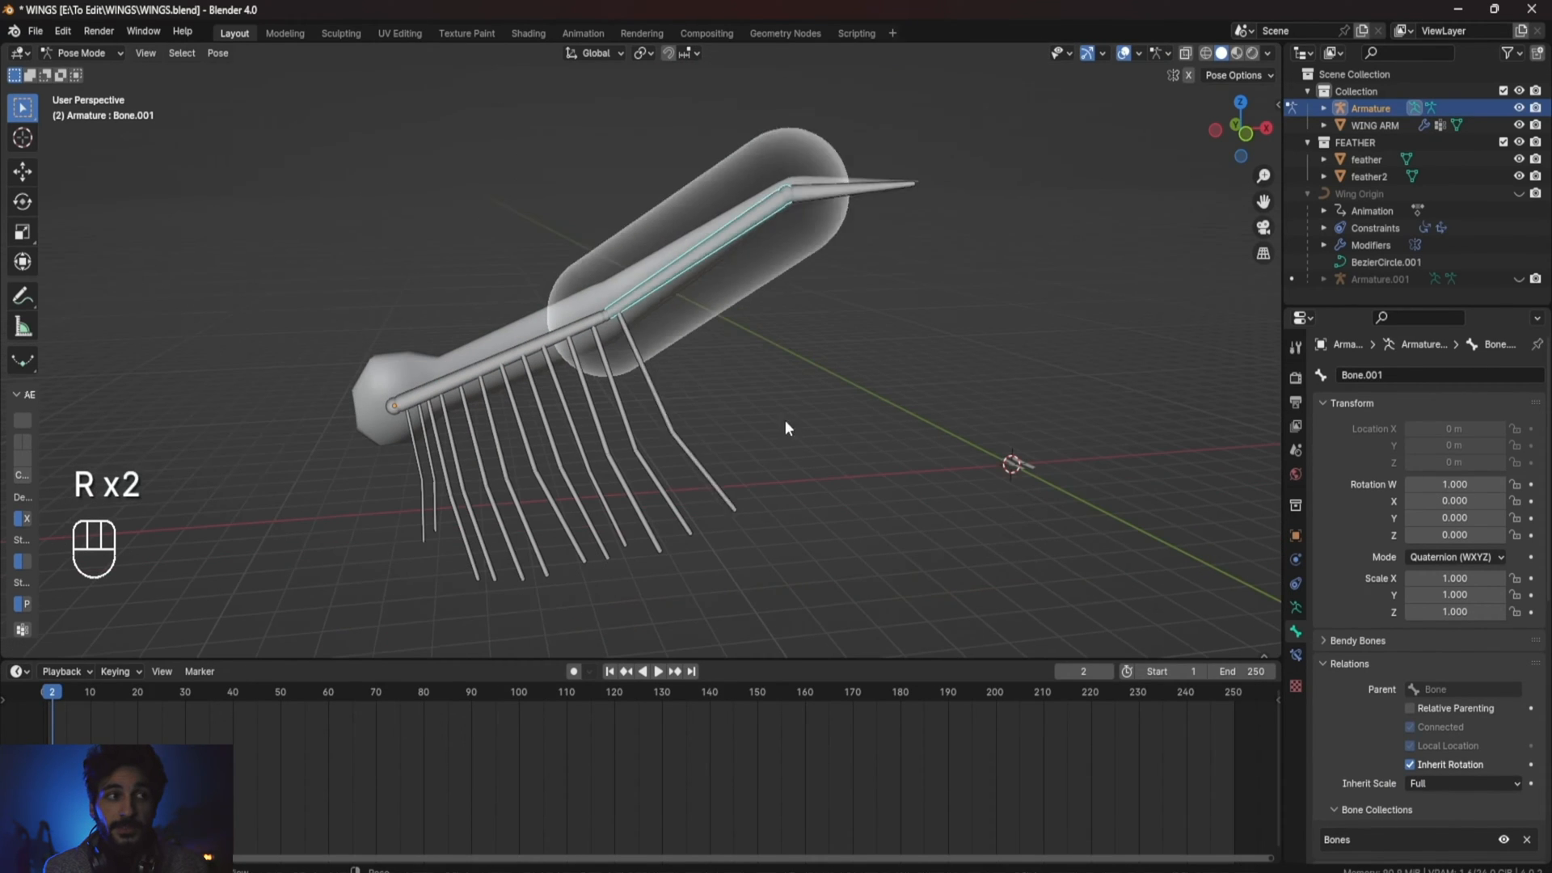
pyautogui.moveTo(777, 277)
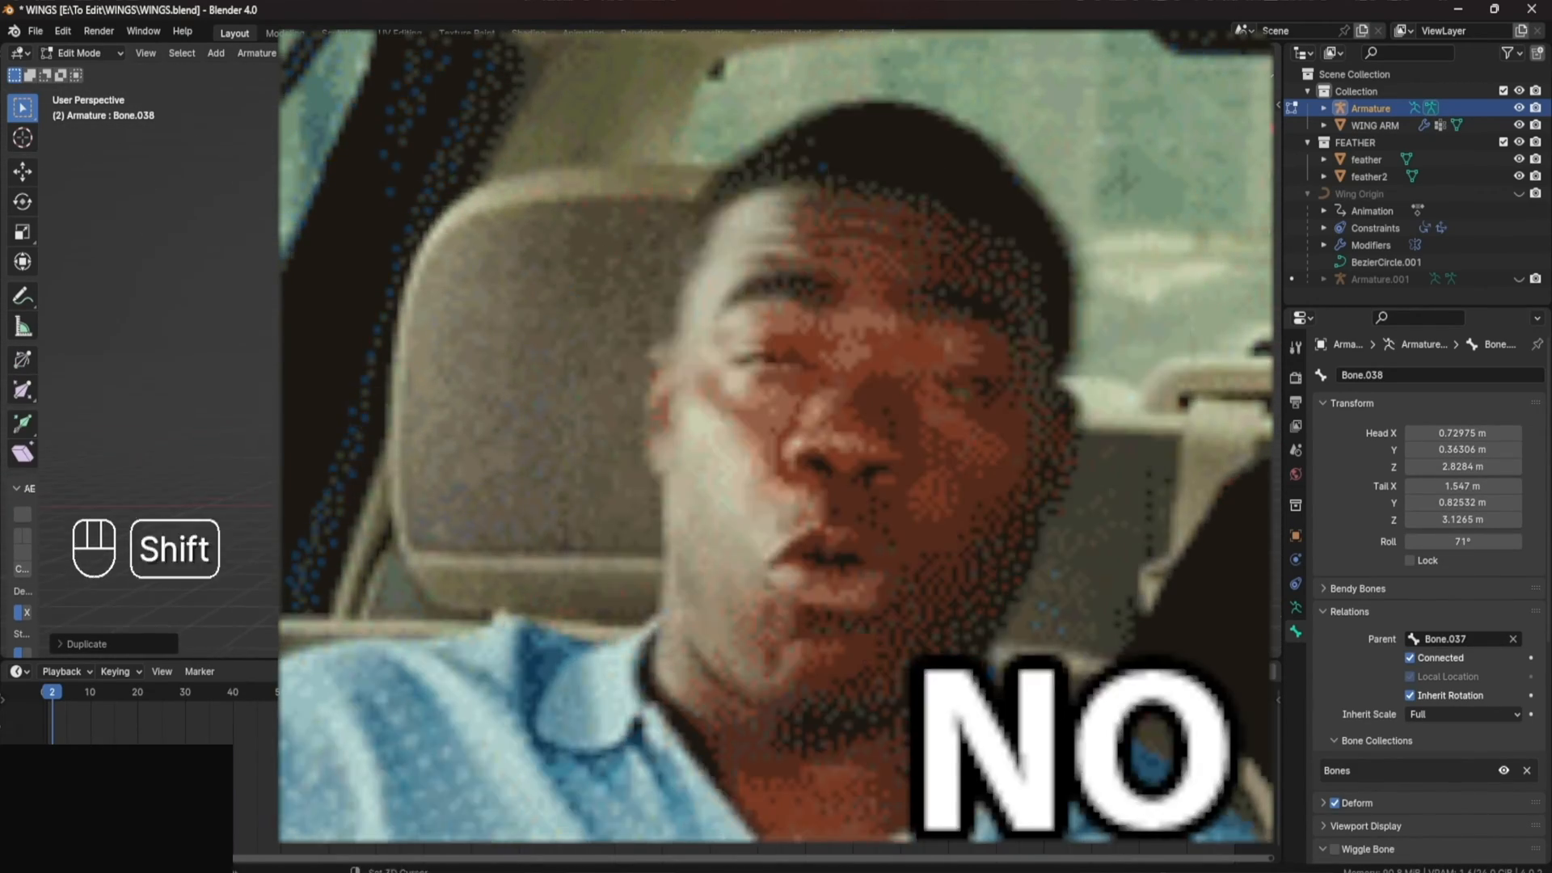
pyautogui.press('Tab')
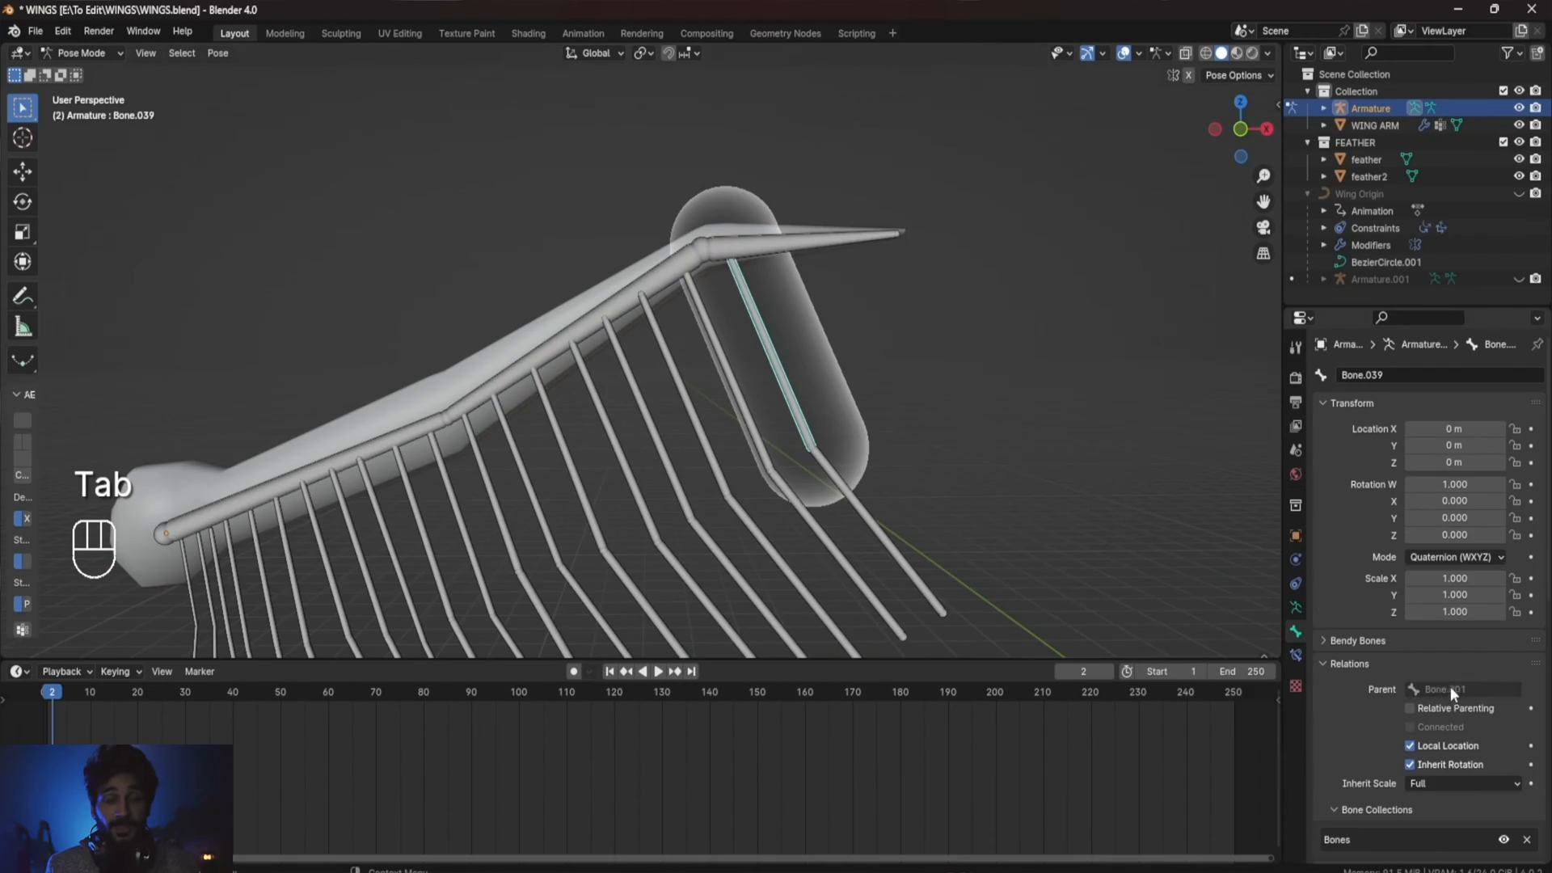
pyautogui.press('Tab')
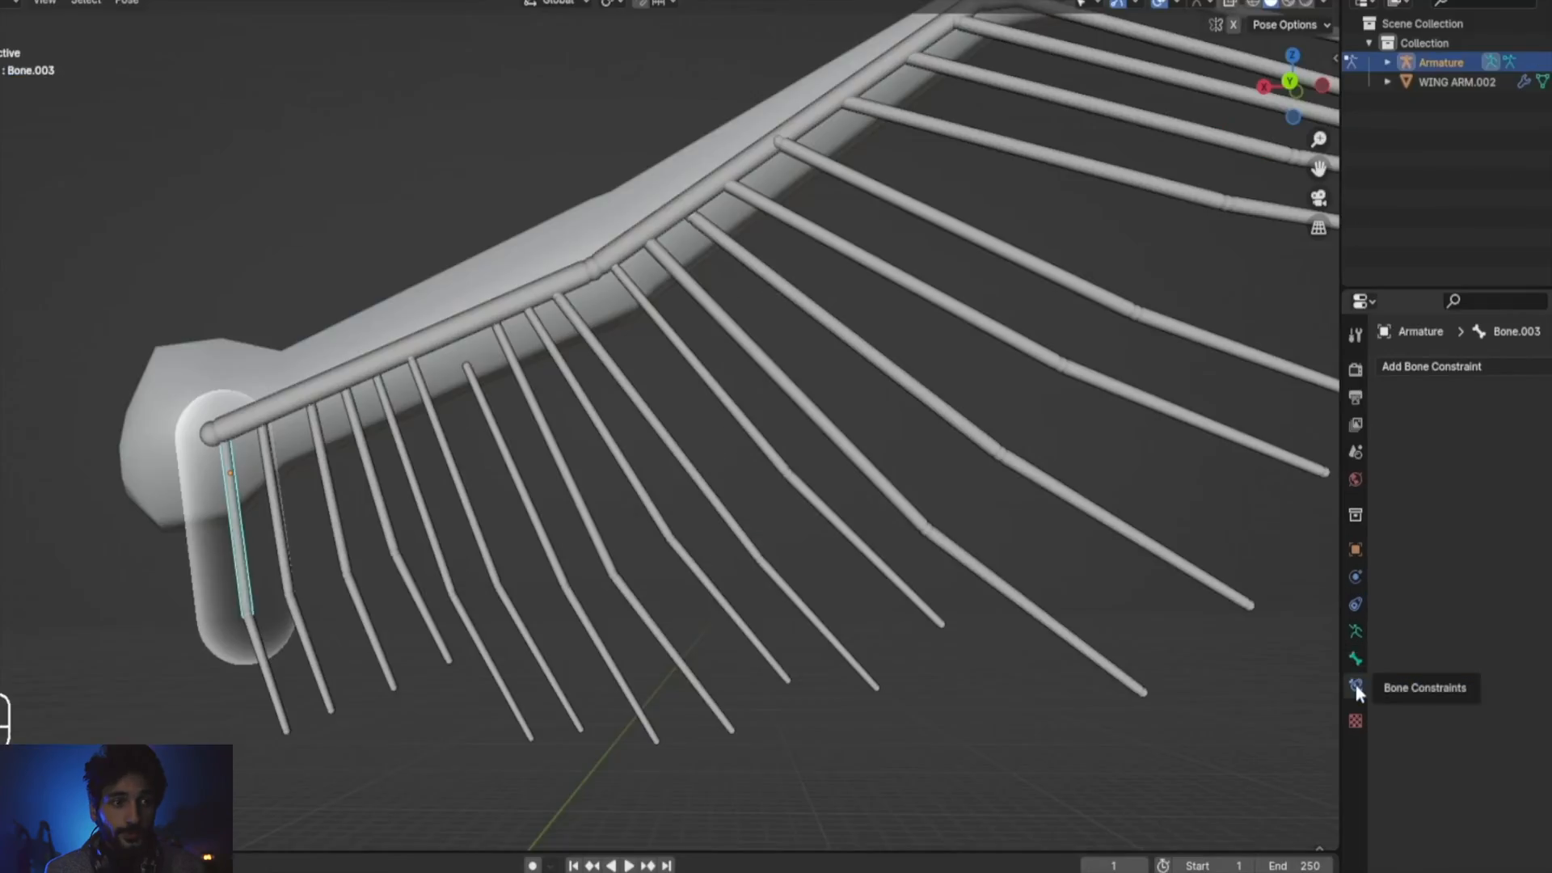
# Give Bone.003 a Copy Rotation constraint targeting Bone.001 with target and owner in Local Space.
pyautogui.click(1431, 367)
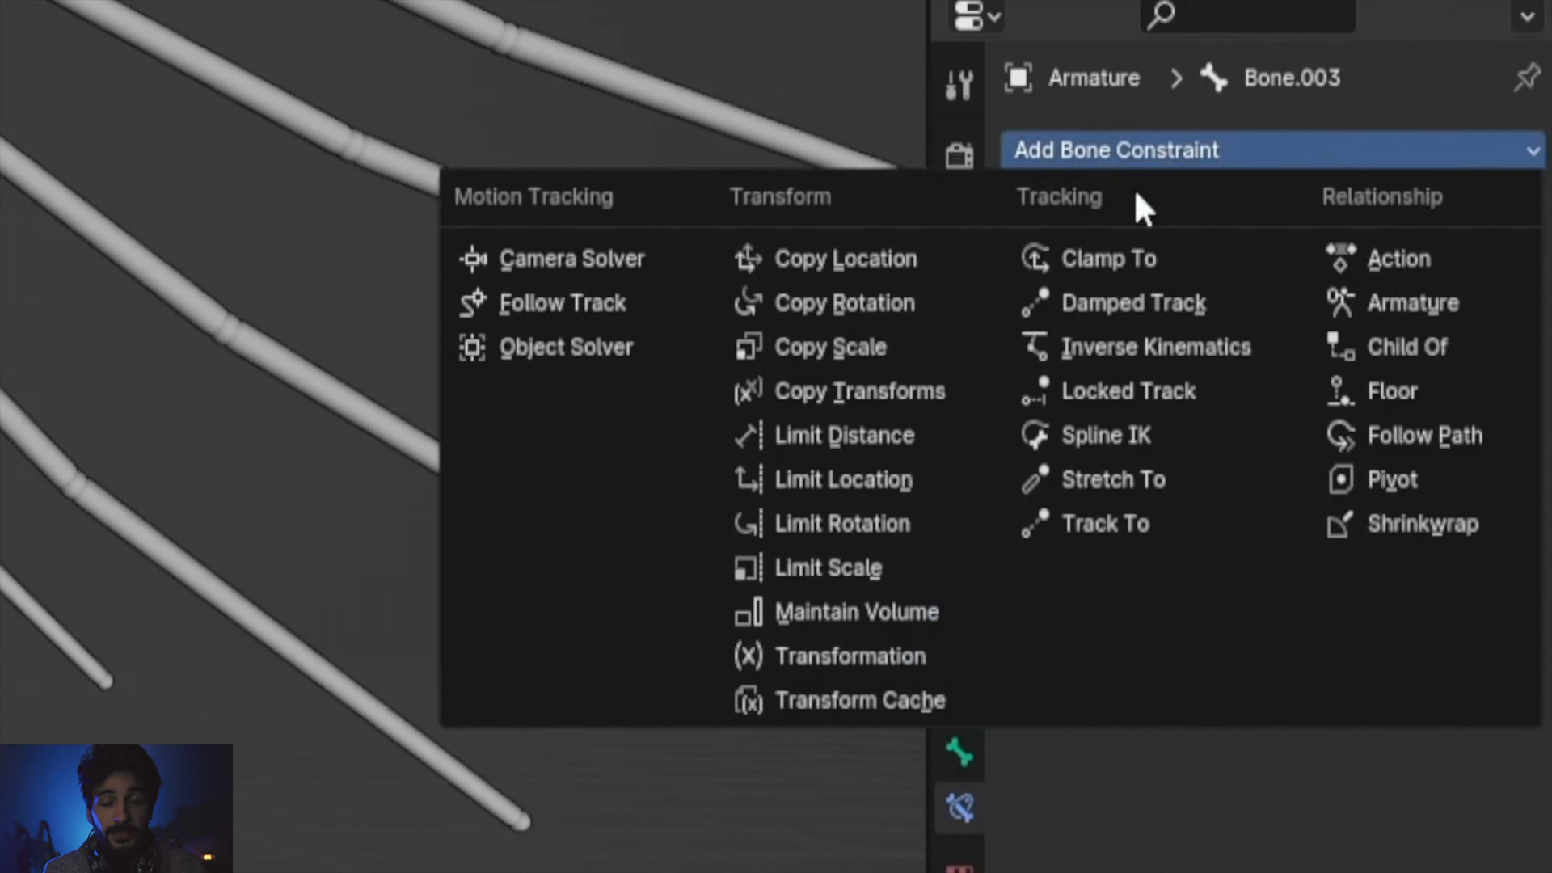
pyautogui.click(843, 302)
pyautogui.write('B')
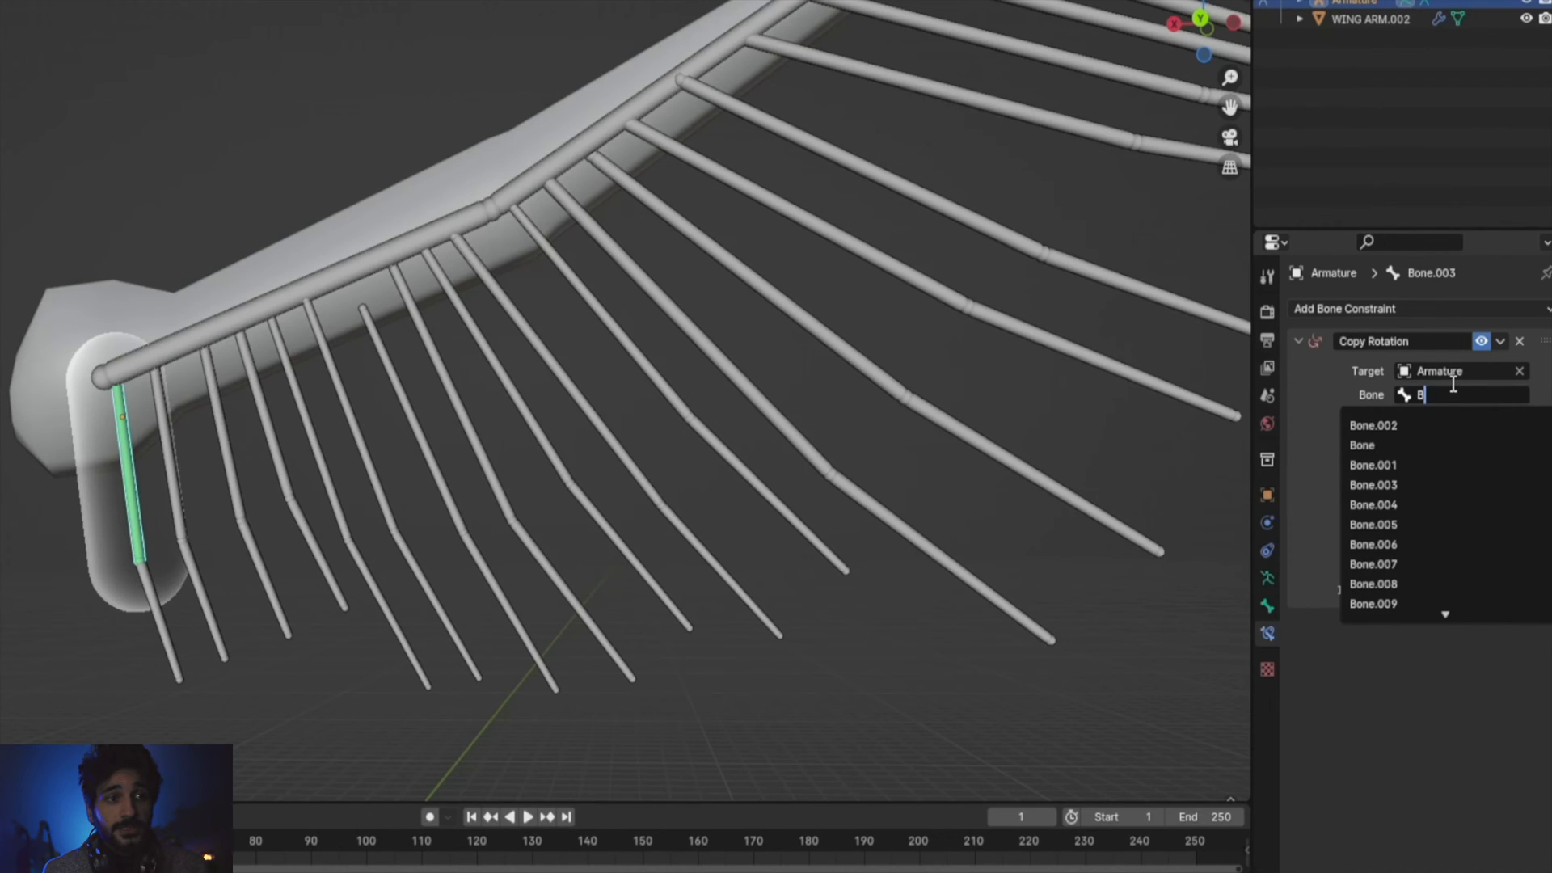
pyautogui.click(1372, 464)
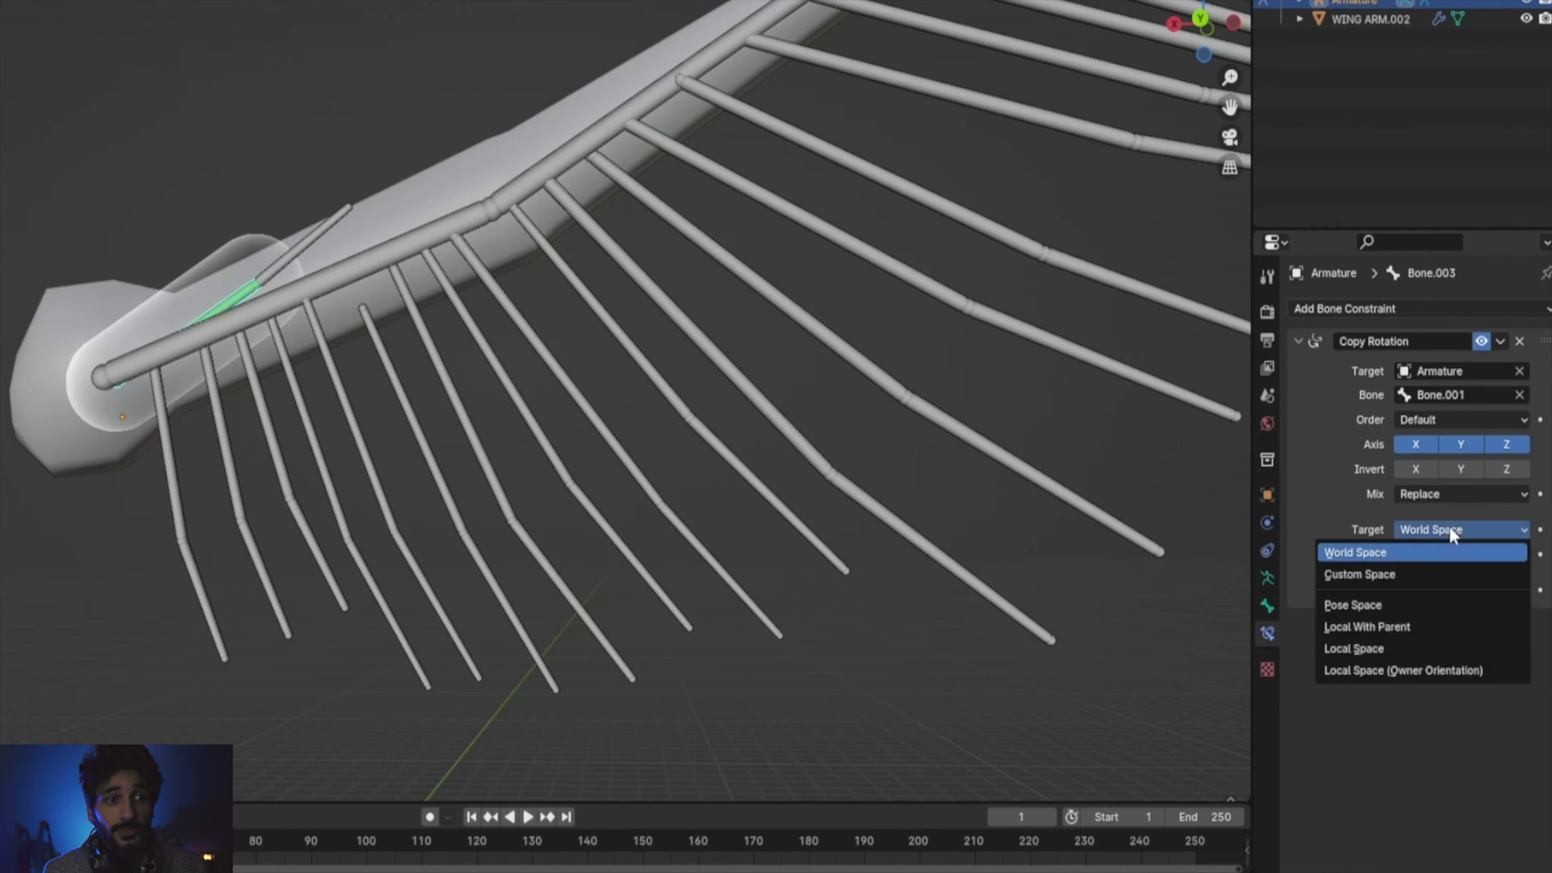
pyautogui.click(1353, 649)
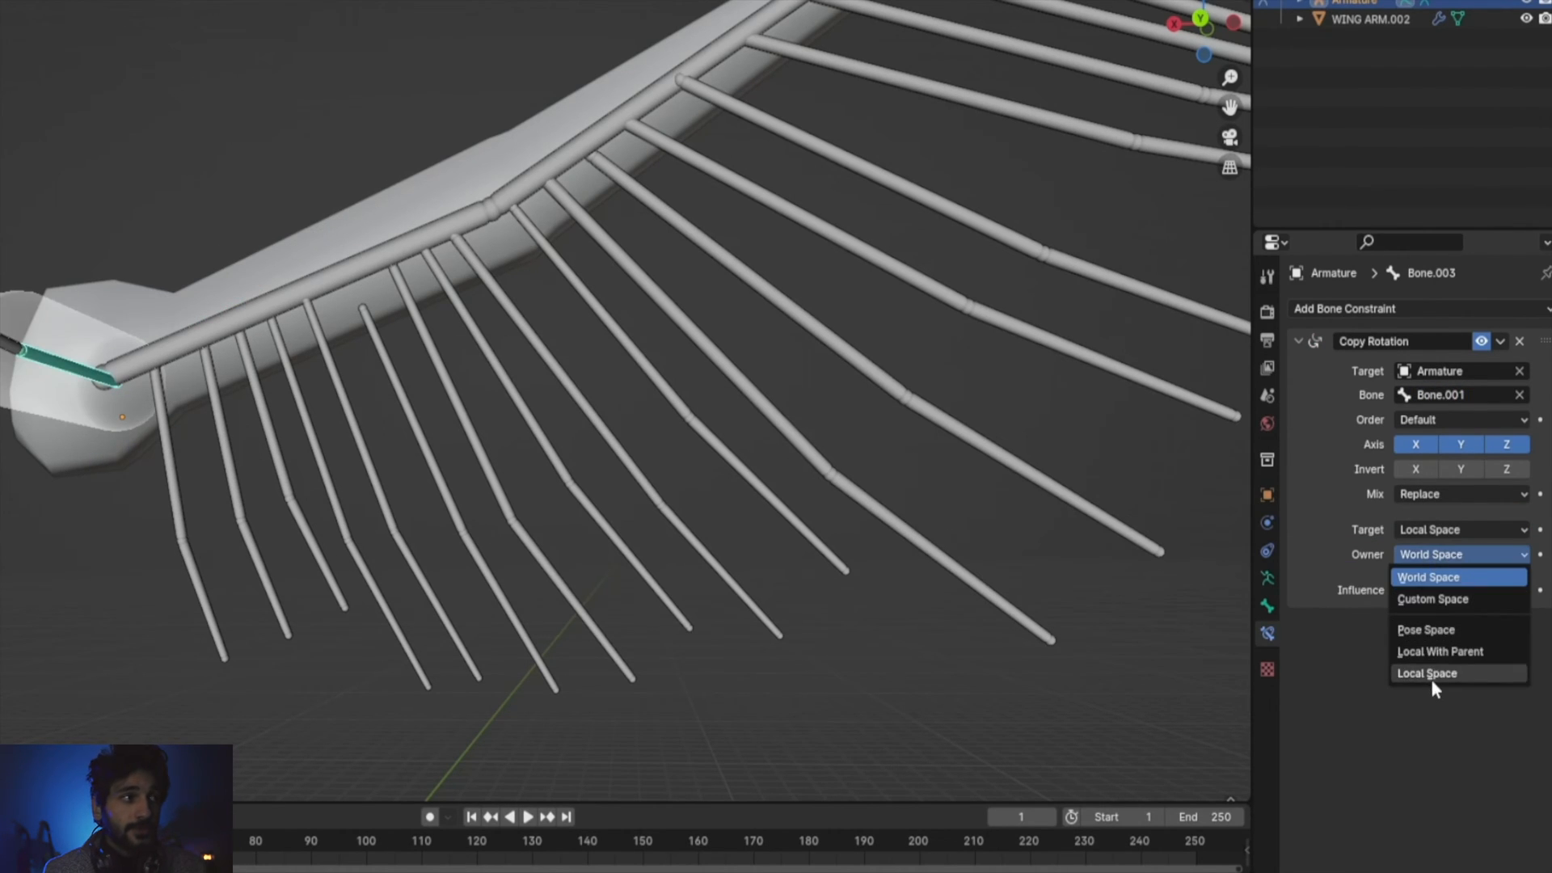
pyautogui.click(1427, 672)
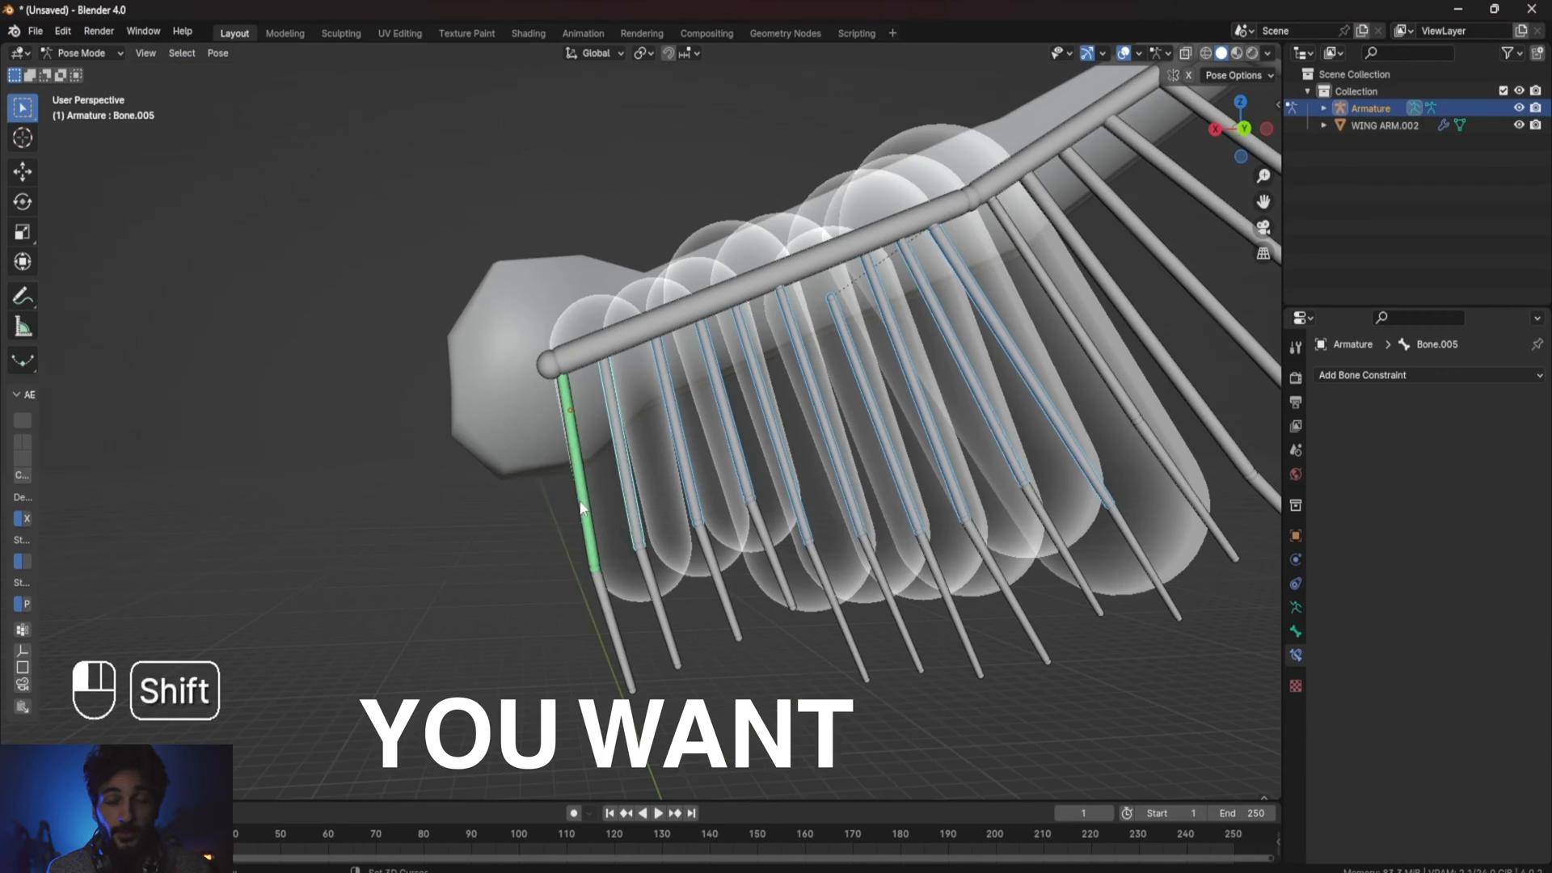
# Copy Bone.003's bone constraints to the other selected feather bones.
pyautogui.press('ctrl+c')
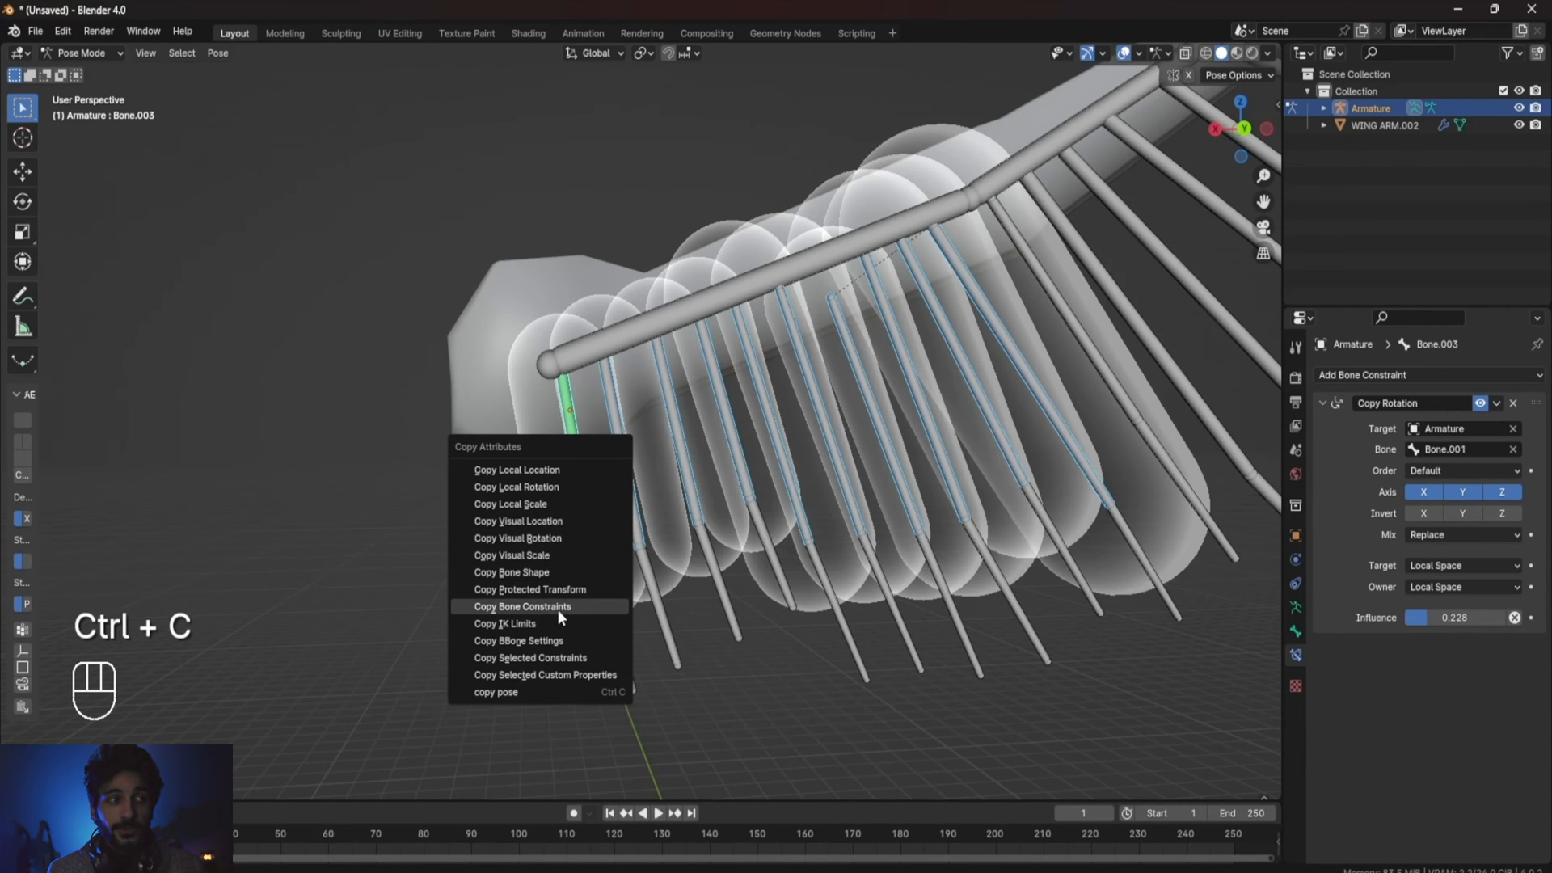
pyautogui.press('r')
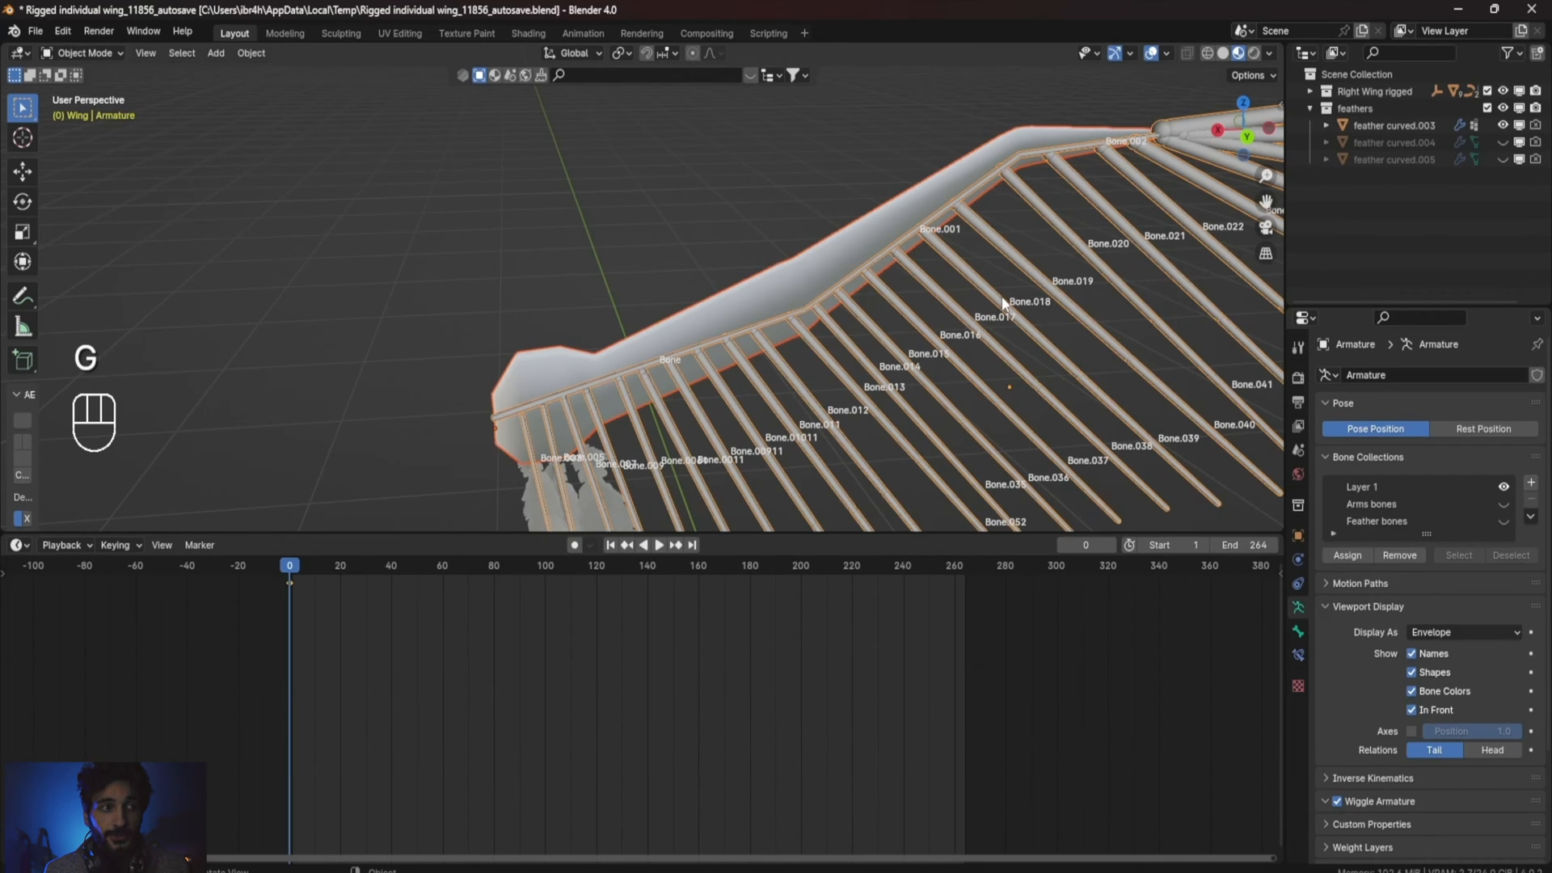
# Parent the wing arm mesh to the armature with automatic weights and test it in Pose Mode.
pyautogui.press('ctrl+p')
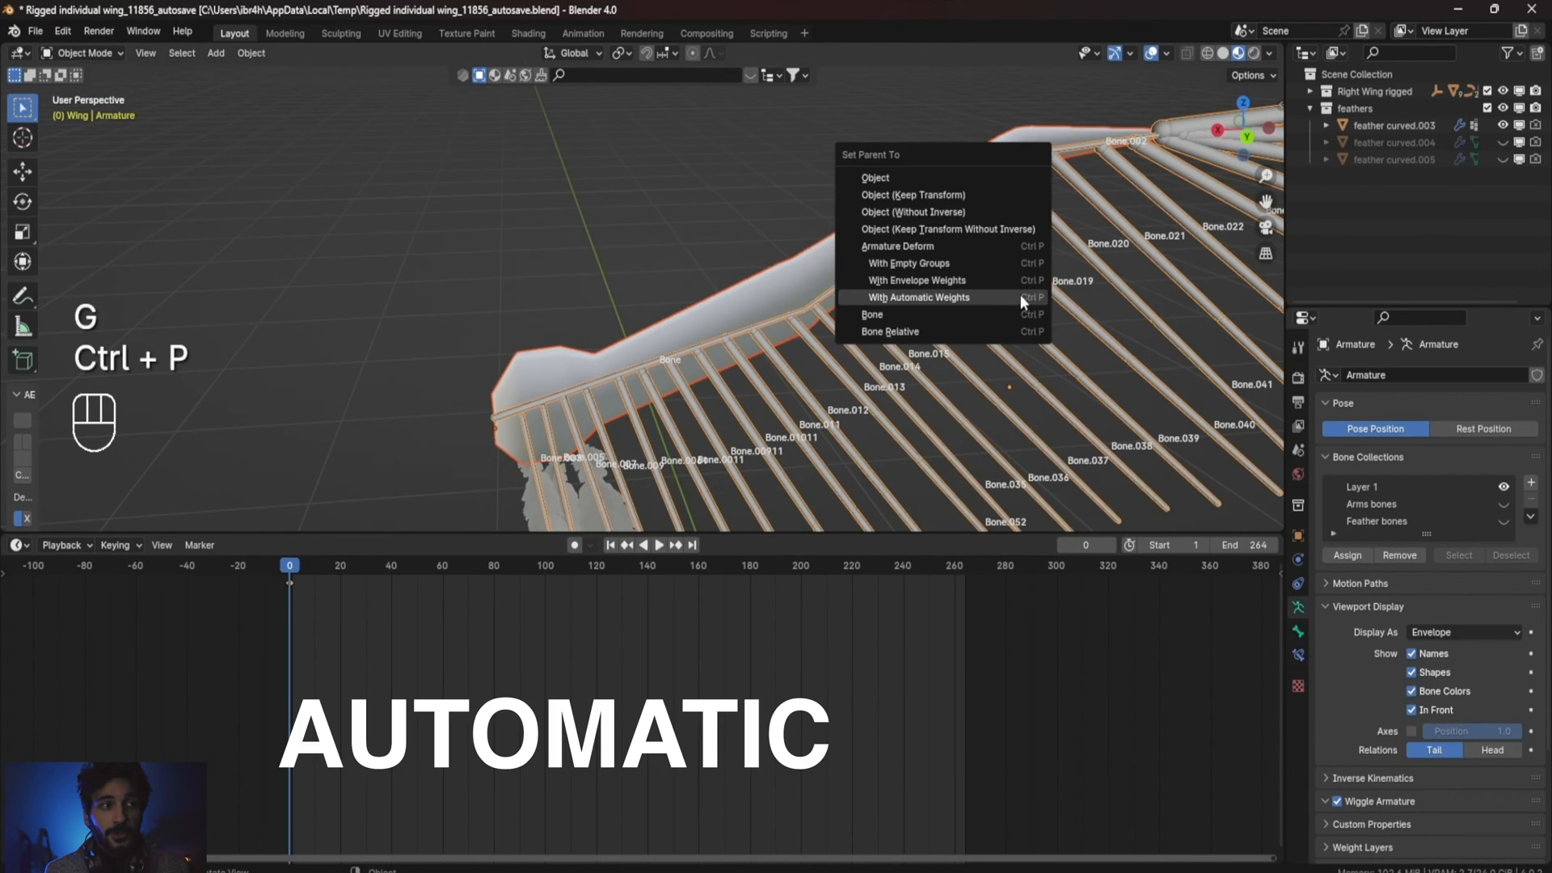
pyautogui.click(918, 298)
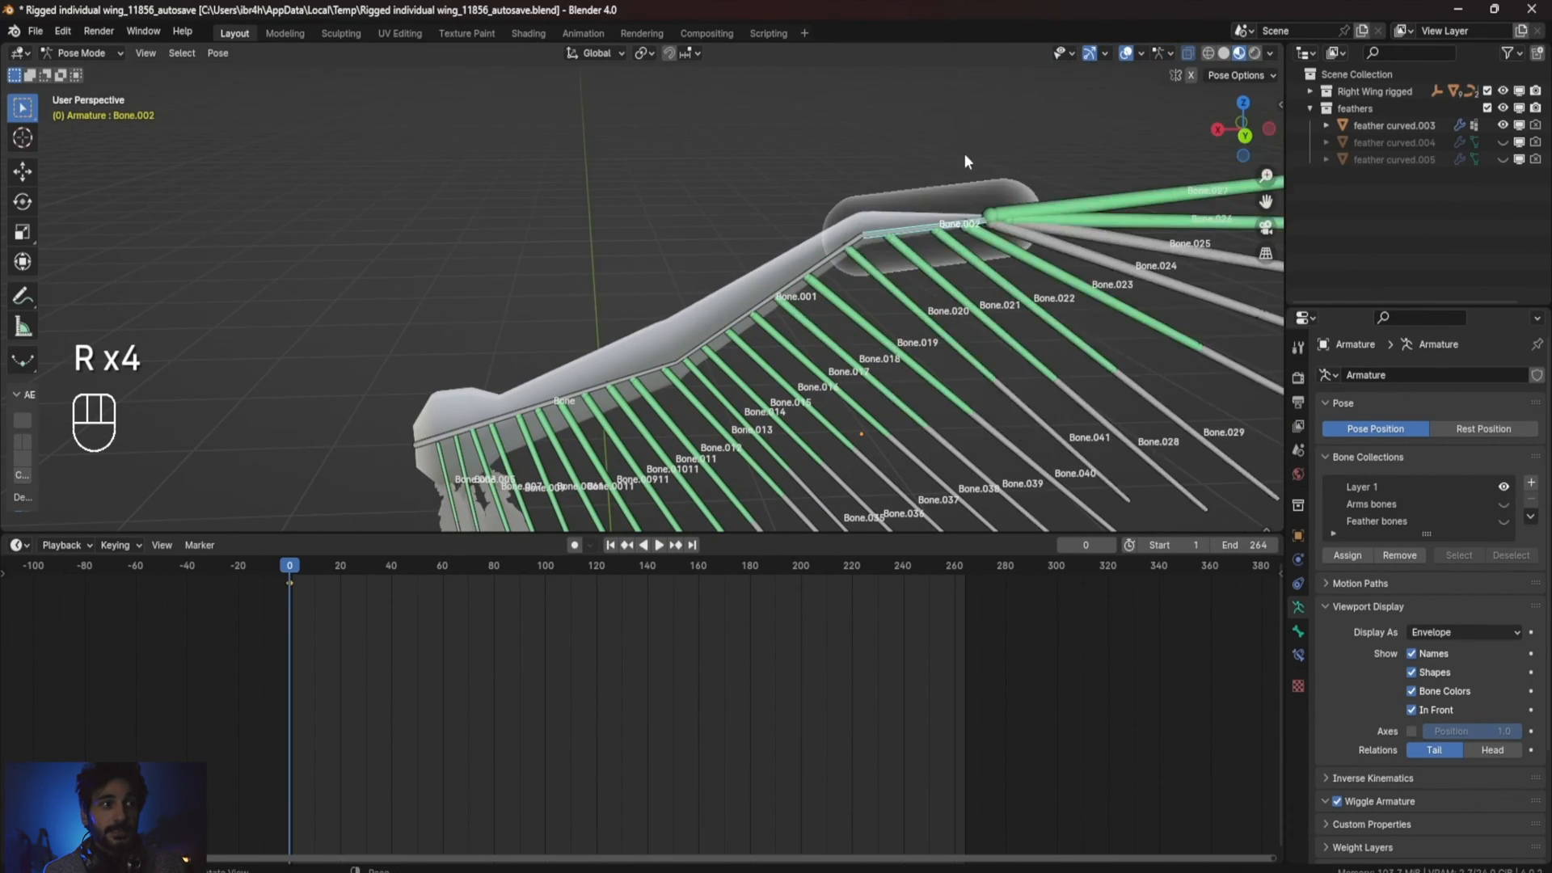
pyautogui.press('Tab')
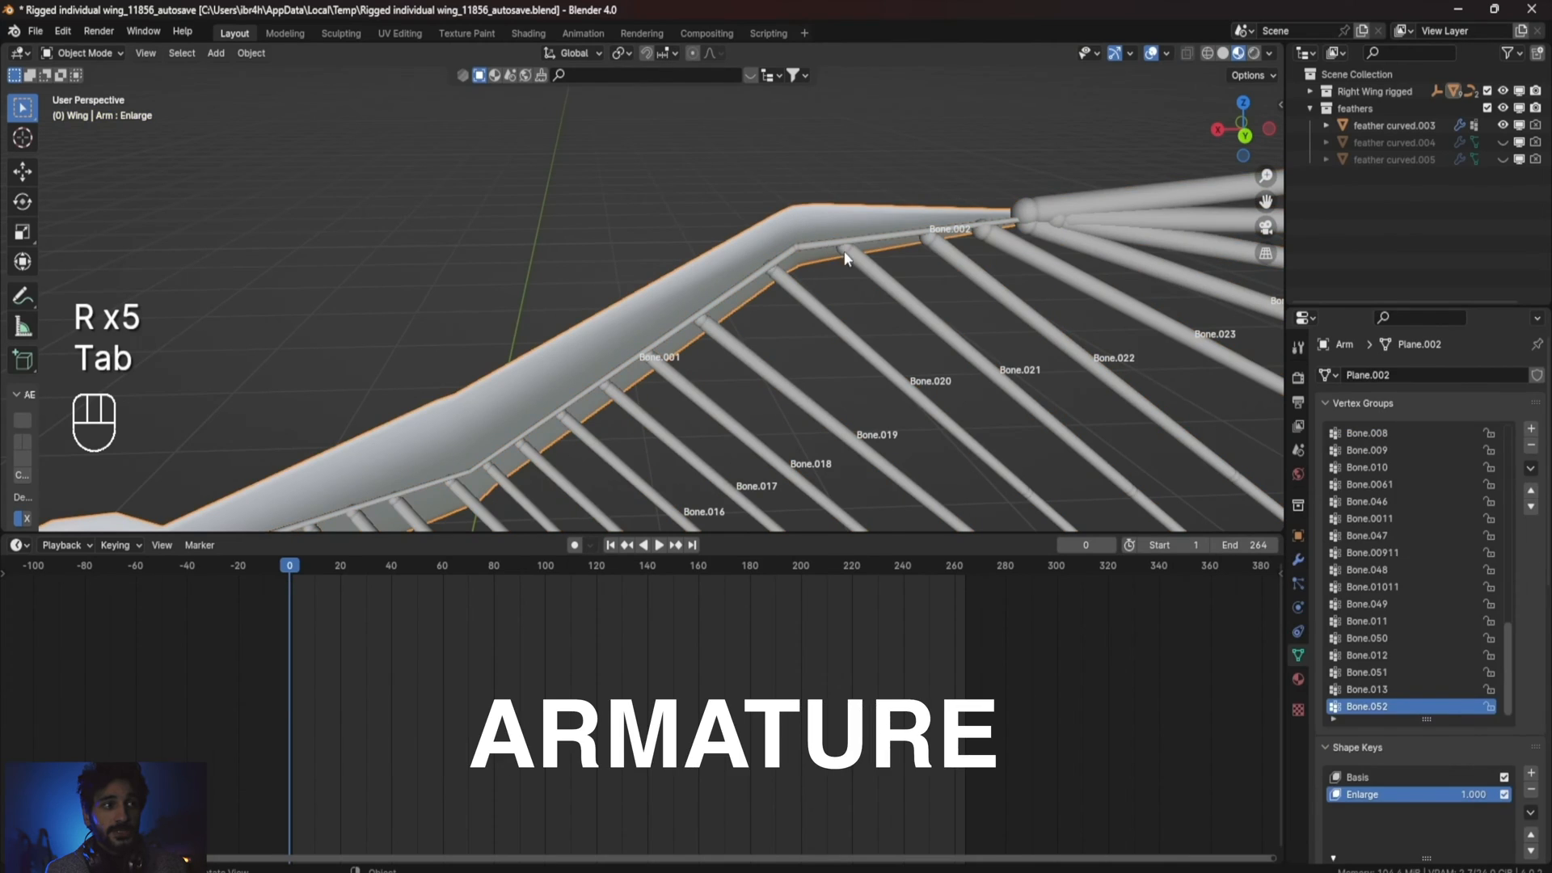
# Touch up the arm mesh's Bone.002 weights in Weight Paint, undoing one bad stroke.
pyautogui.click(83, 52)
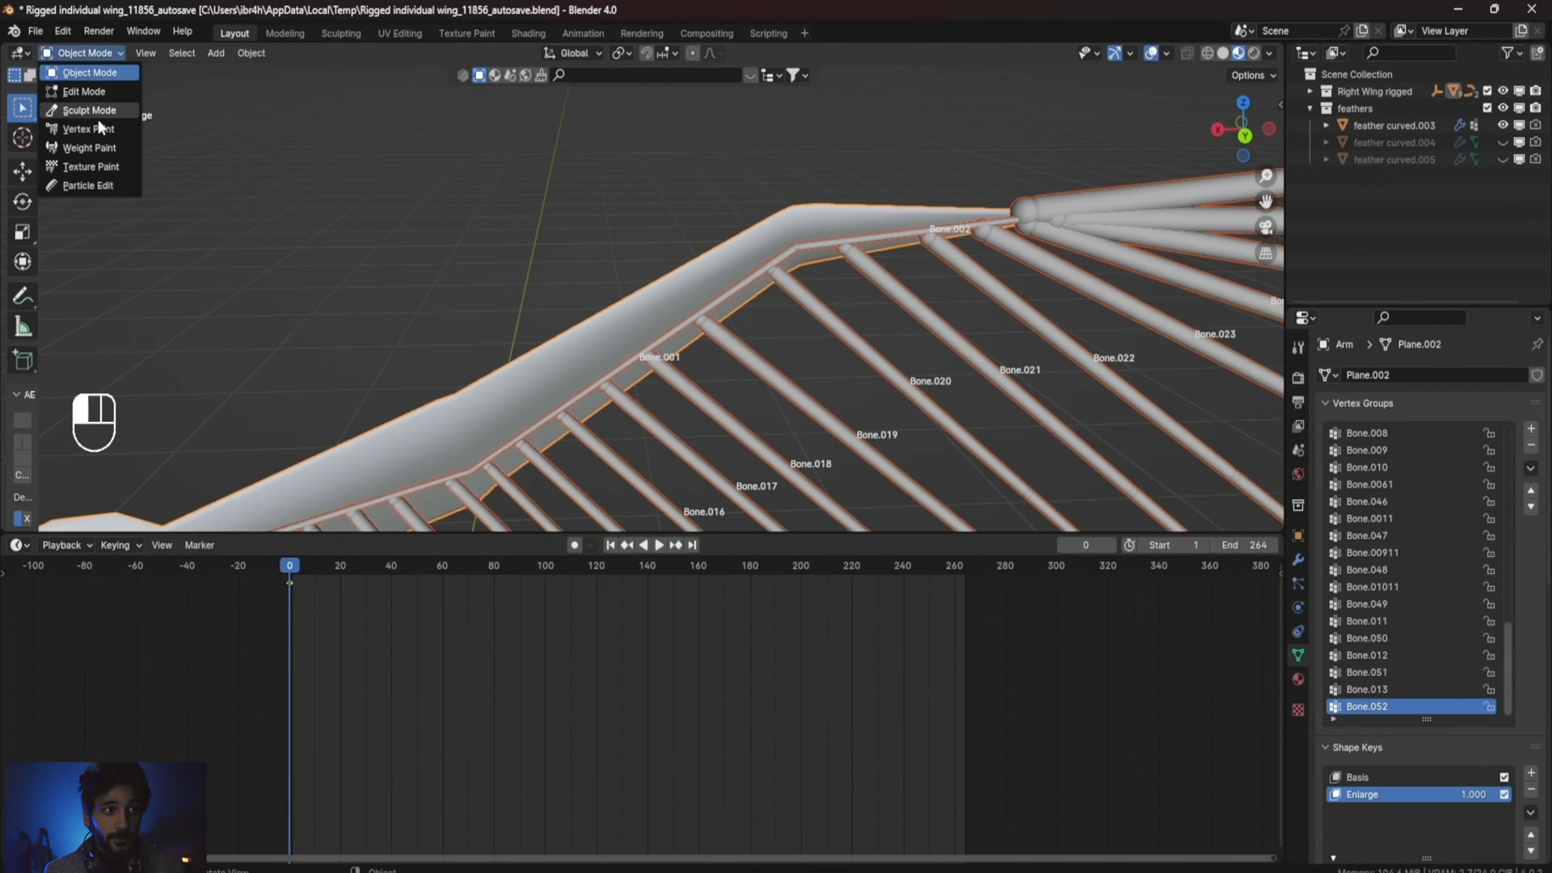
pyautogui.click(89, 148)
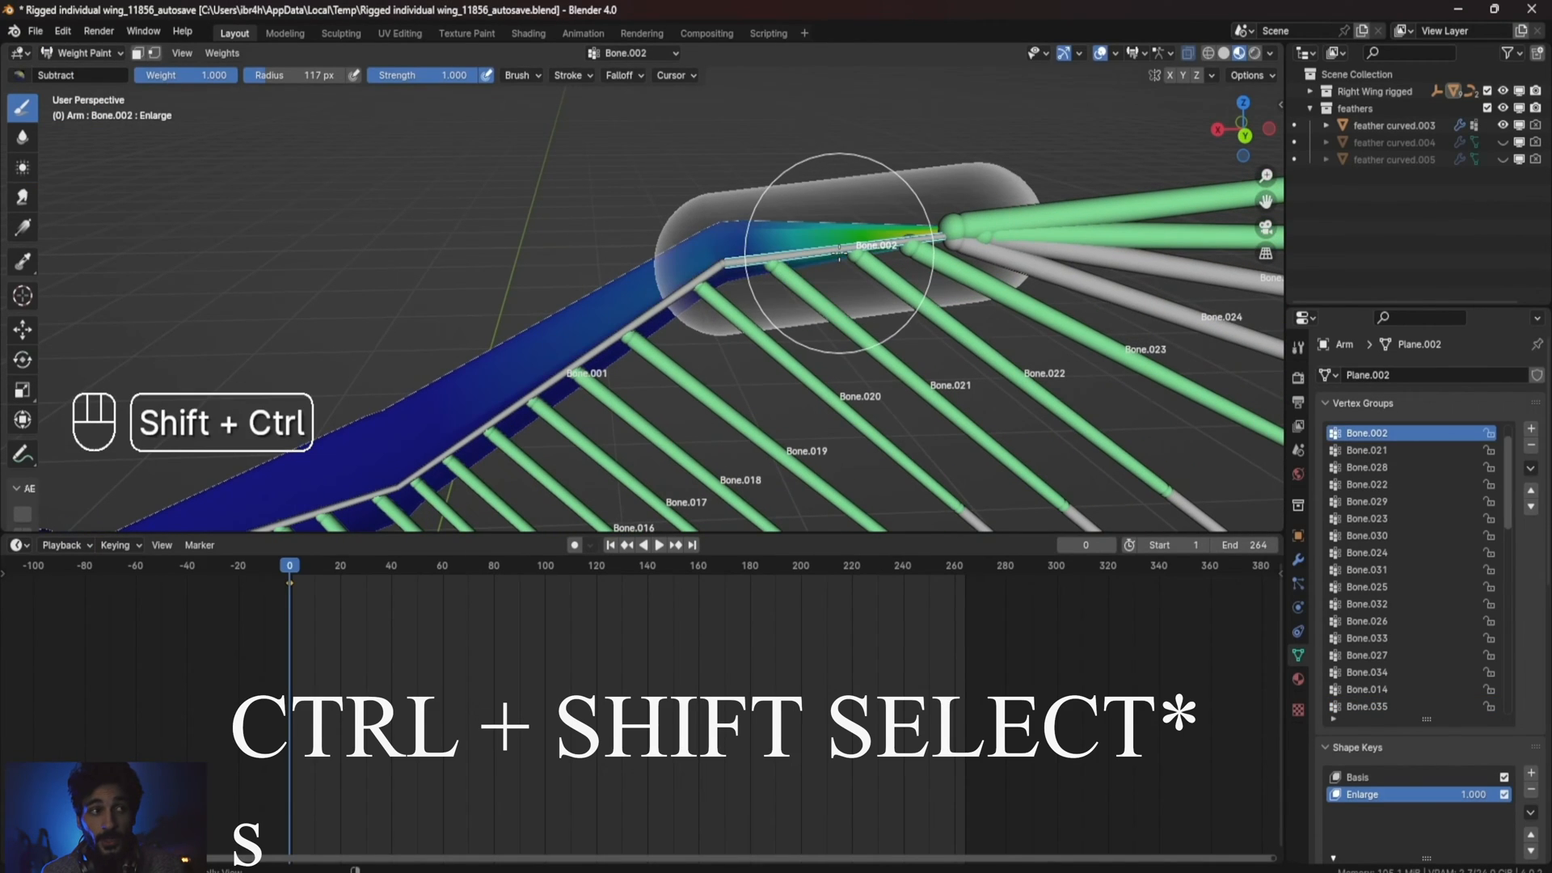
pyautogui.press('ctrl+z')
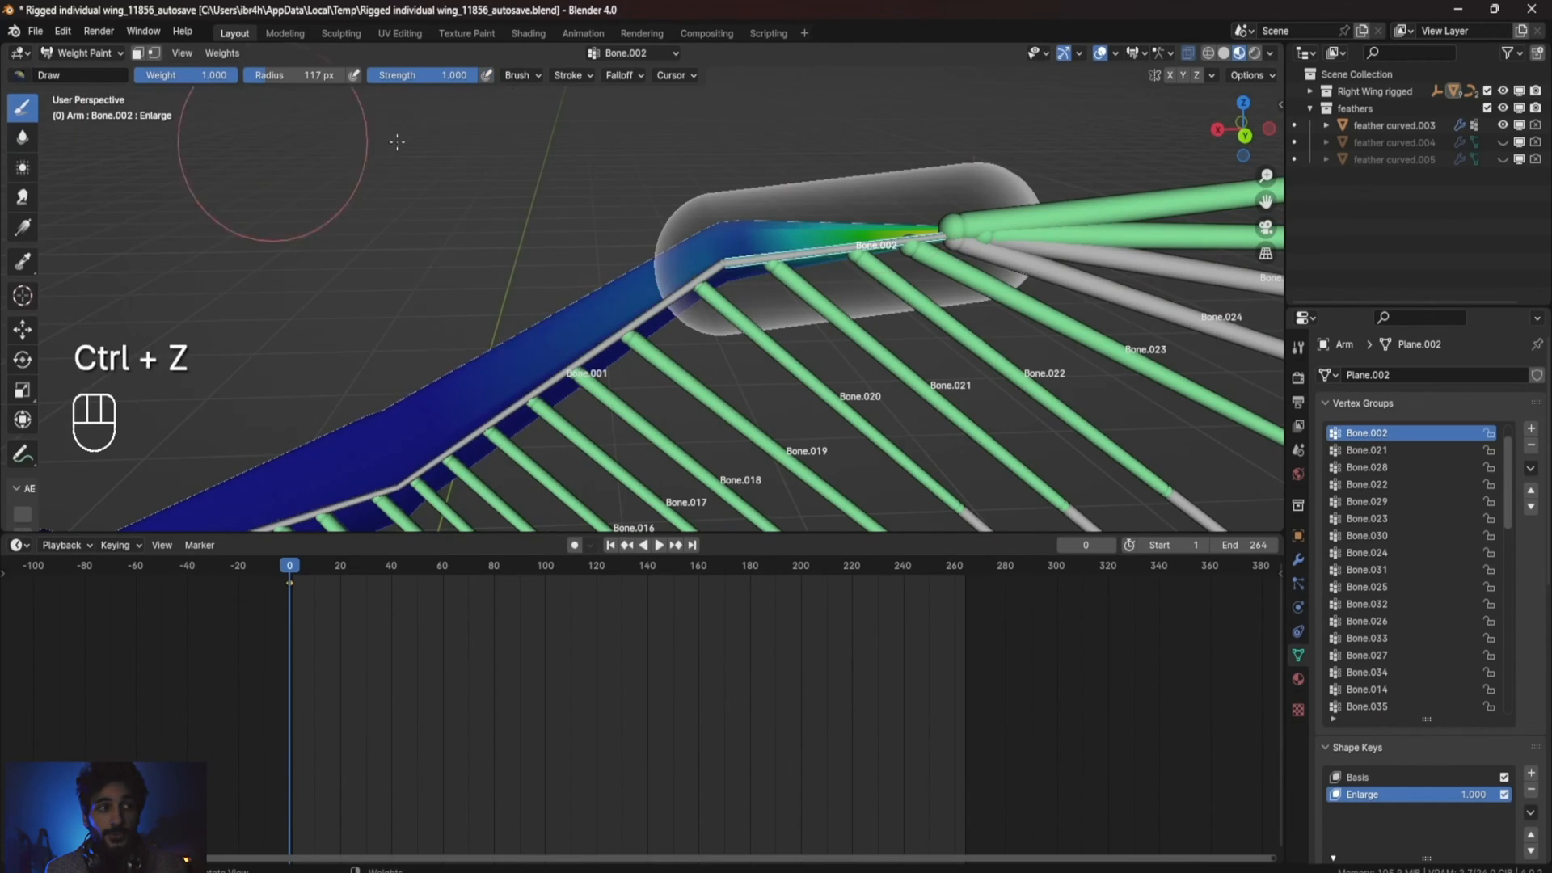
pyautogui.press('f')
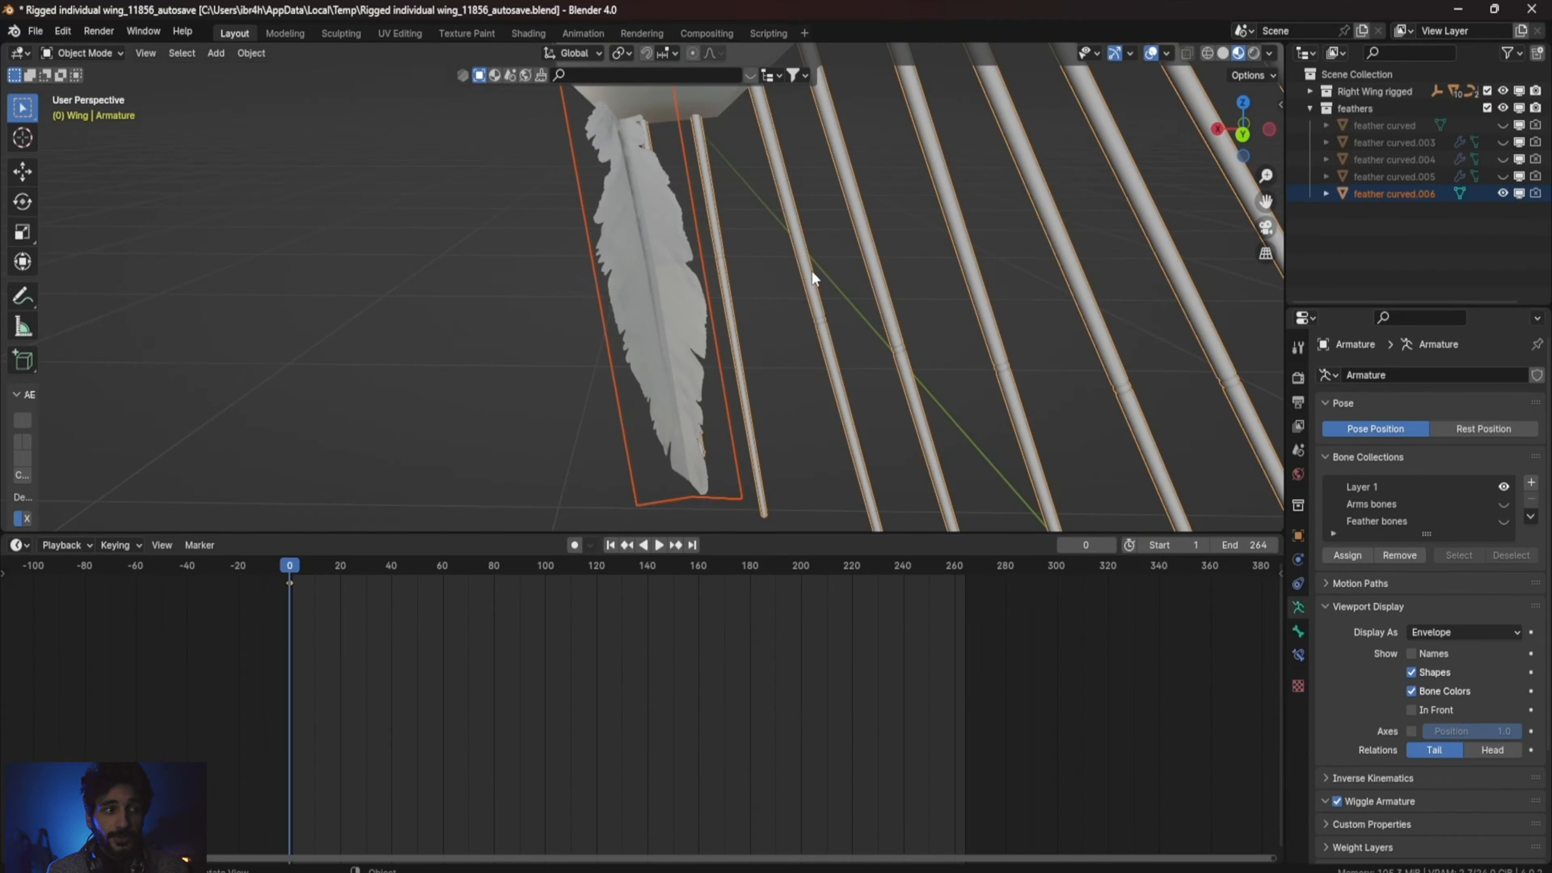
# Parent feather curved.006 to the armature with automatic weights via Ctrl+P.
pyautogui.press('Ctrl+P')
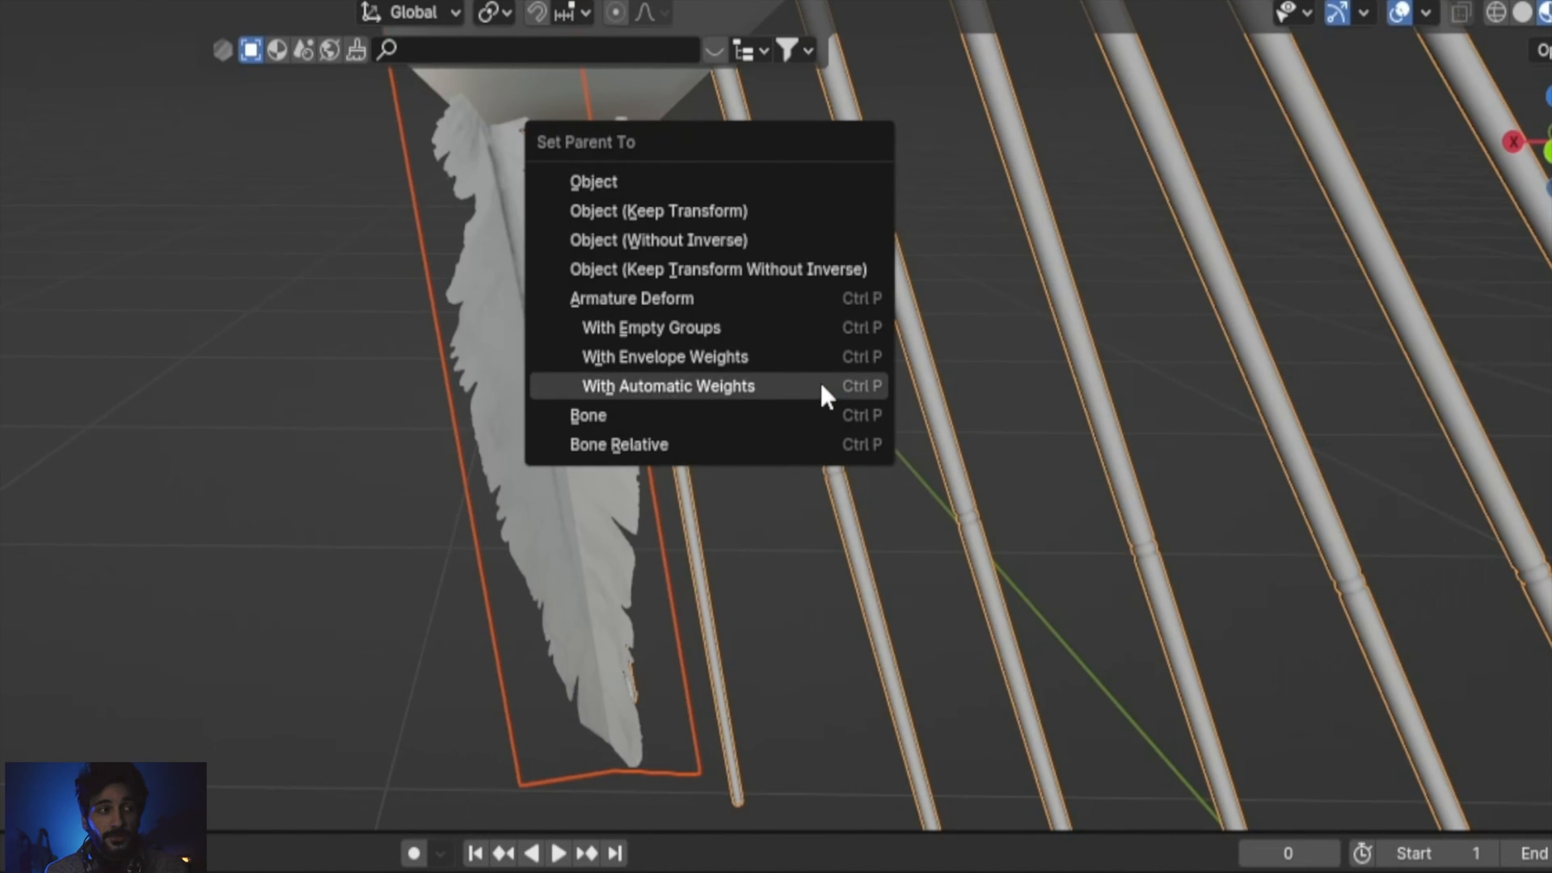
pyautogui.click(667, 386)
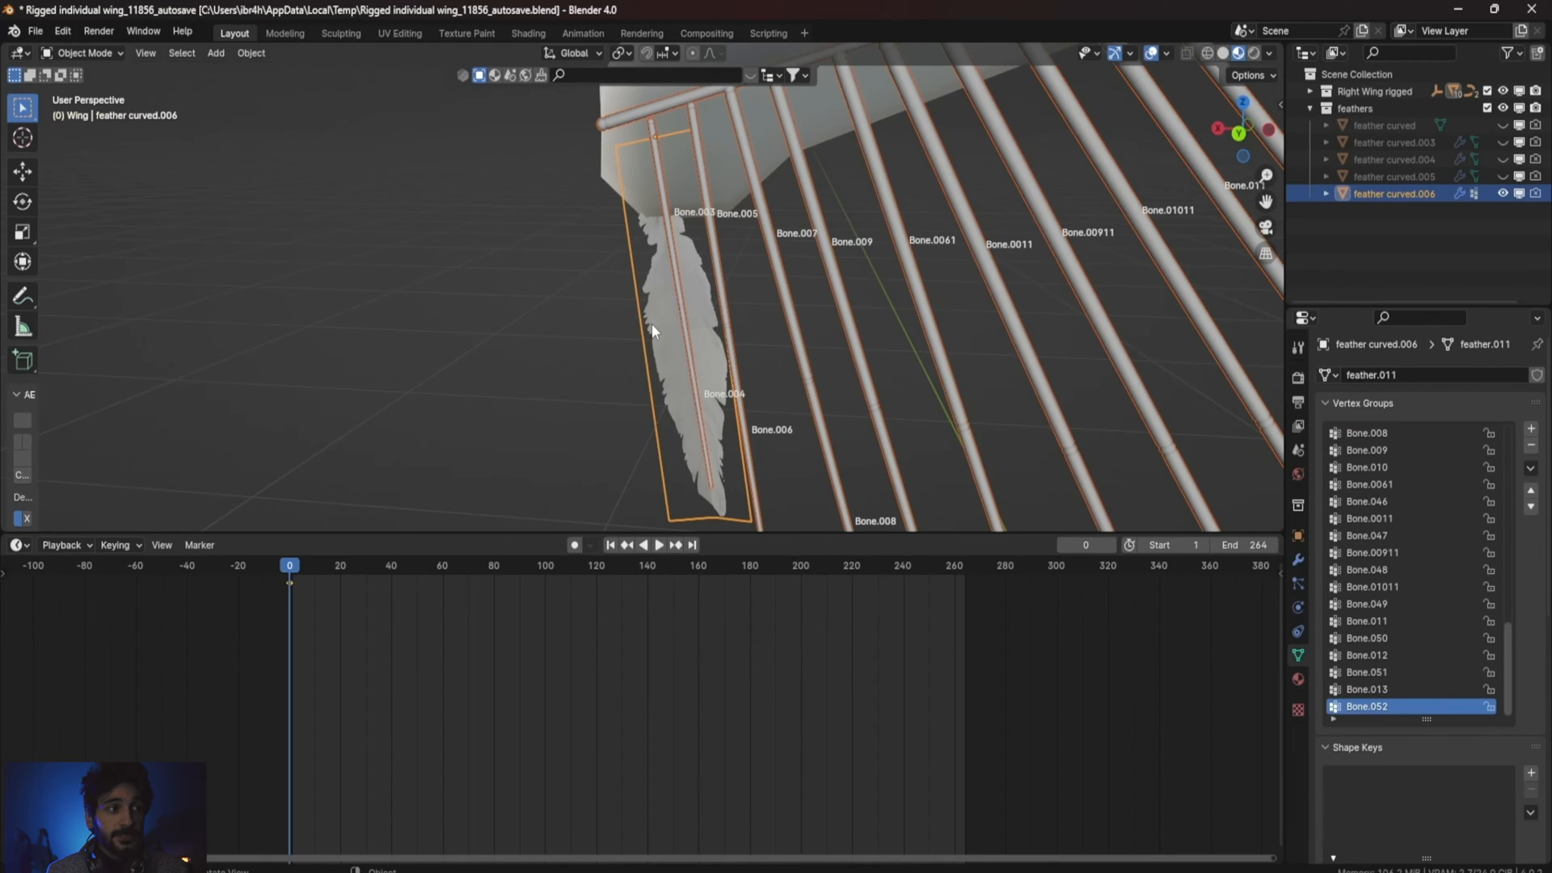
# Paint Bone.003 weight onto the upper part of feather curved.006 with the Add brush.
pyautogui.click(79, 52)
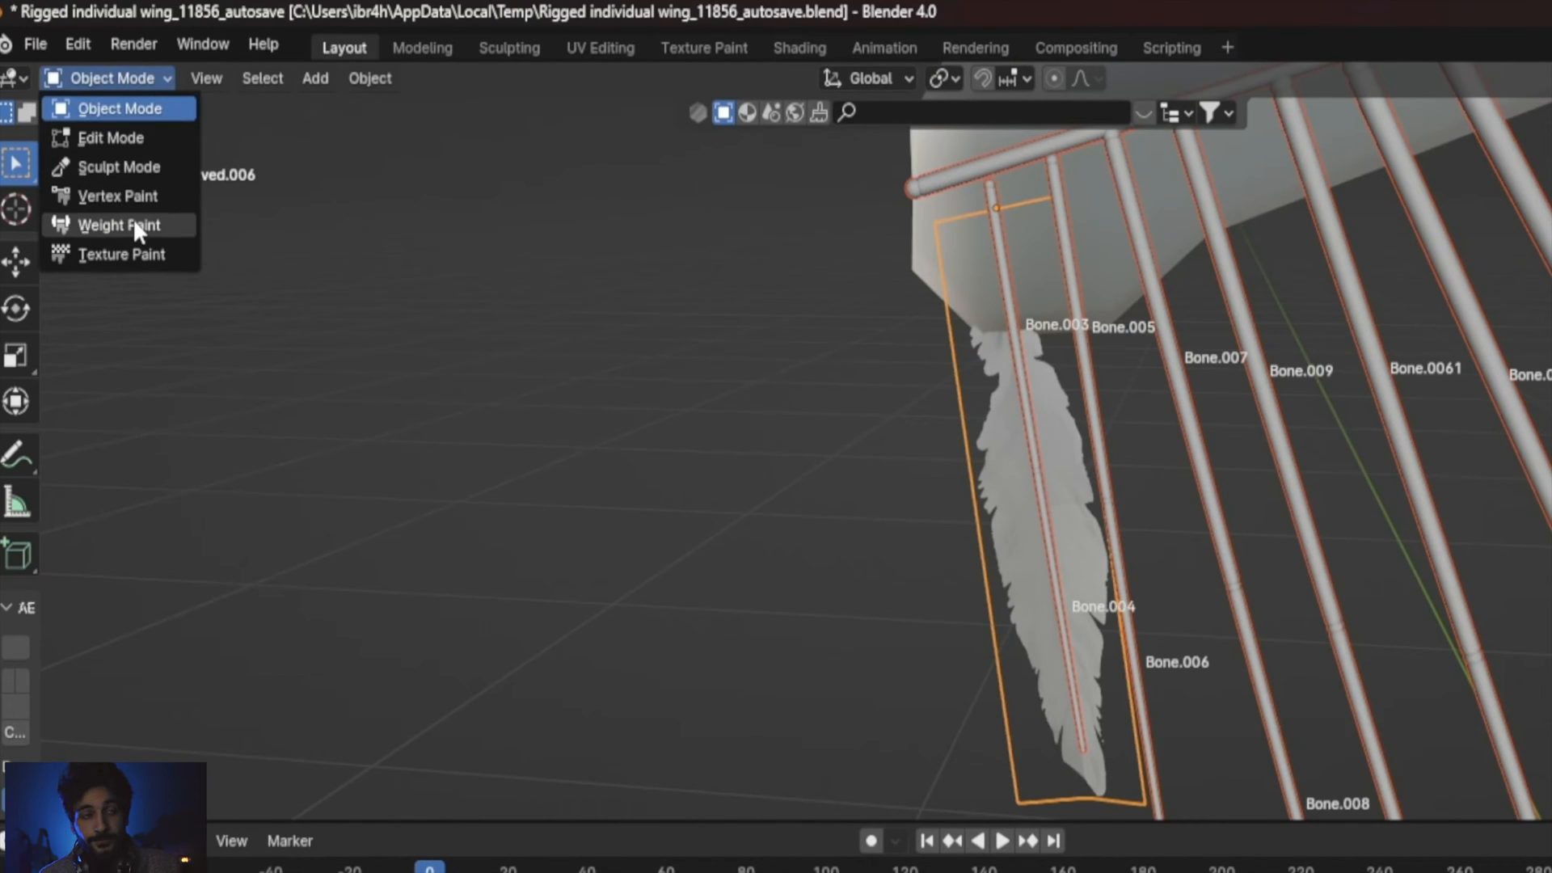
pyautogui.click(118, 224)
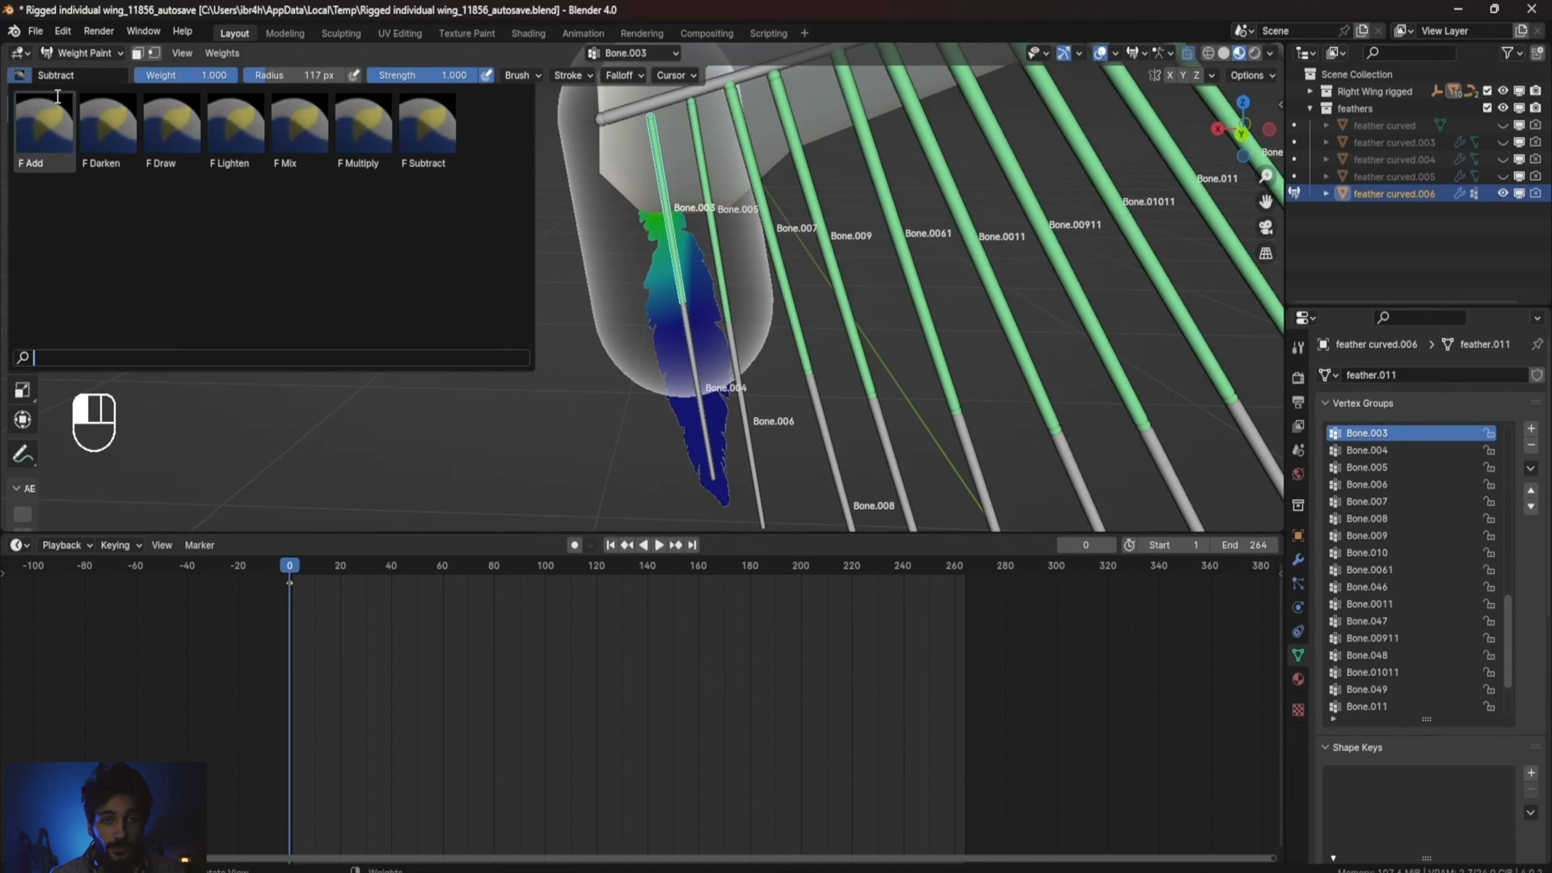
pyautogui.press('shift+f')
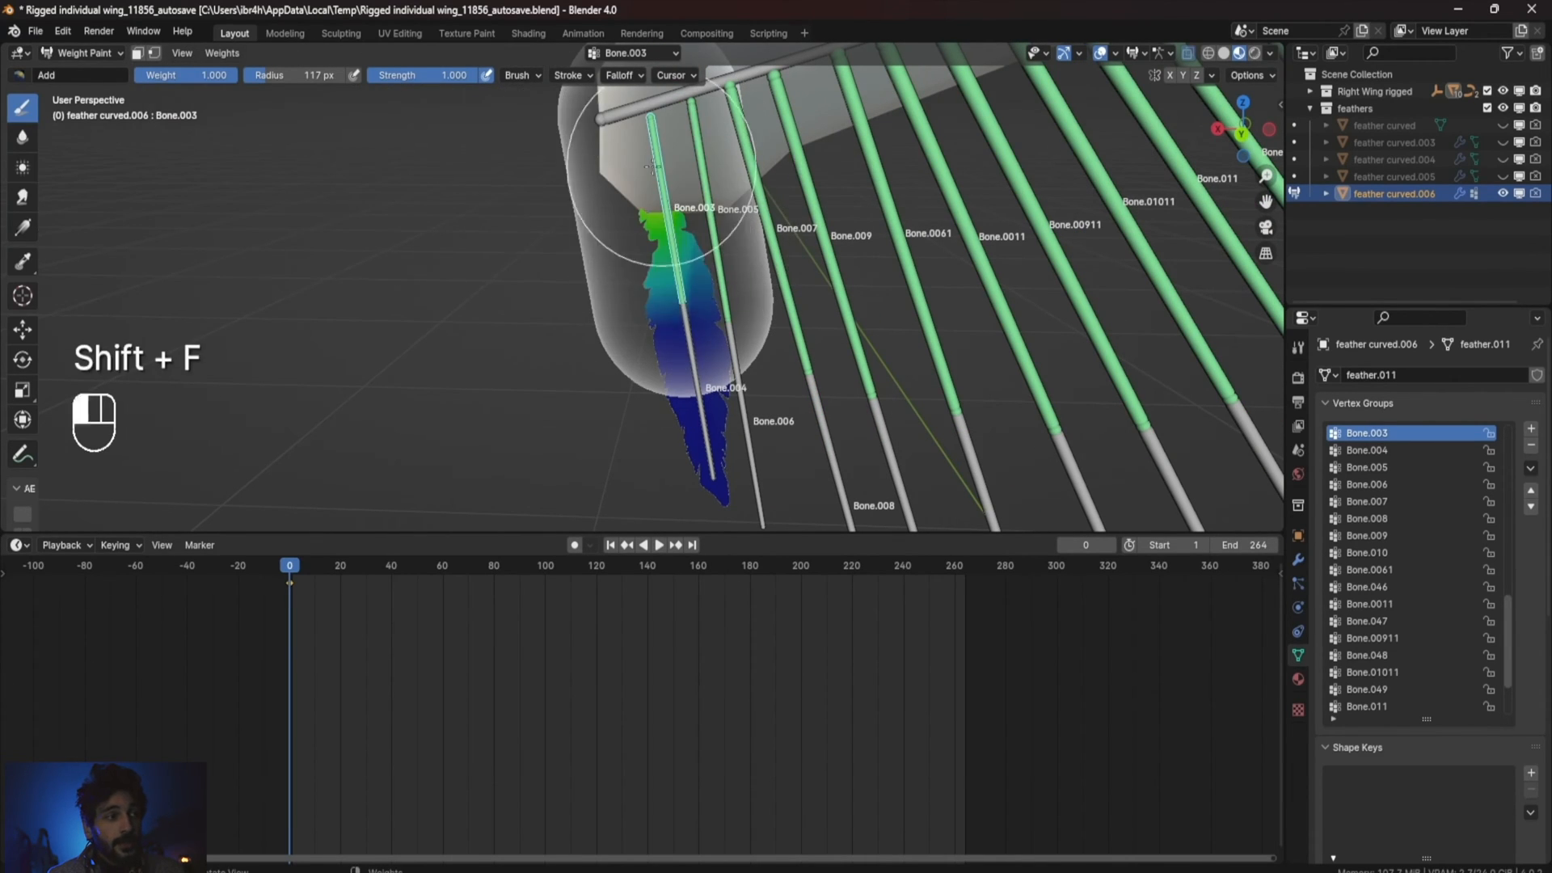
pyautogui.click(1367, 451)
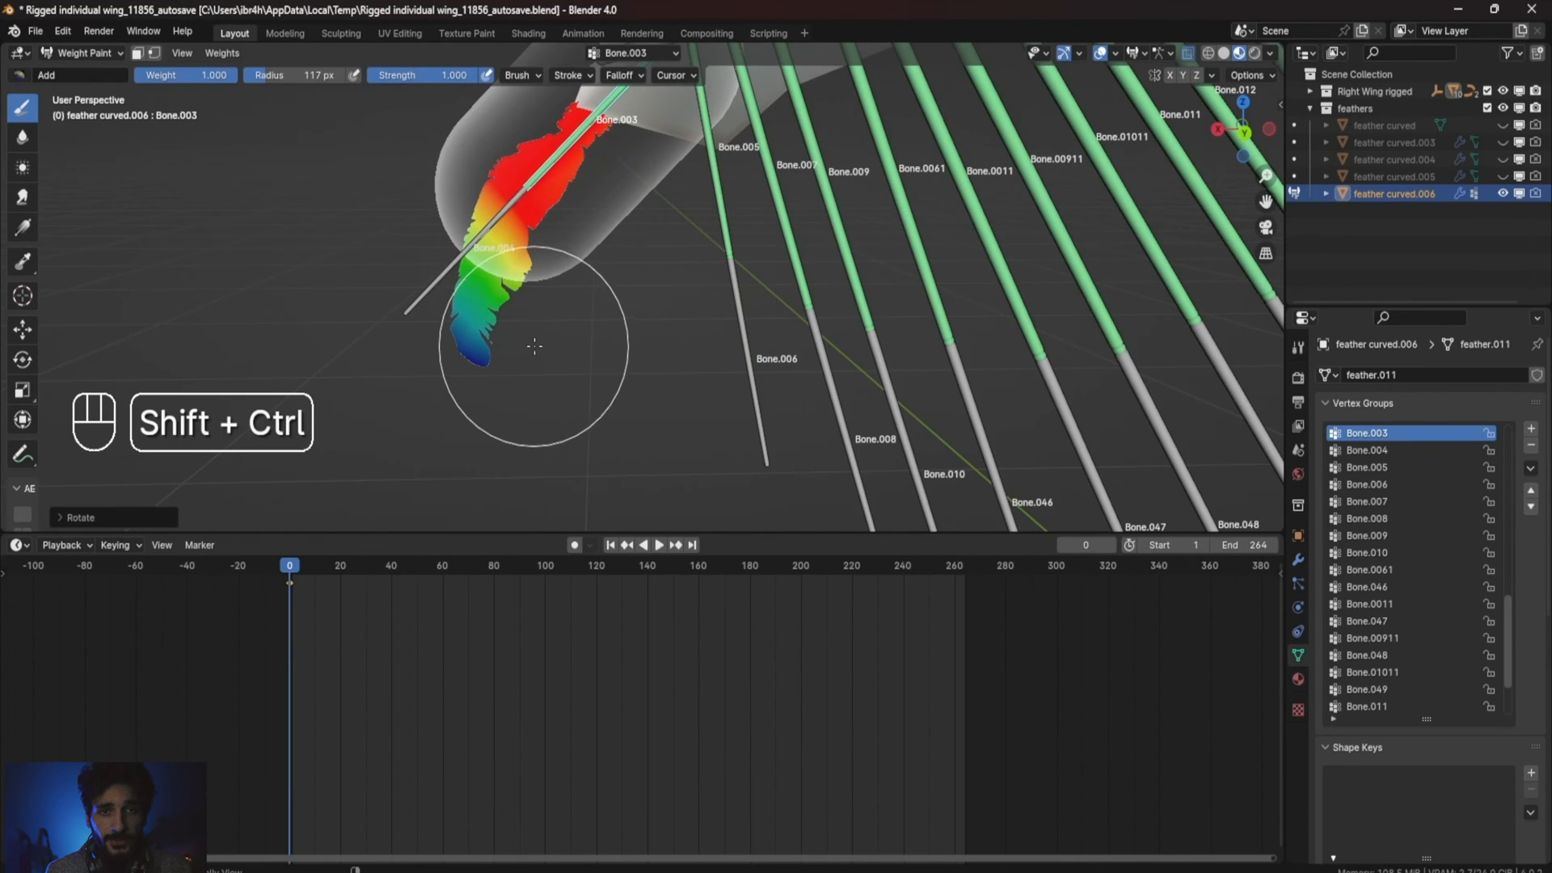
# Test-rotate Bone.003 to check the feather weights, undo, and return to Object Mode.
pyautogui.press('ctrl+z')
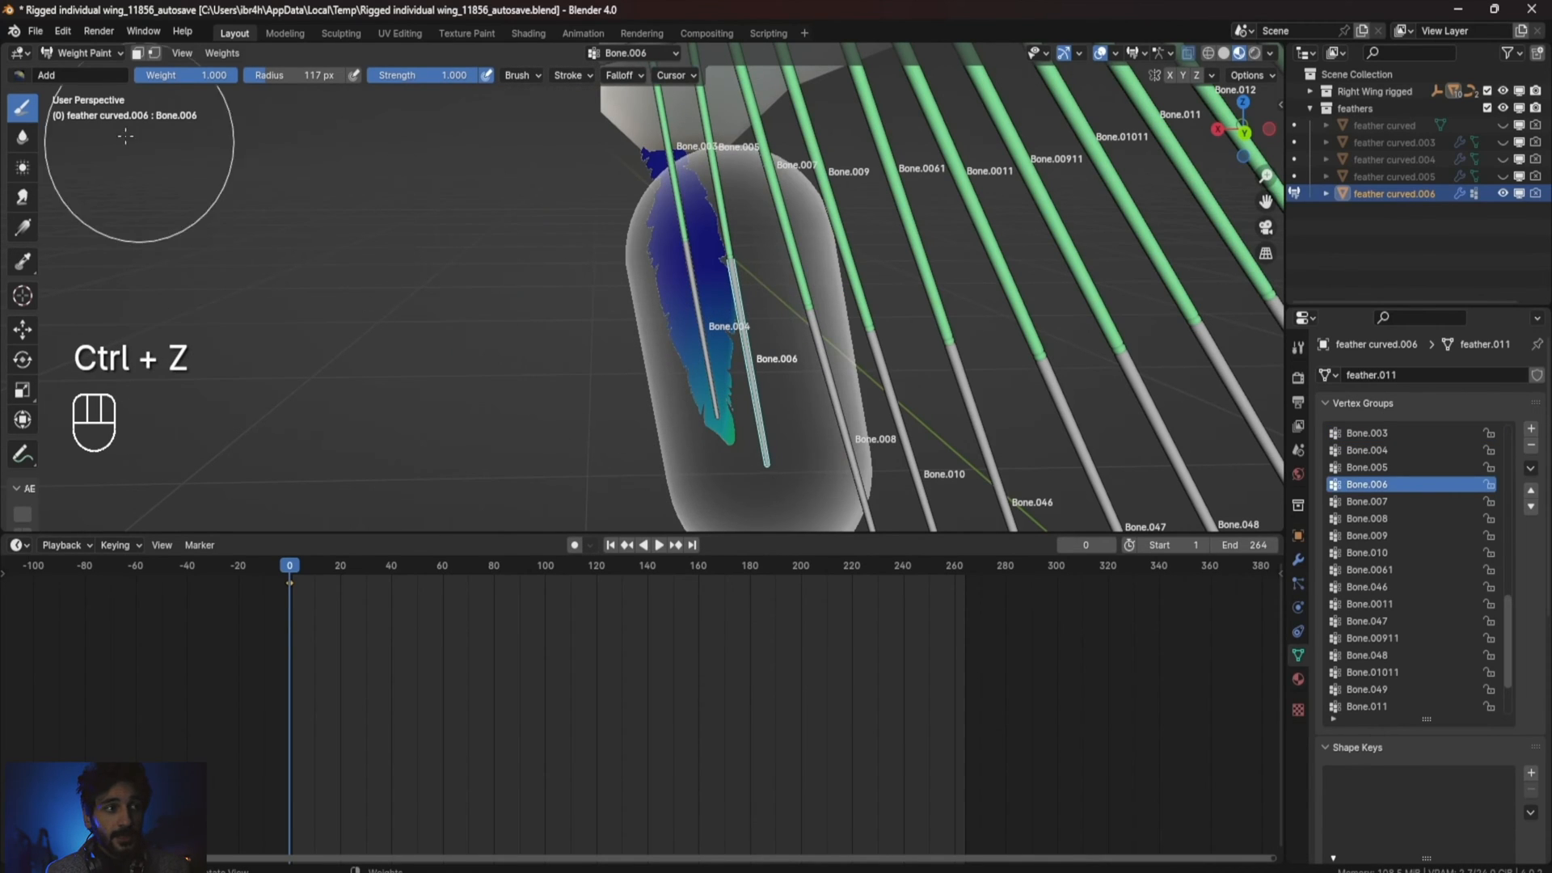
pyautogui.press('ctrl+z')
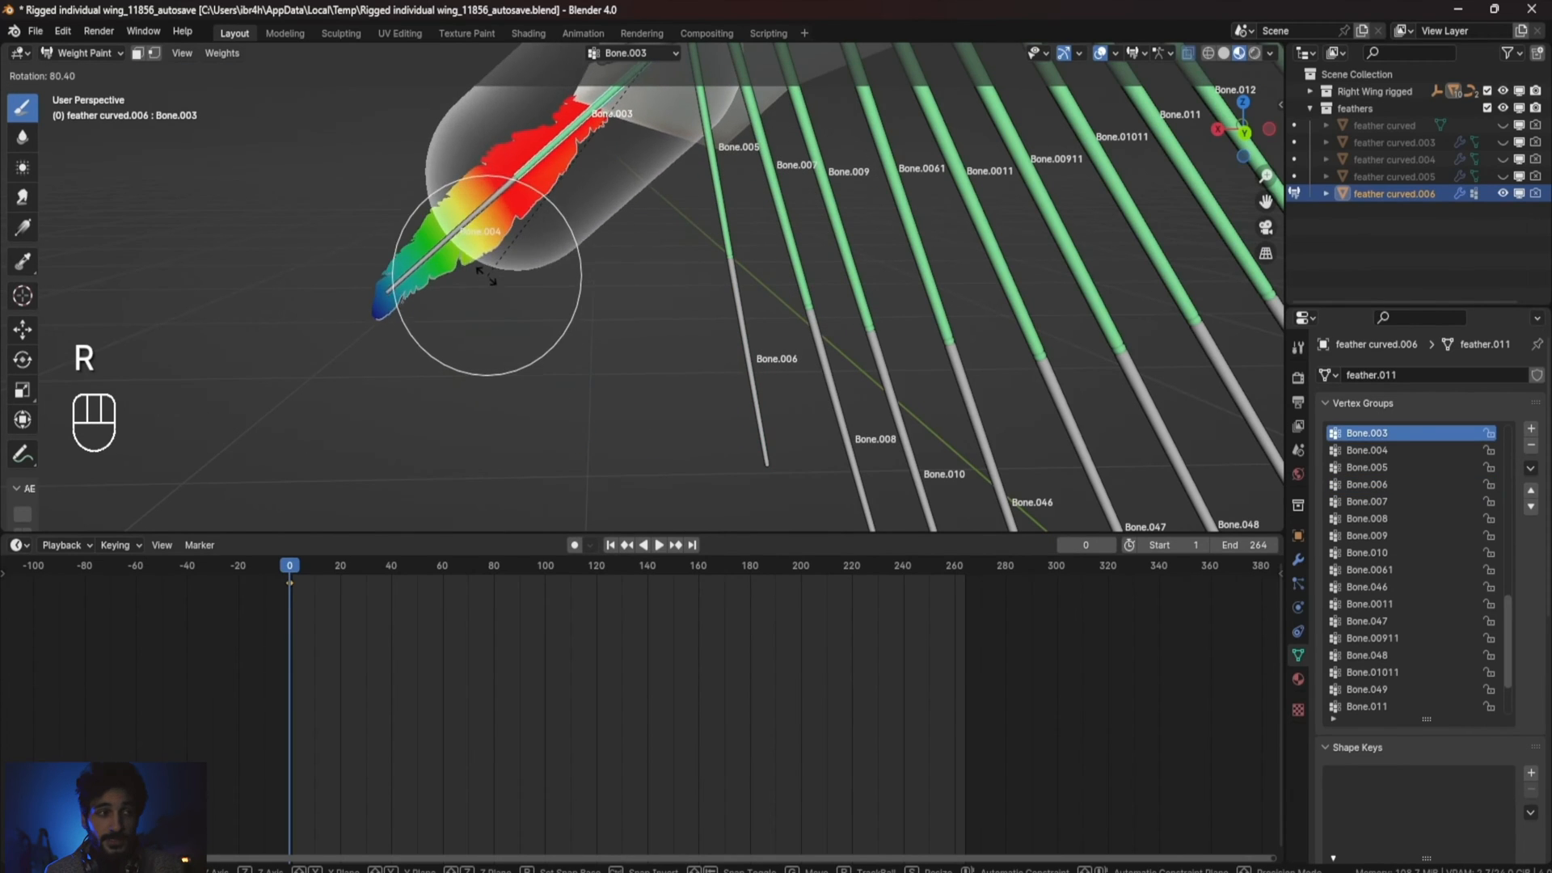
pyautogui.press('Tab')
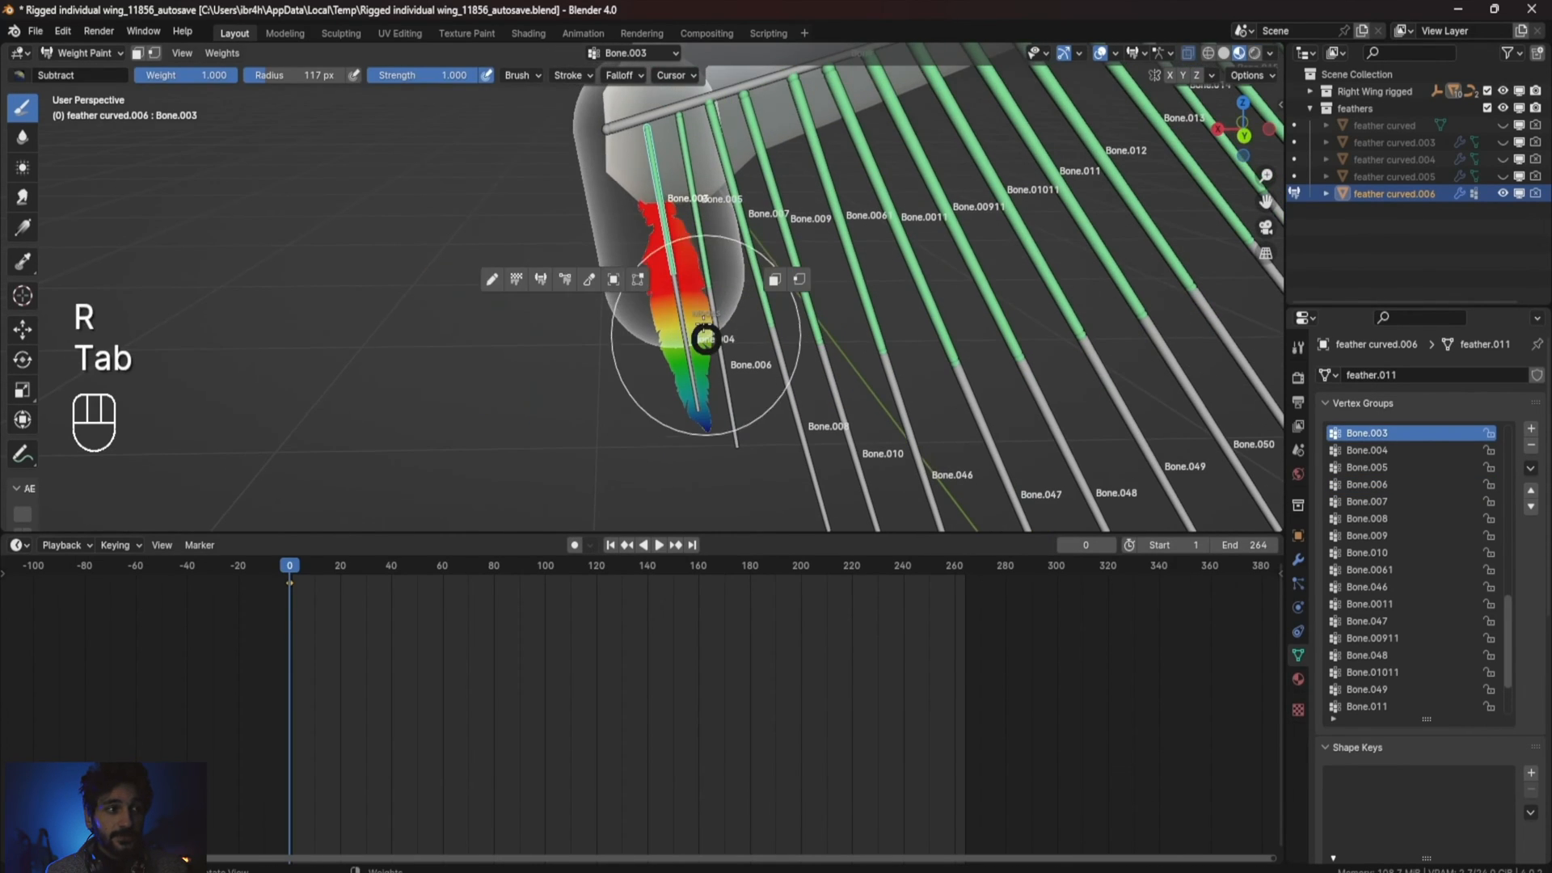
pyautogui.press('Tab')
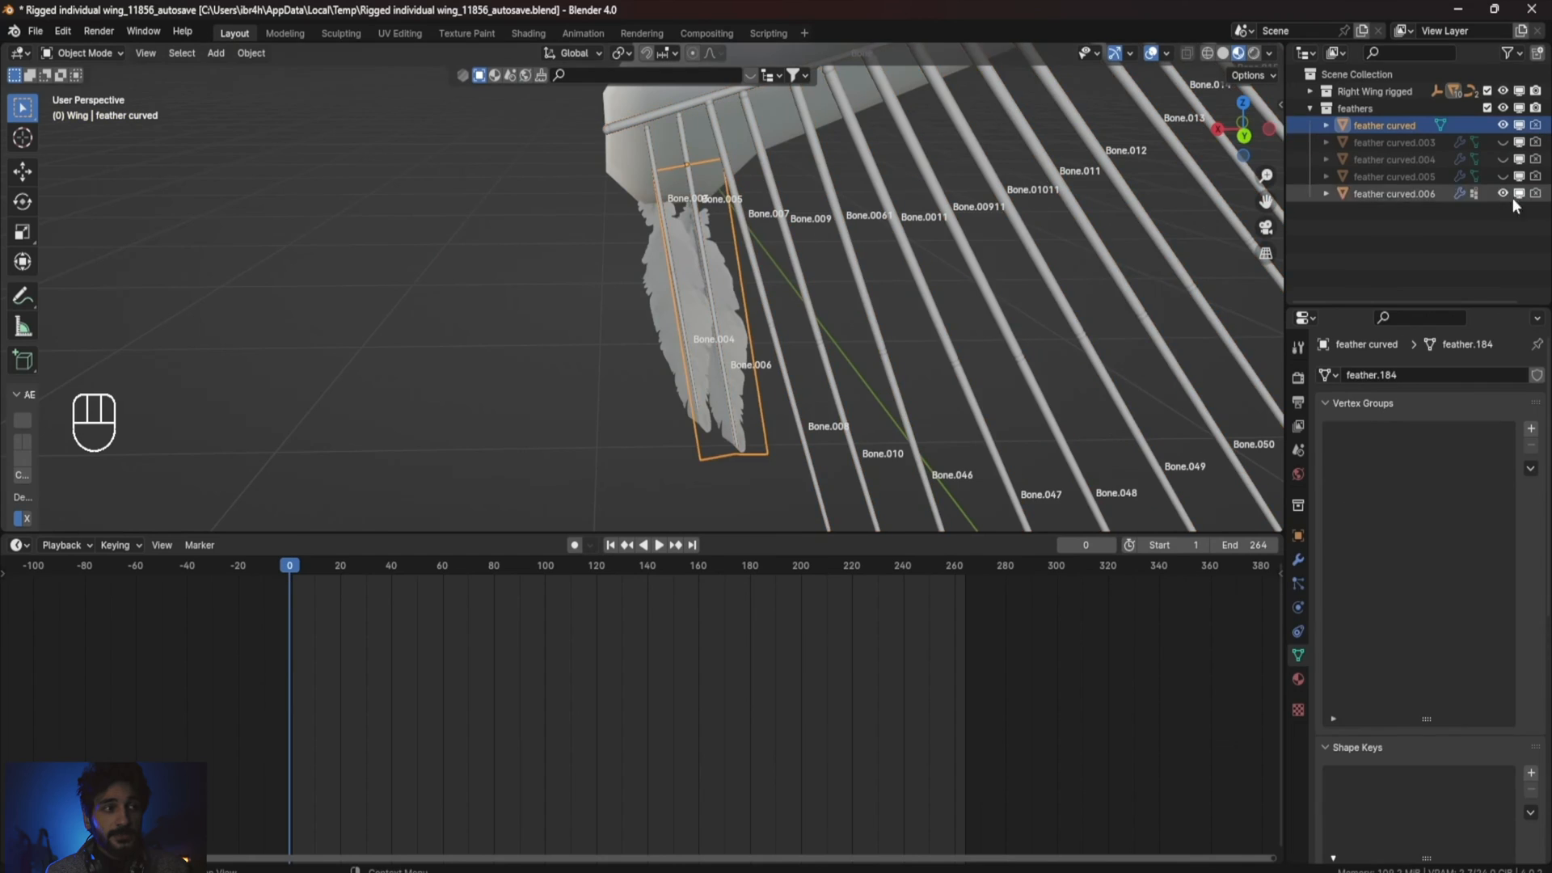
# Parent the next curved feather with automatic weights and enter Weight Paint for Bone.005.
pyautogui.press('ctrl+p')
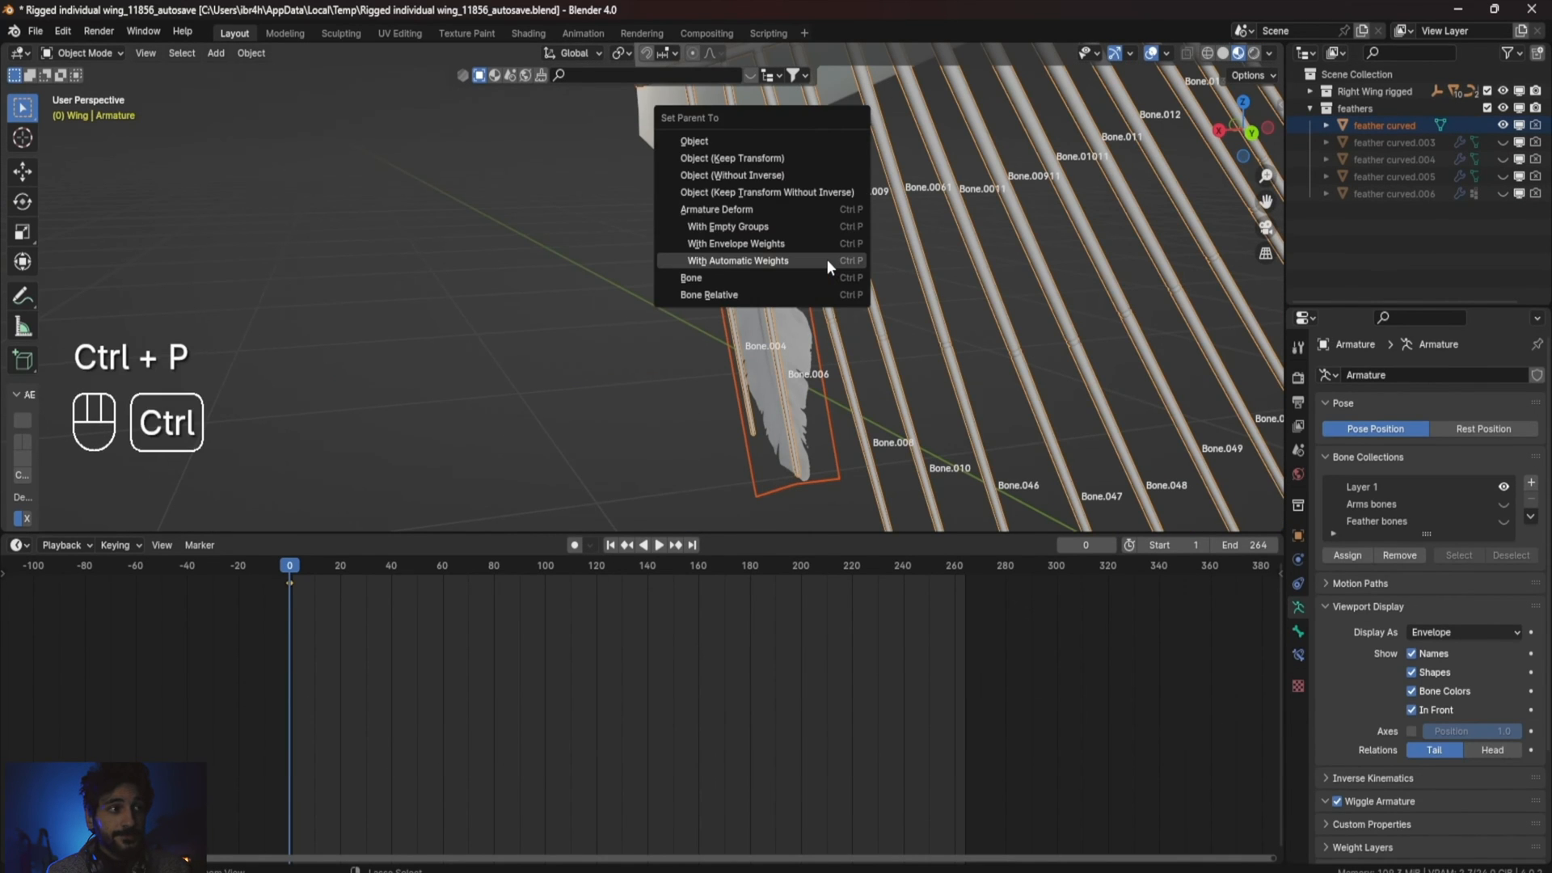
pyautogui.click(736, 260)
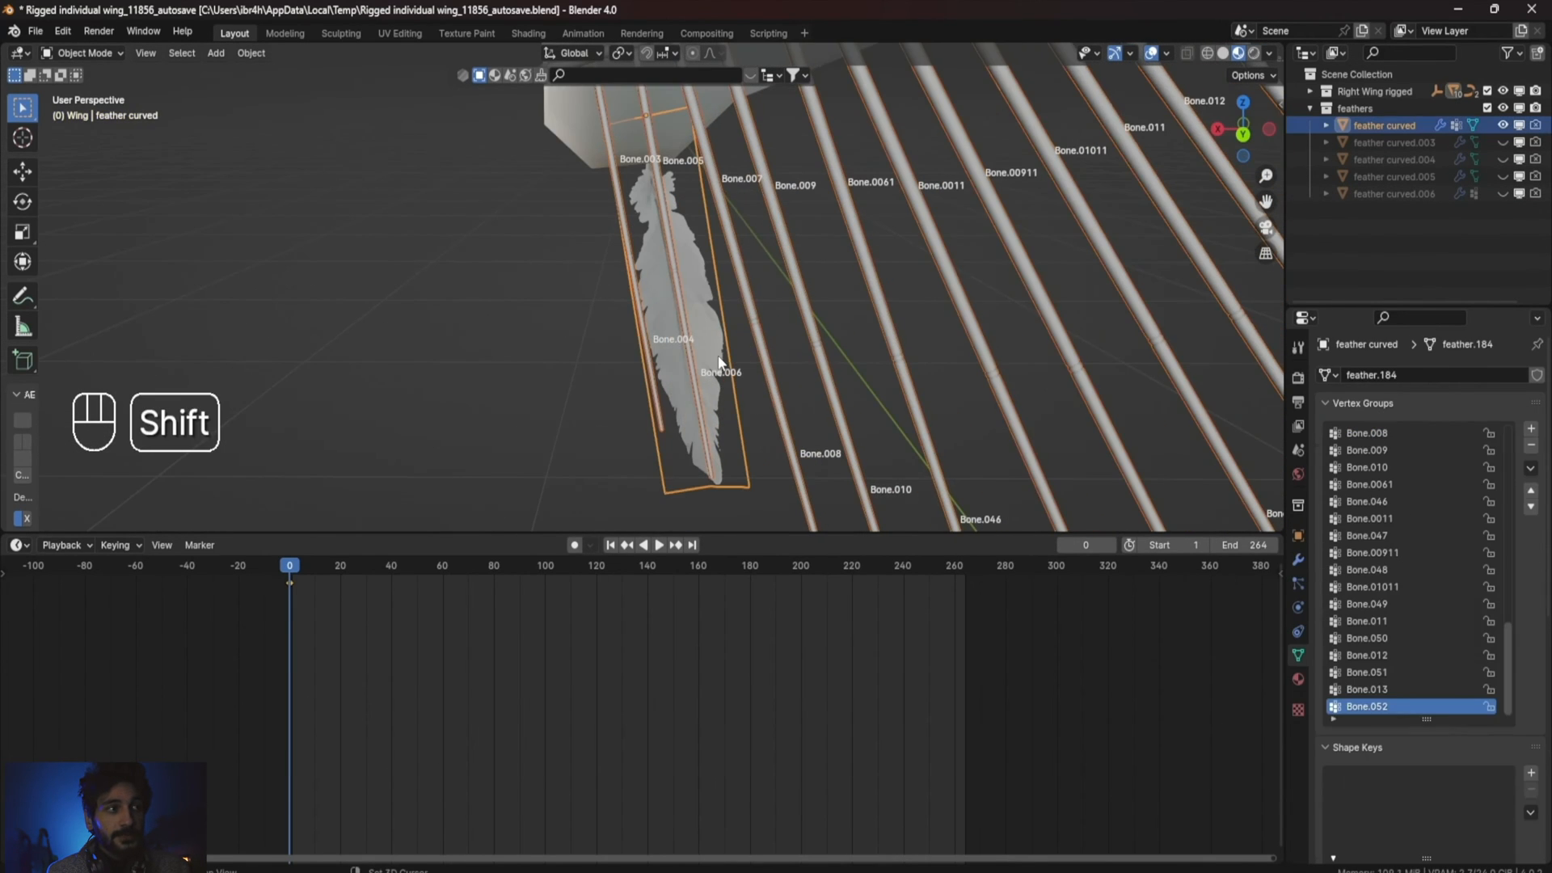
pyautogui.click(84, 52)
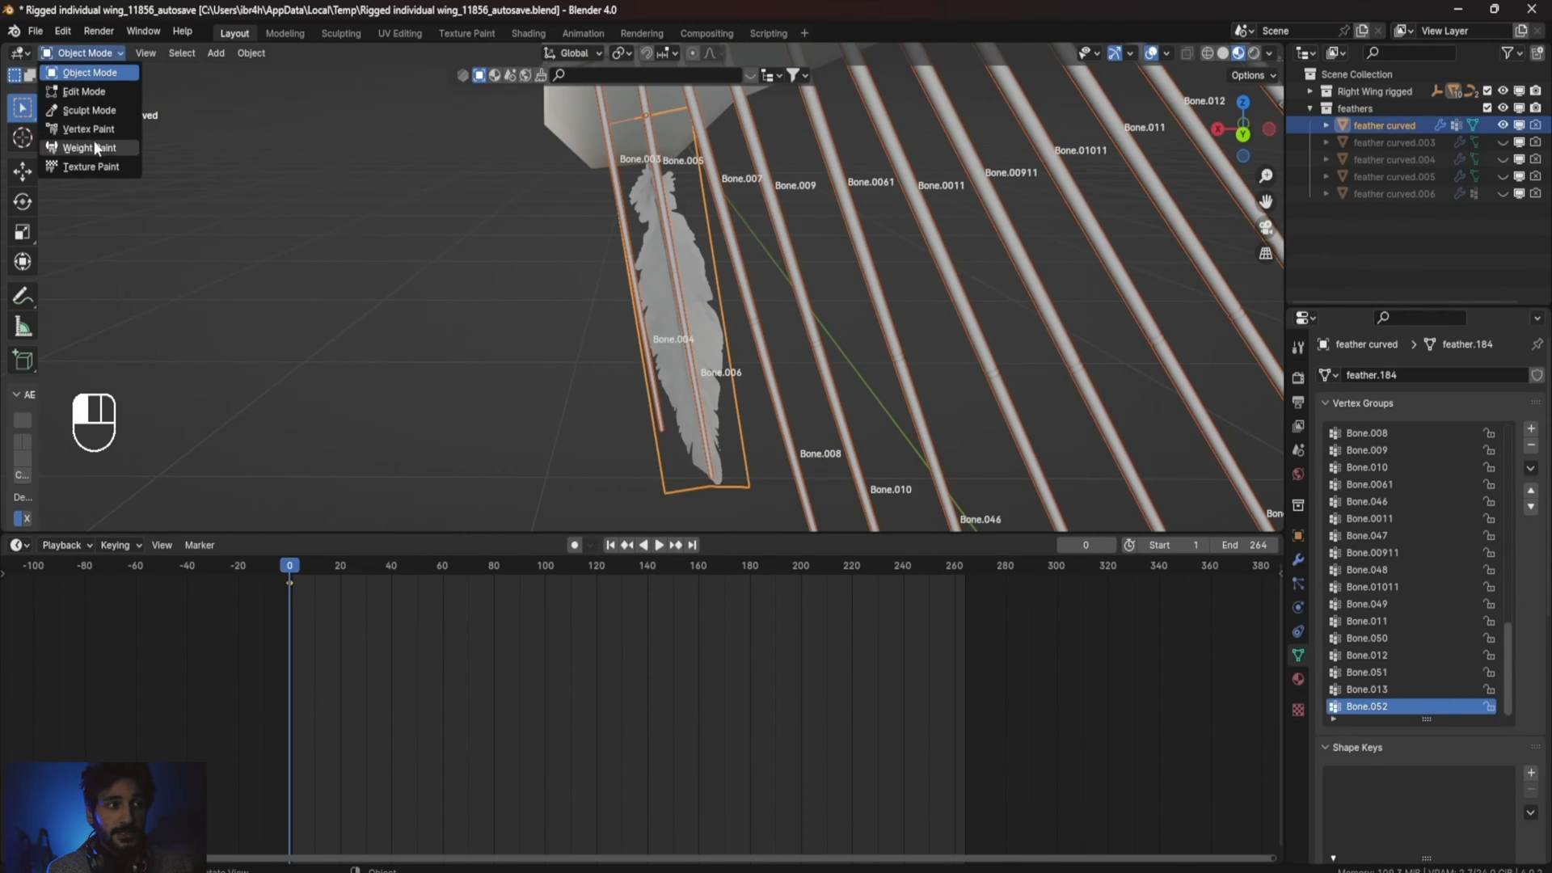
pyautogui.click(88, 147)
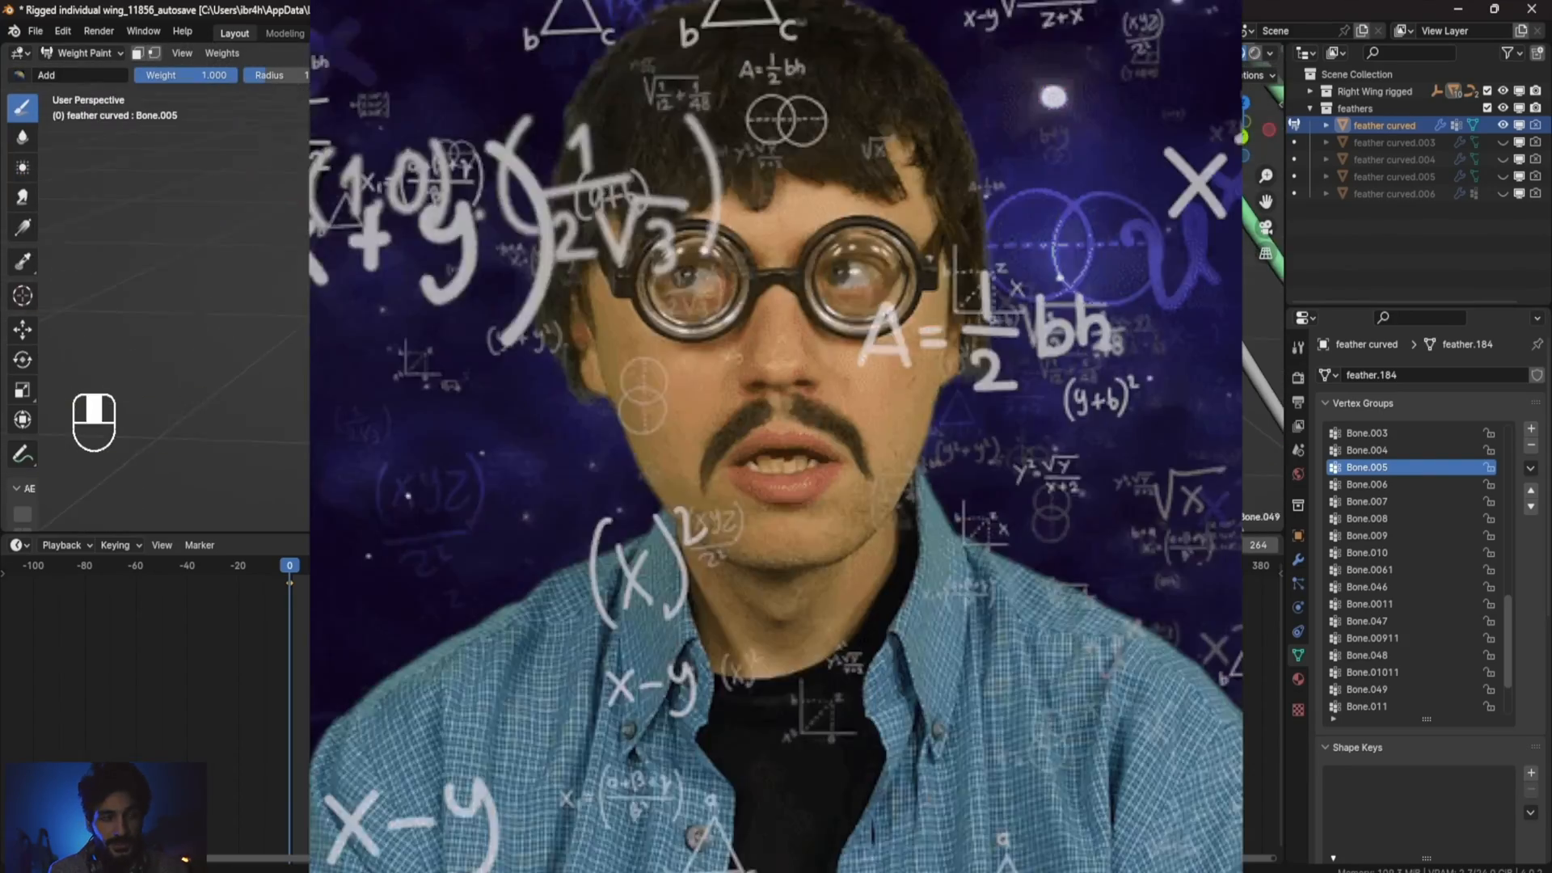
# Resize and reposition LONG FEATHERS.002 along the wing.
pyautogui.click(1368, 483)
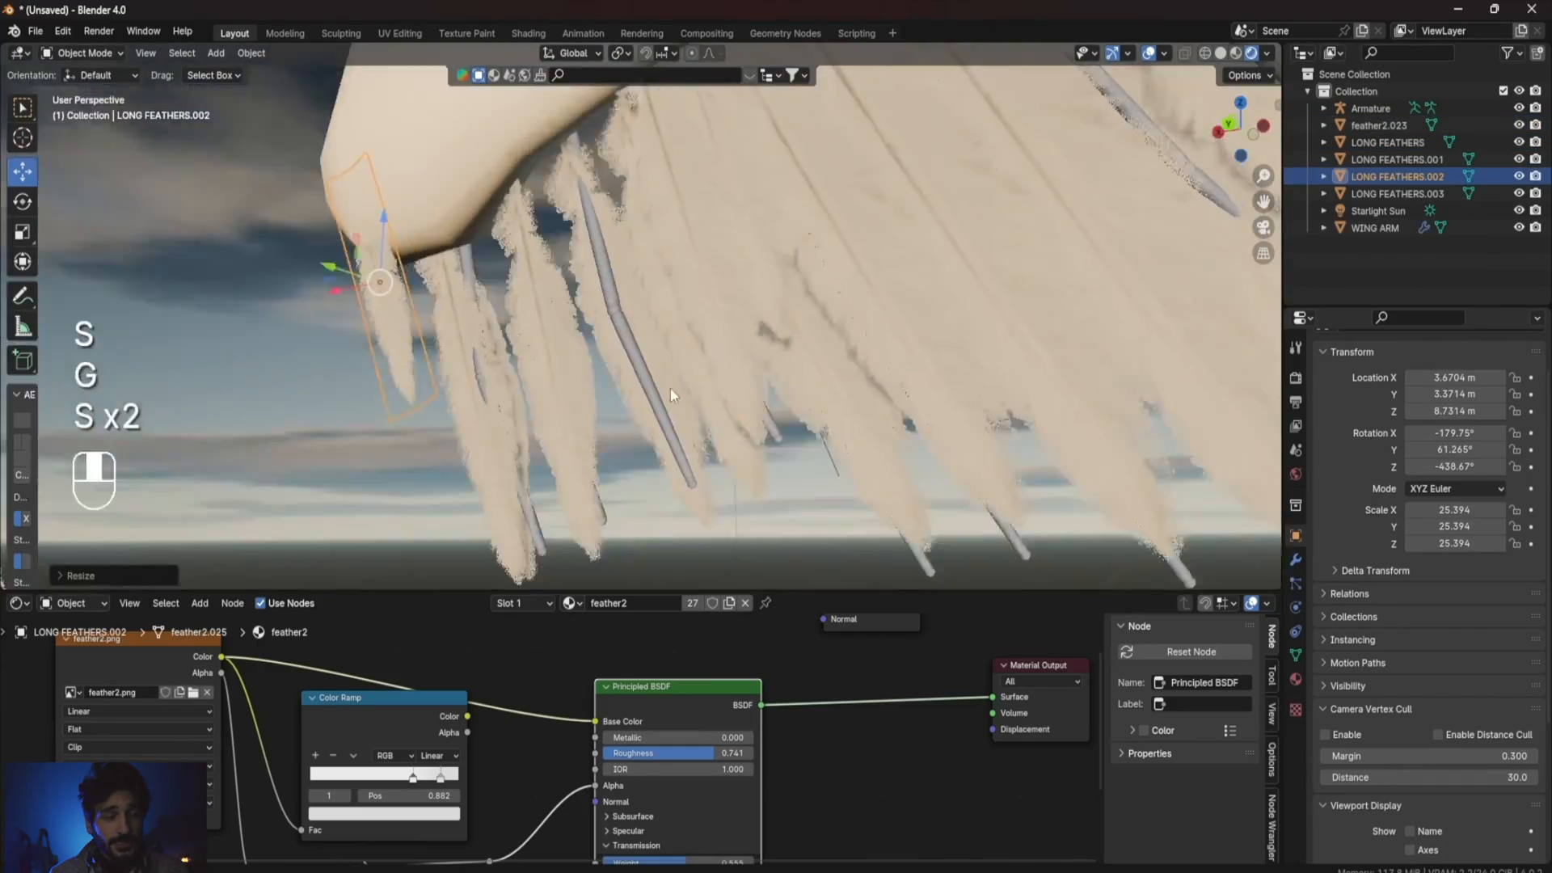
pyautogui.press('shift+d')
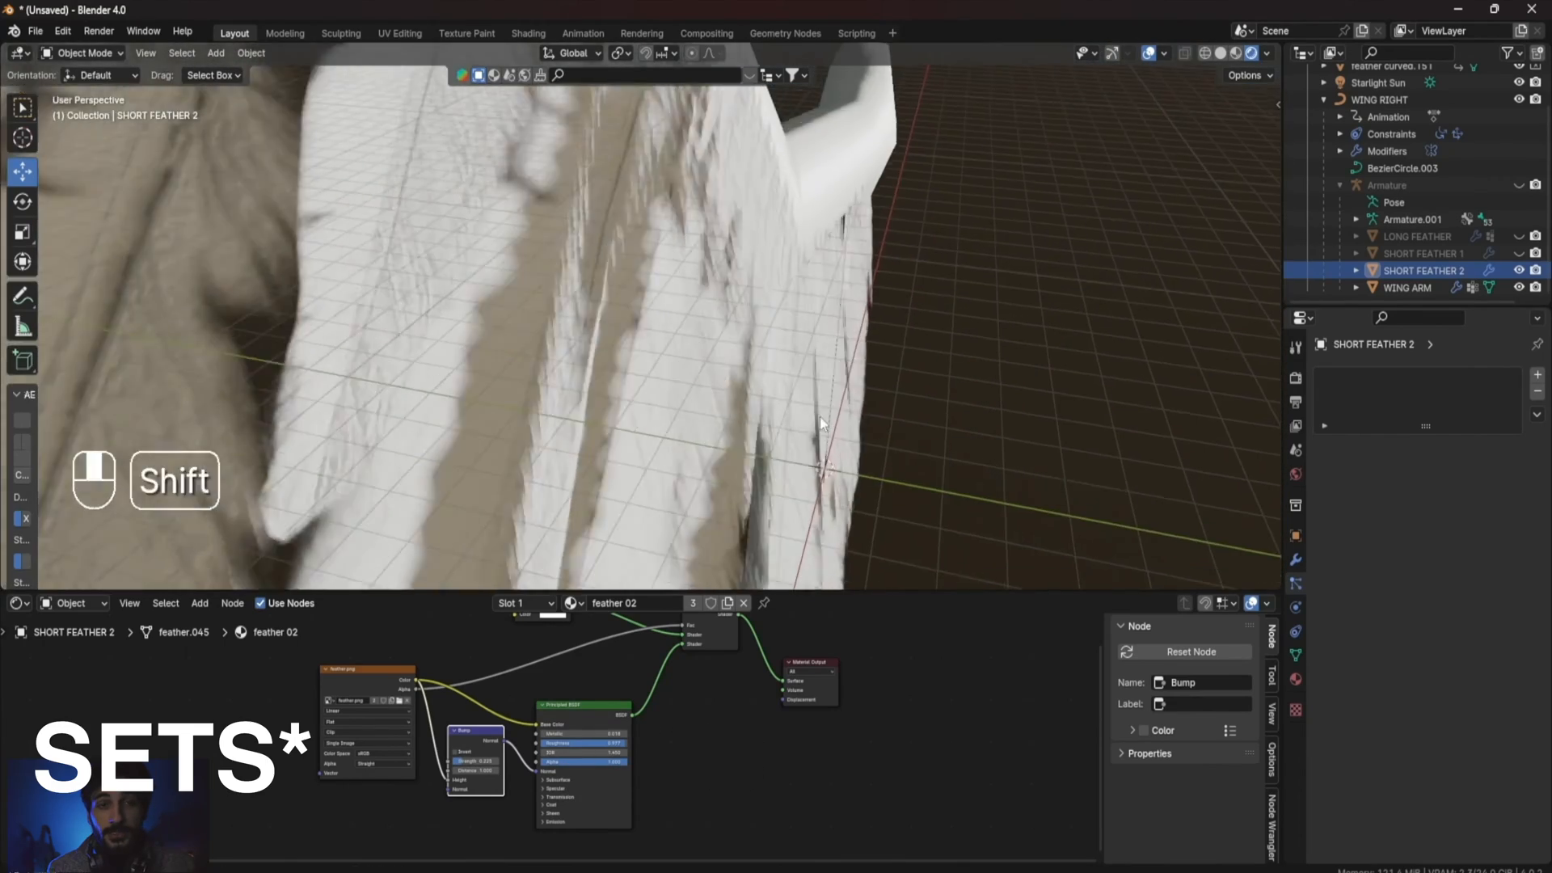
# Rotate the right wing's feather bones in Pose Mode to fan the feathers into a new spread.
pyautogui.click(1387, 184)
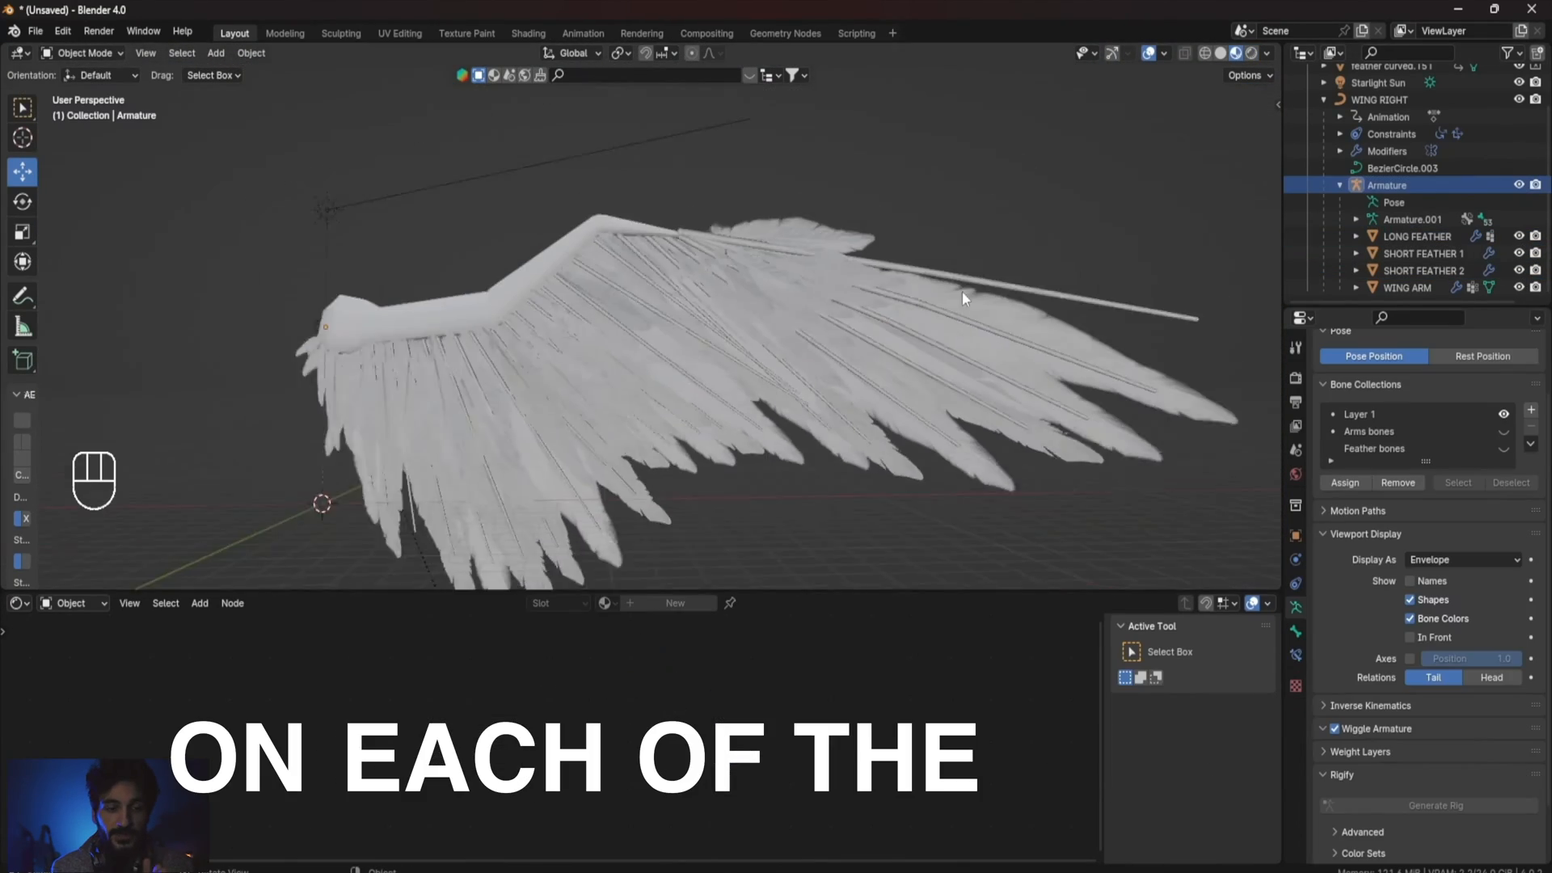
pyautogui.click(1409, 637)
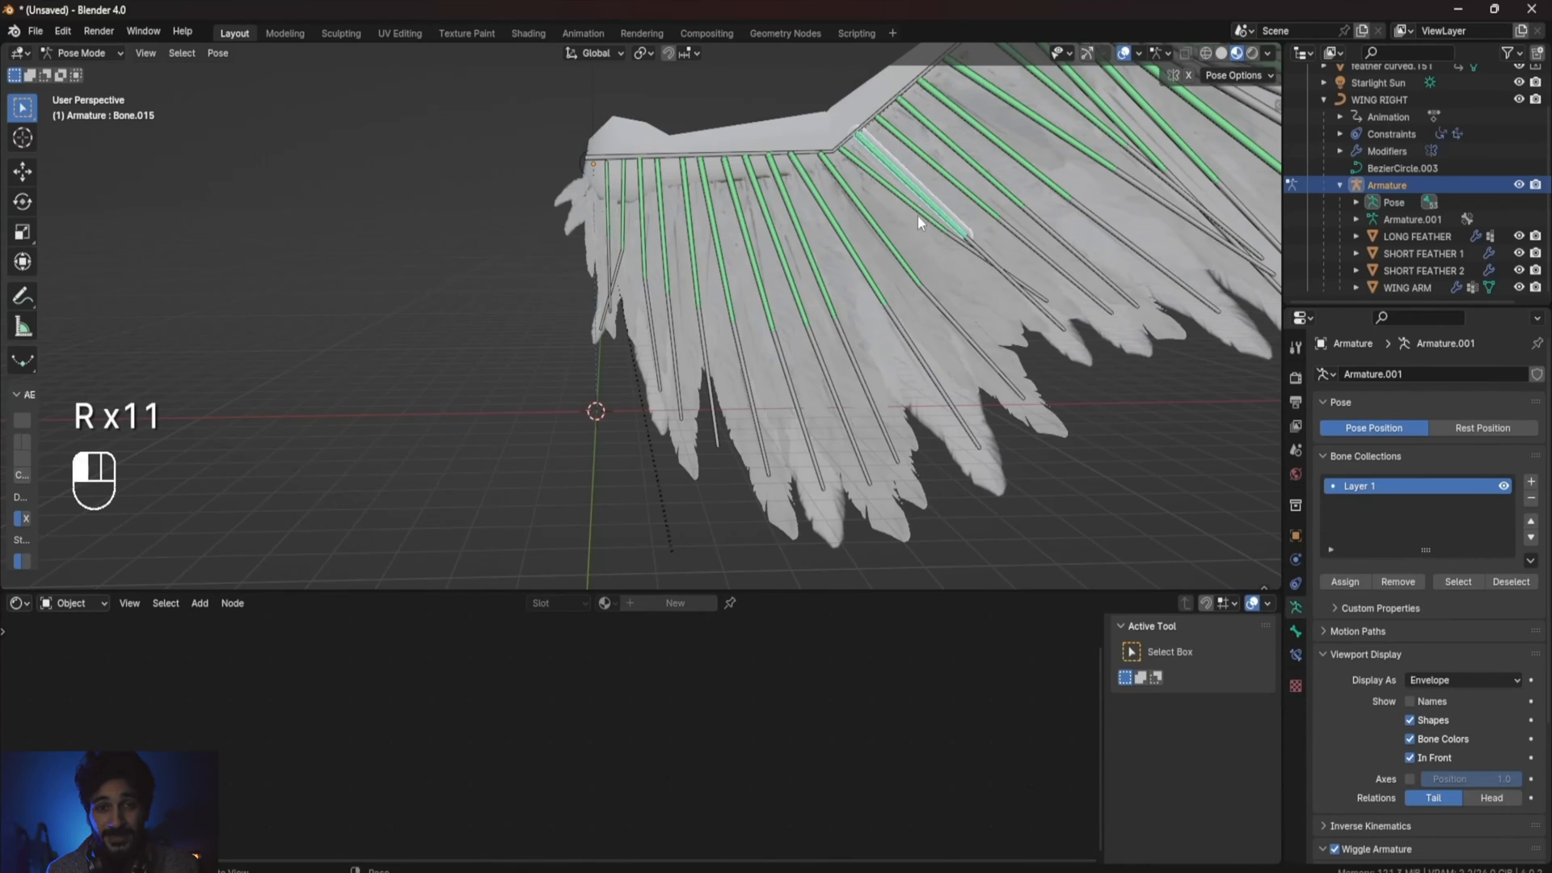
pyautogui.moveTo(733, 192)
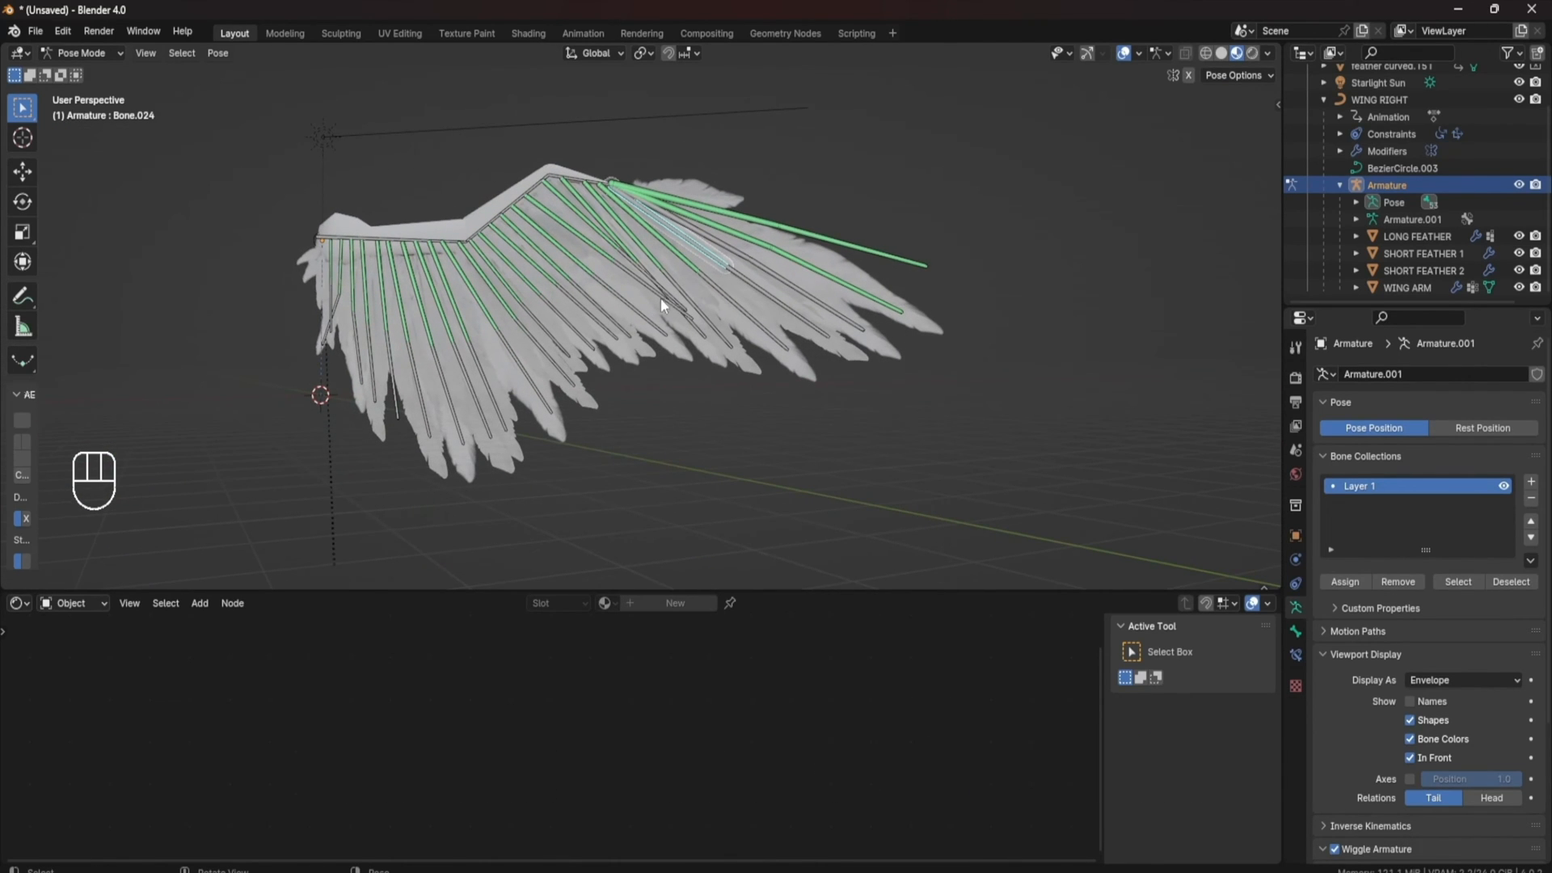
pyautogui.press('shift')
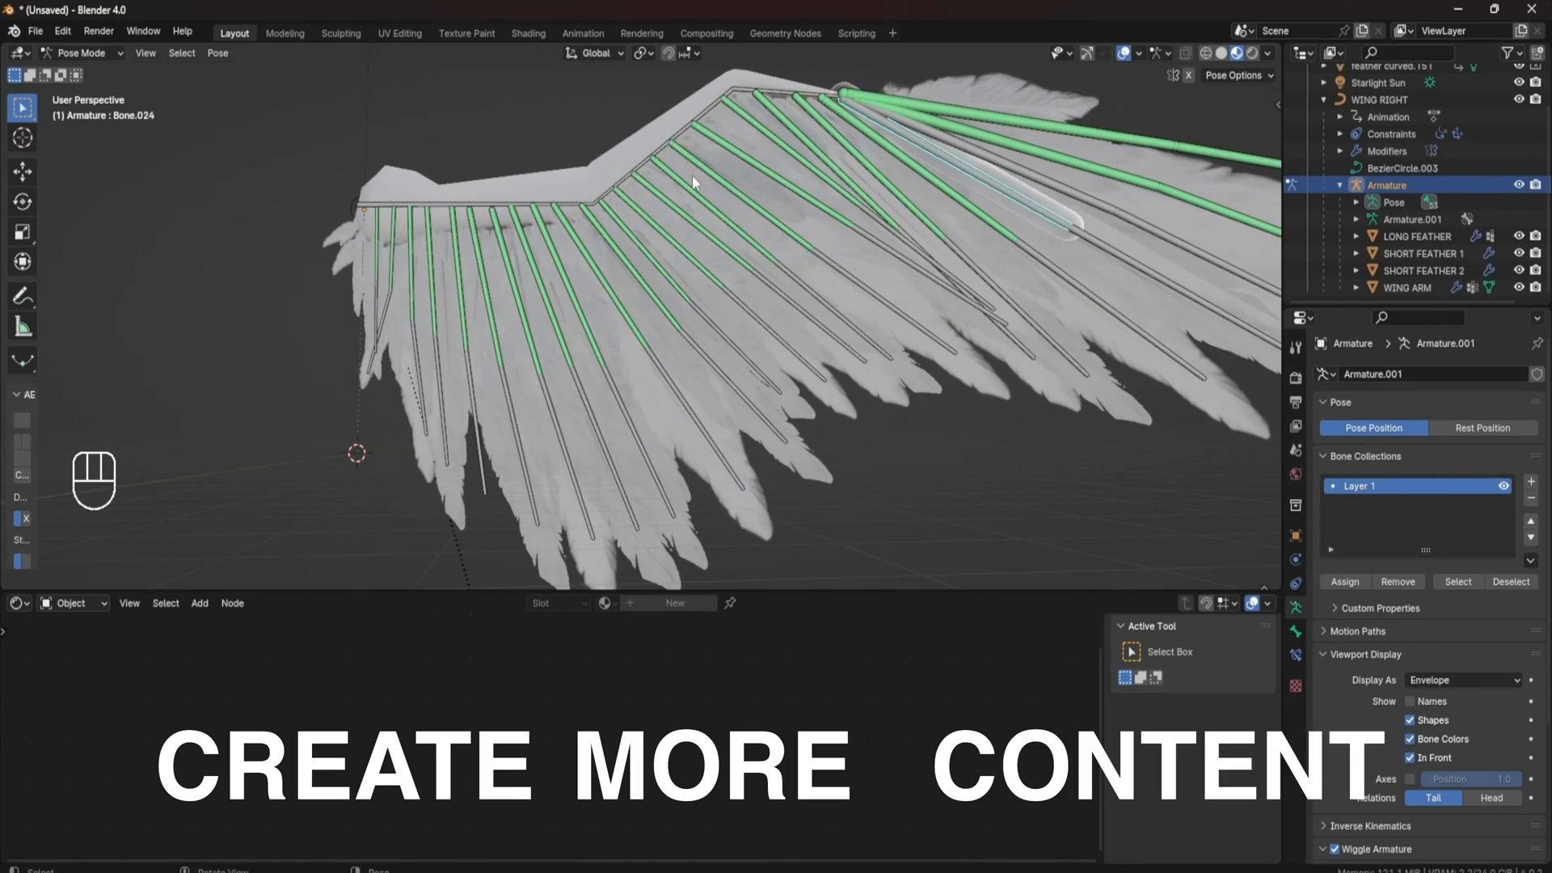
pyautogui.press('r')
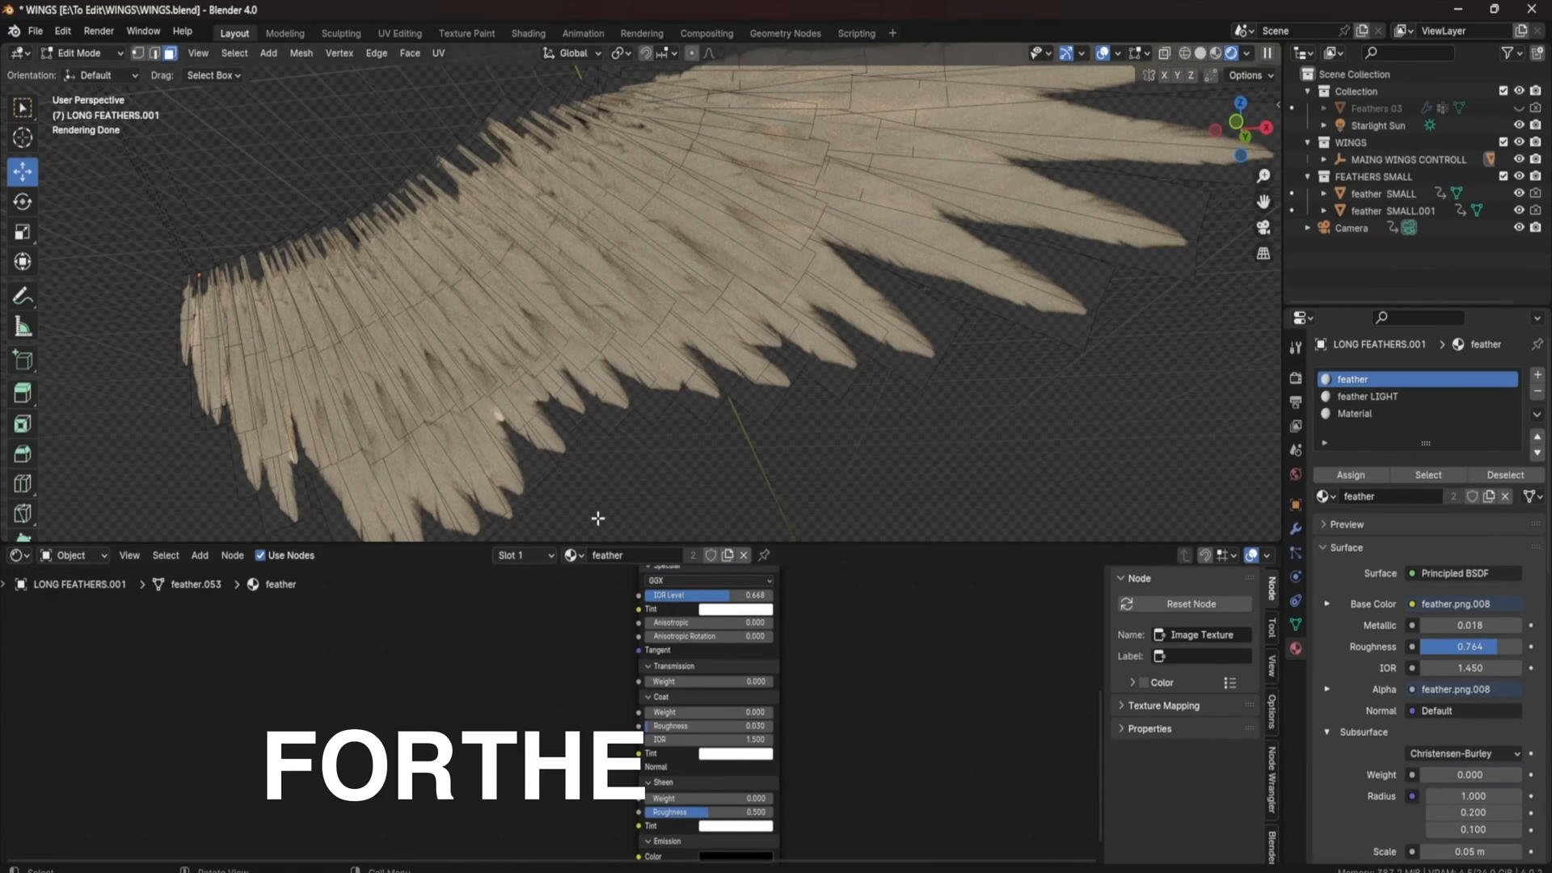
# Insert an RGB Curves node between the feather image and Base Color, then pick the plain third material.
pyautogui.scroll(-3)
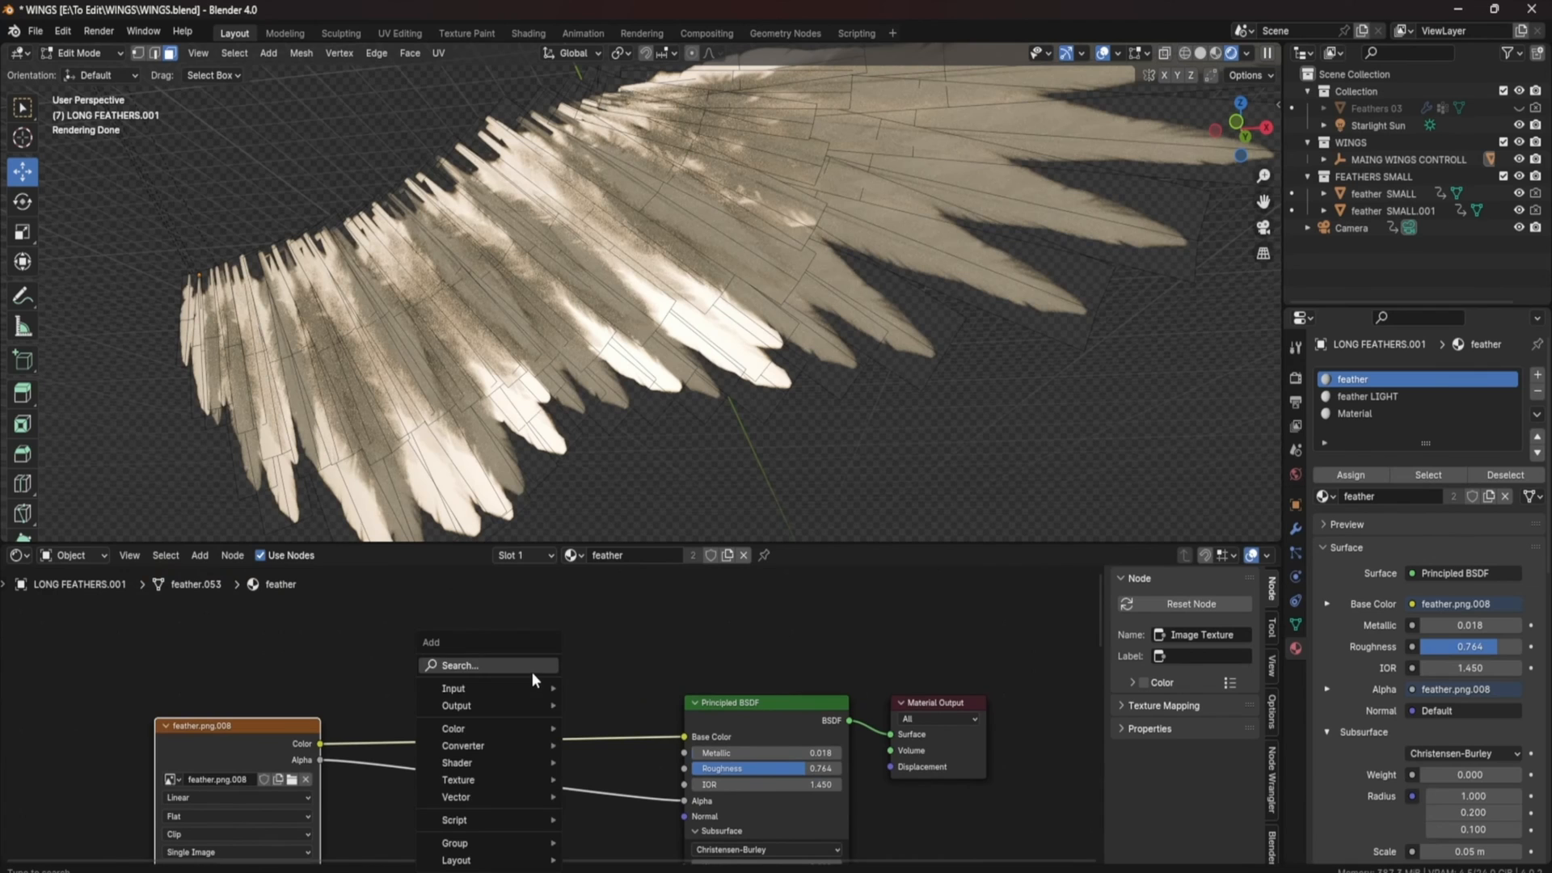
pyautogui.click(457, 664)
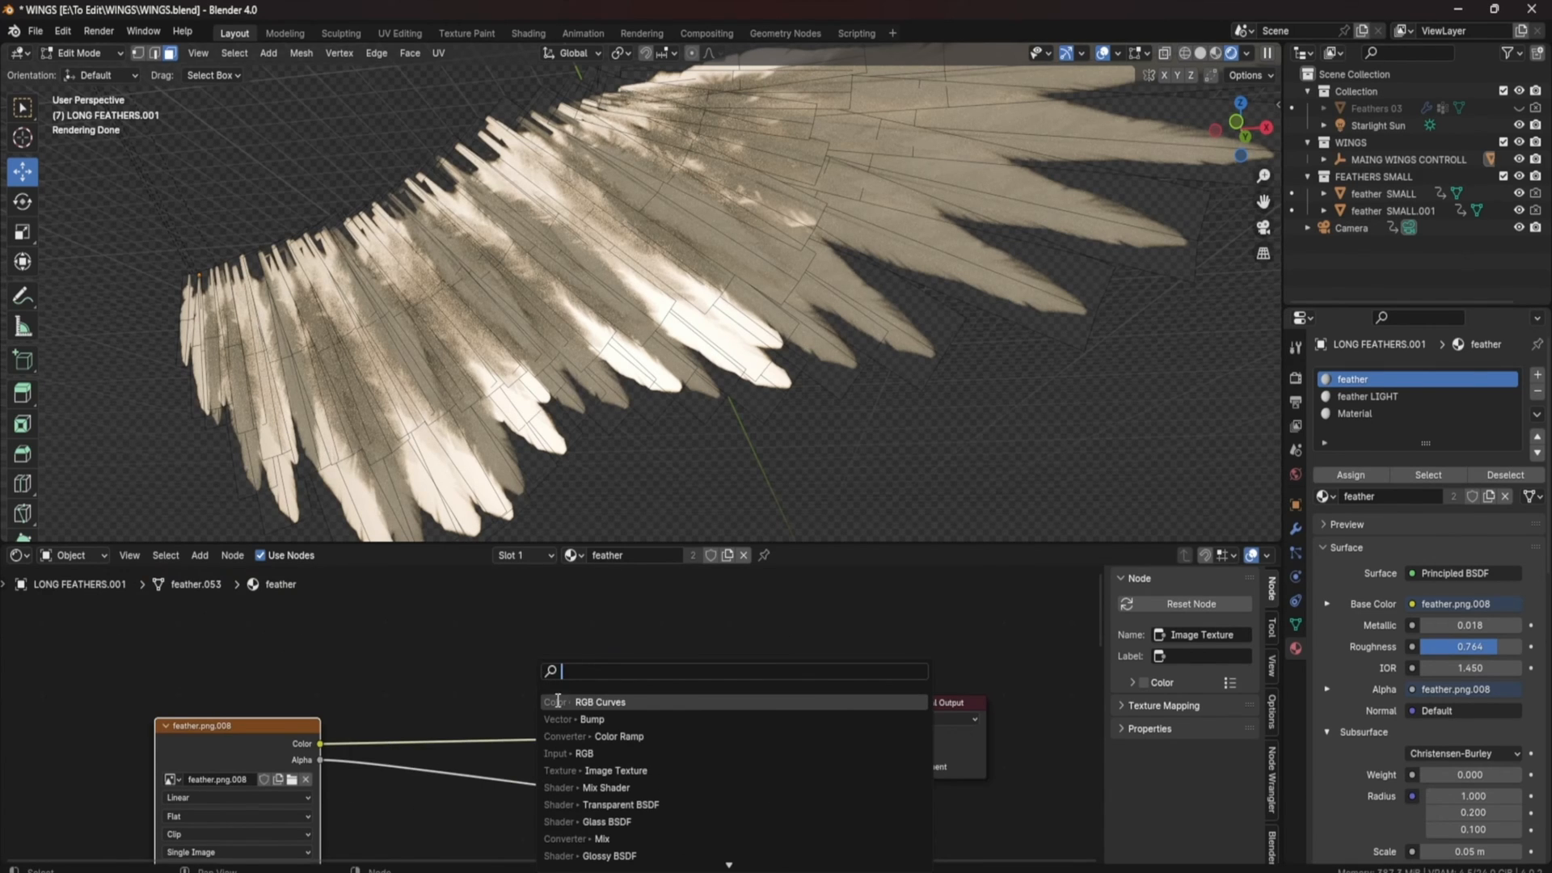
pyautogui.click(598, 700)
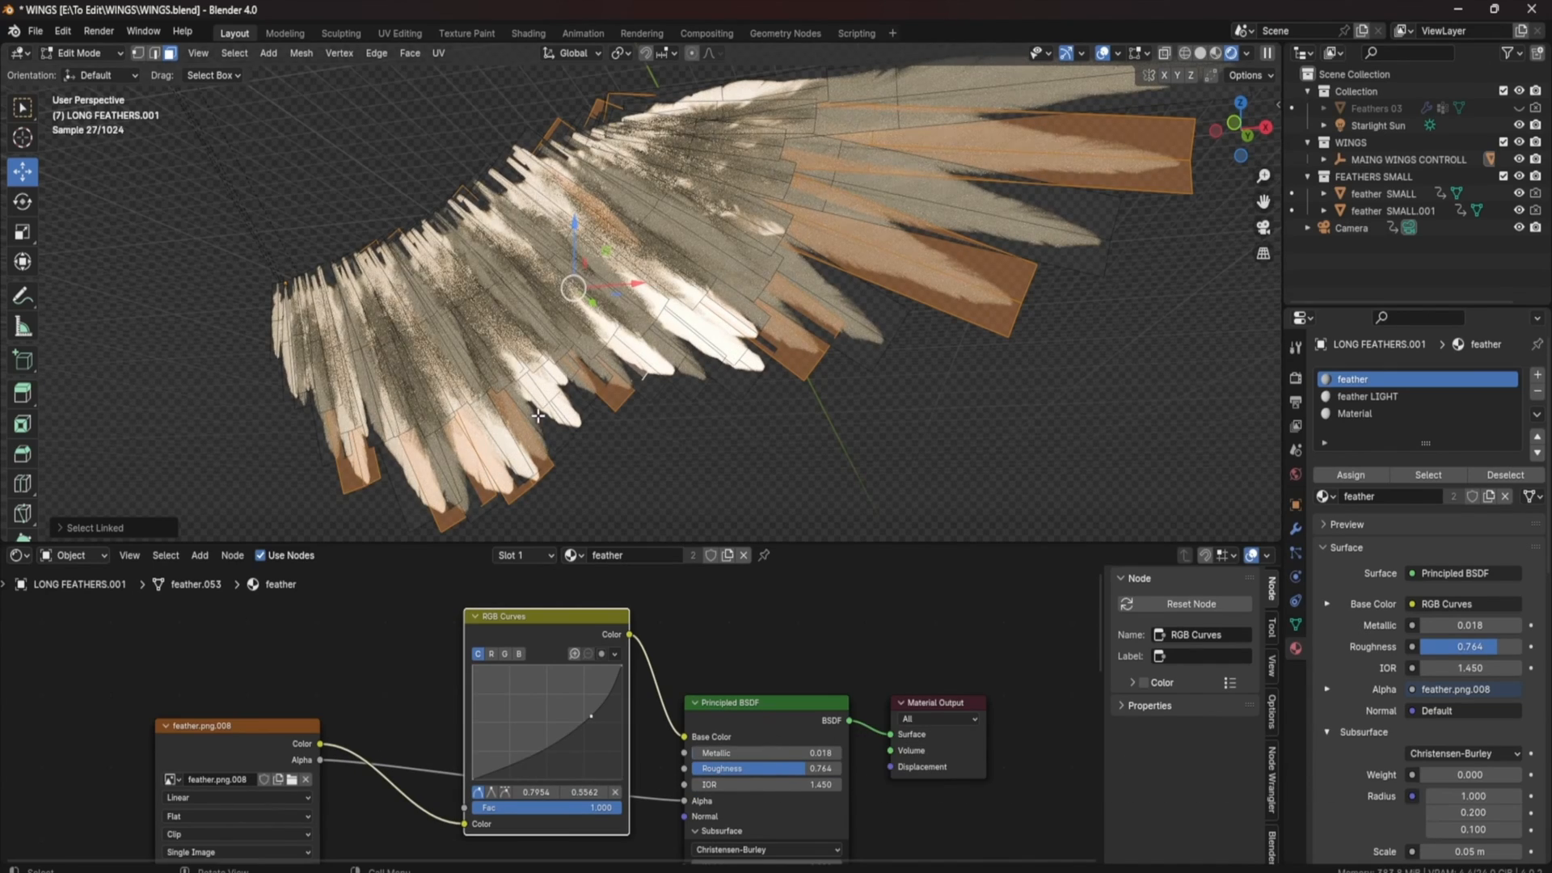
pyautogui.click(1366, 414)
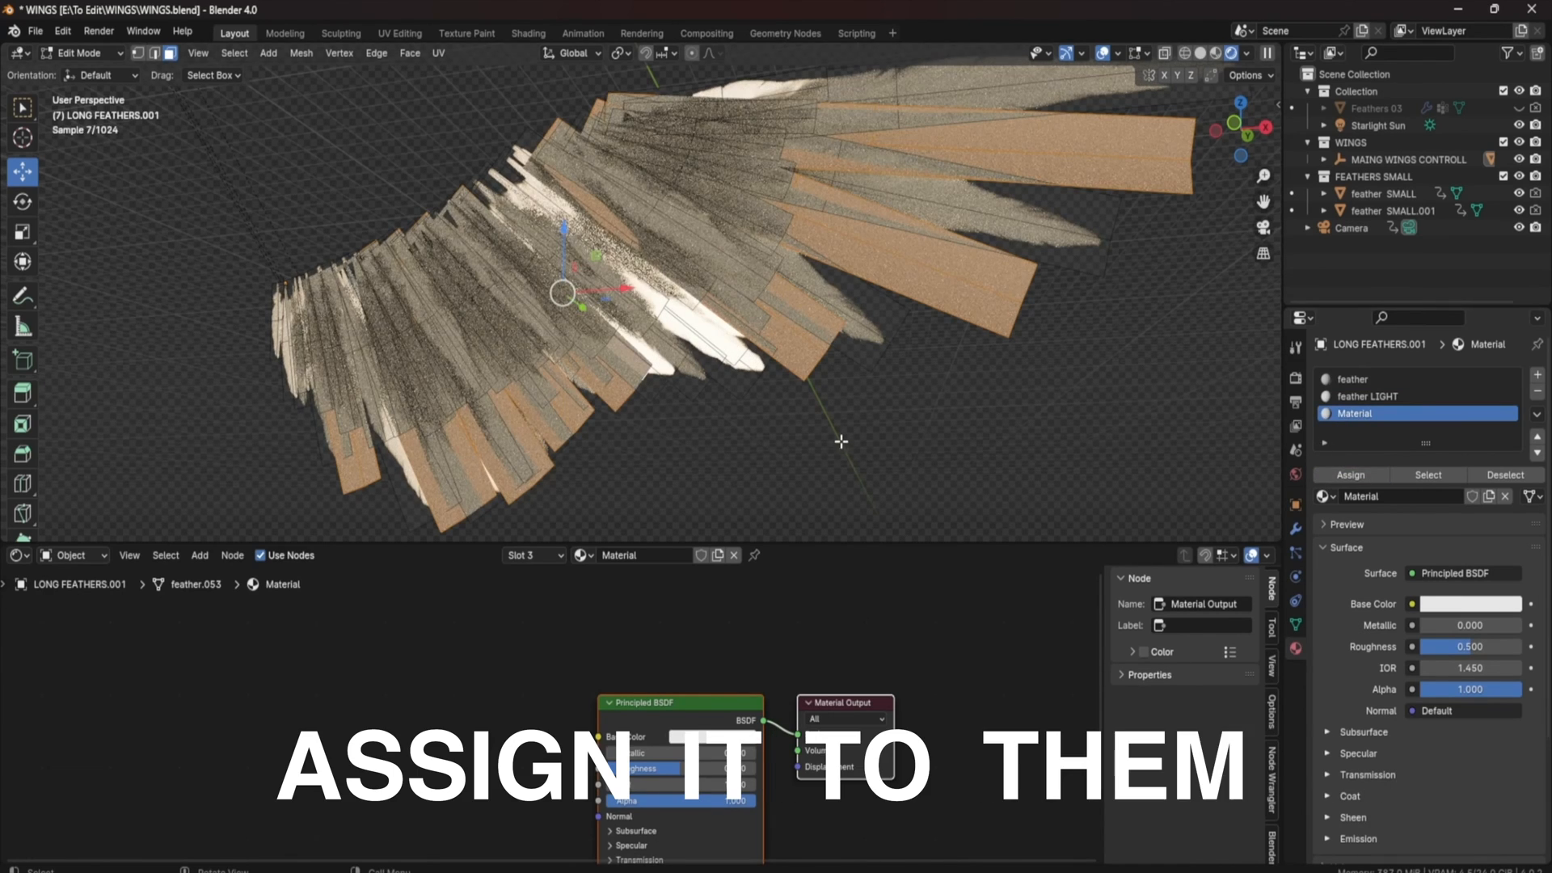
# Apply the plain material to the selected feathers.
pyautogui.click(584, 554)
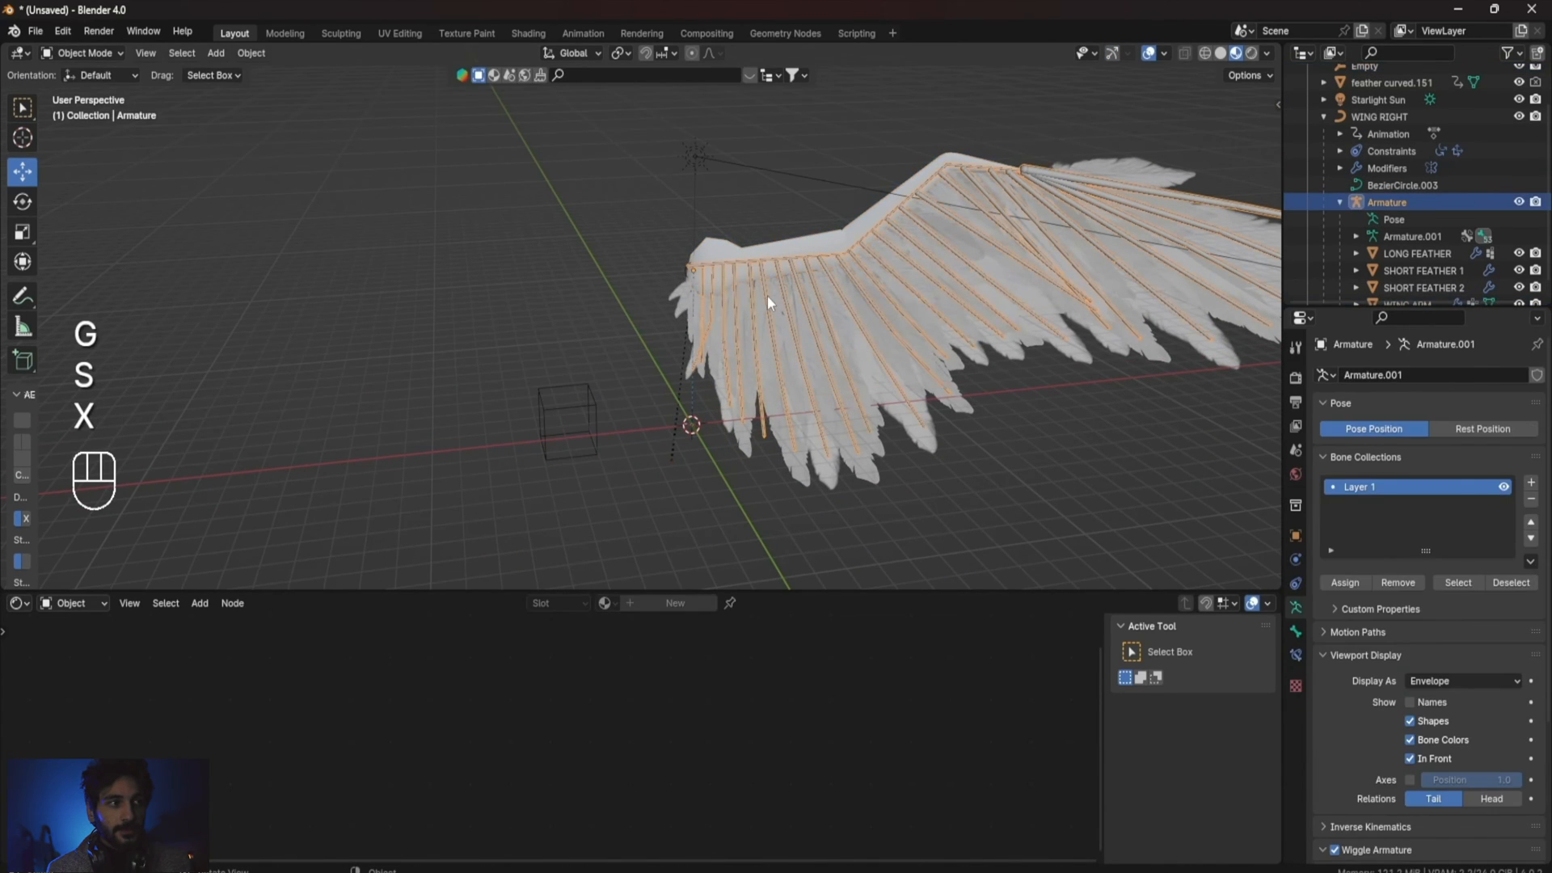
# In Pose Mode, pick the wireframe cube as the wing bone's Custom Shape with the eyedropper.
pyautogui.press('Tab')
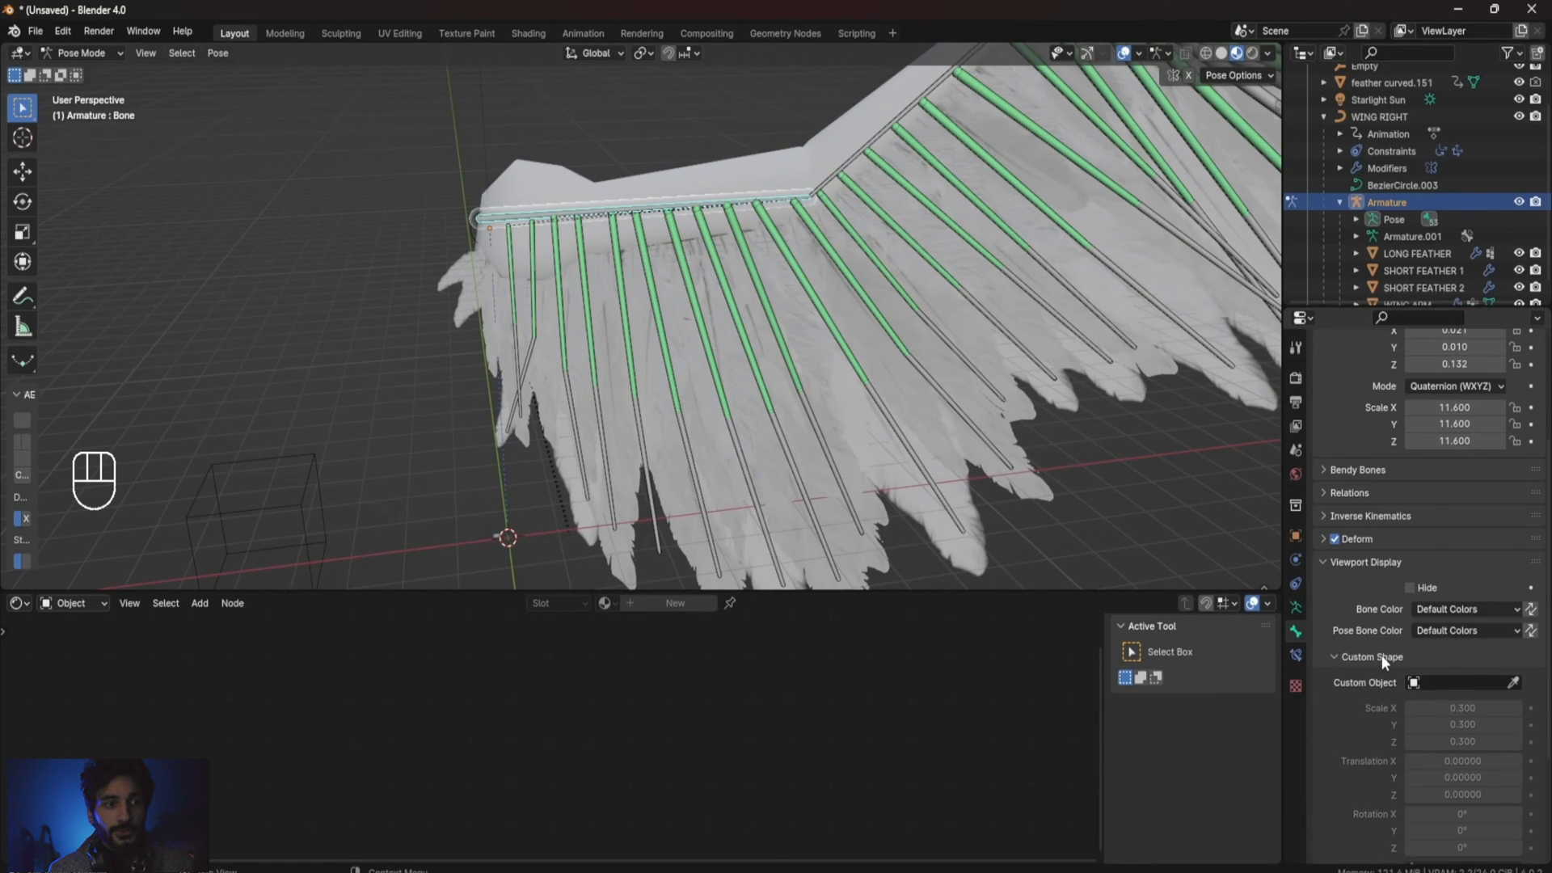
pyautogui.moveTo(560, 509)
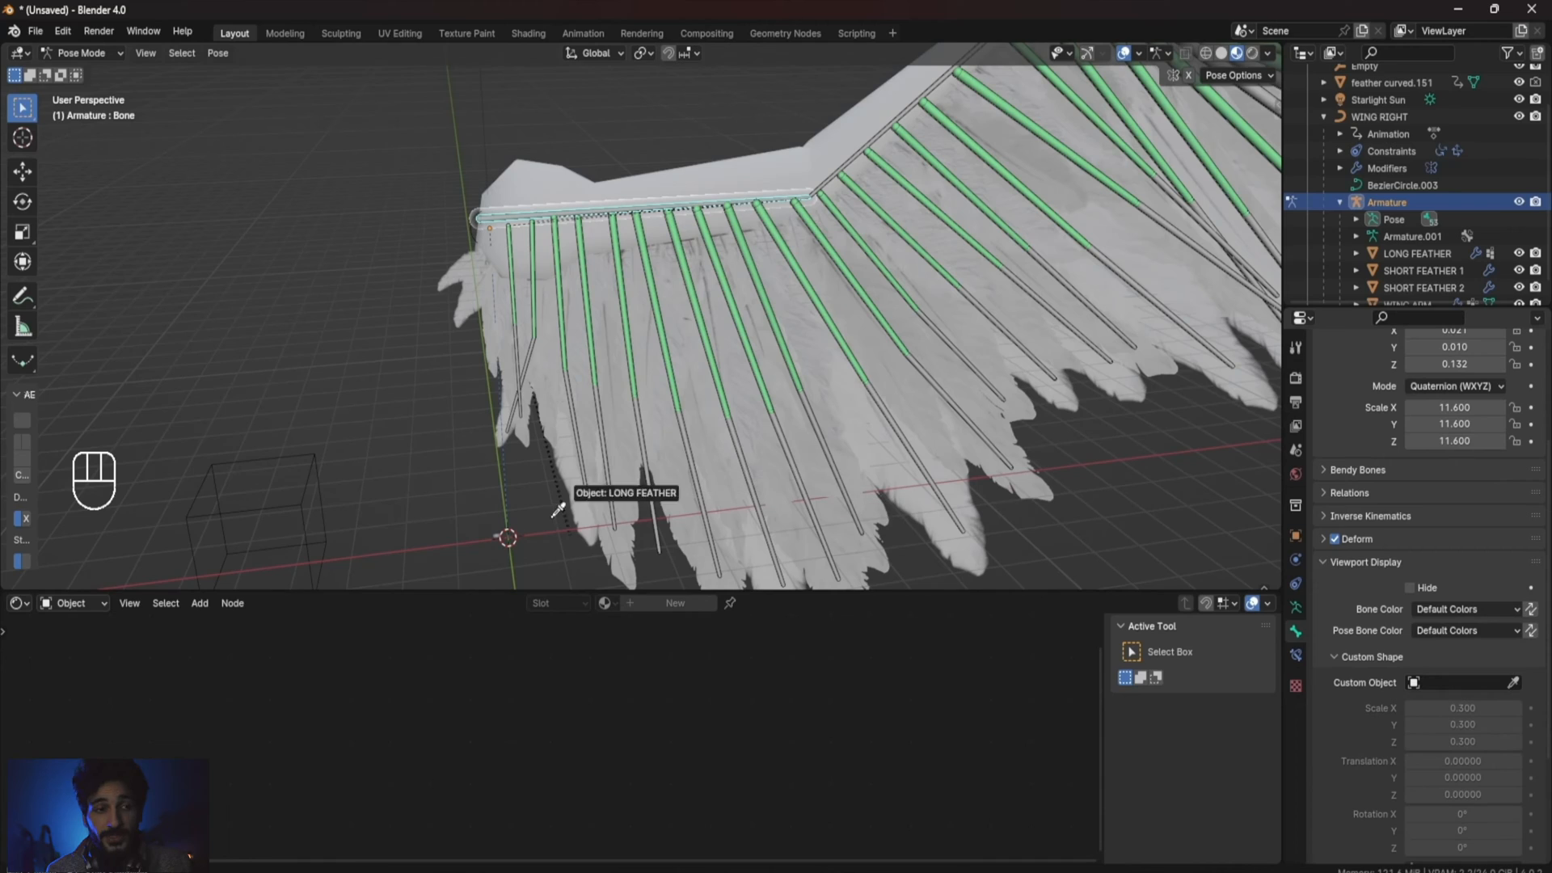
pyautogui.click(1454, 682)
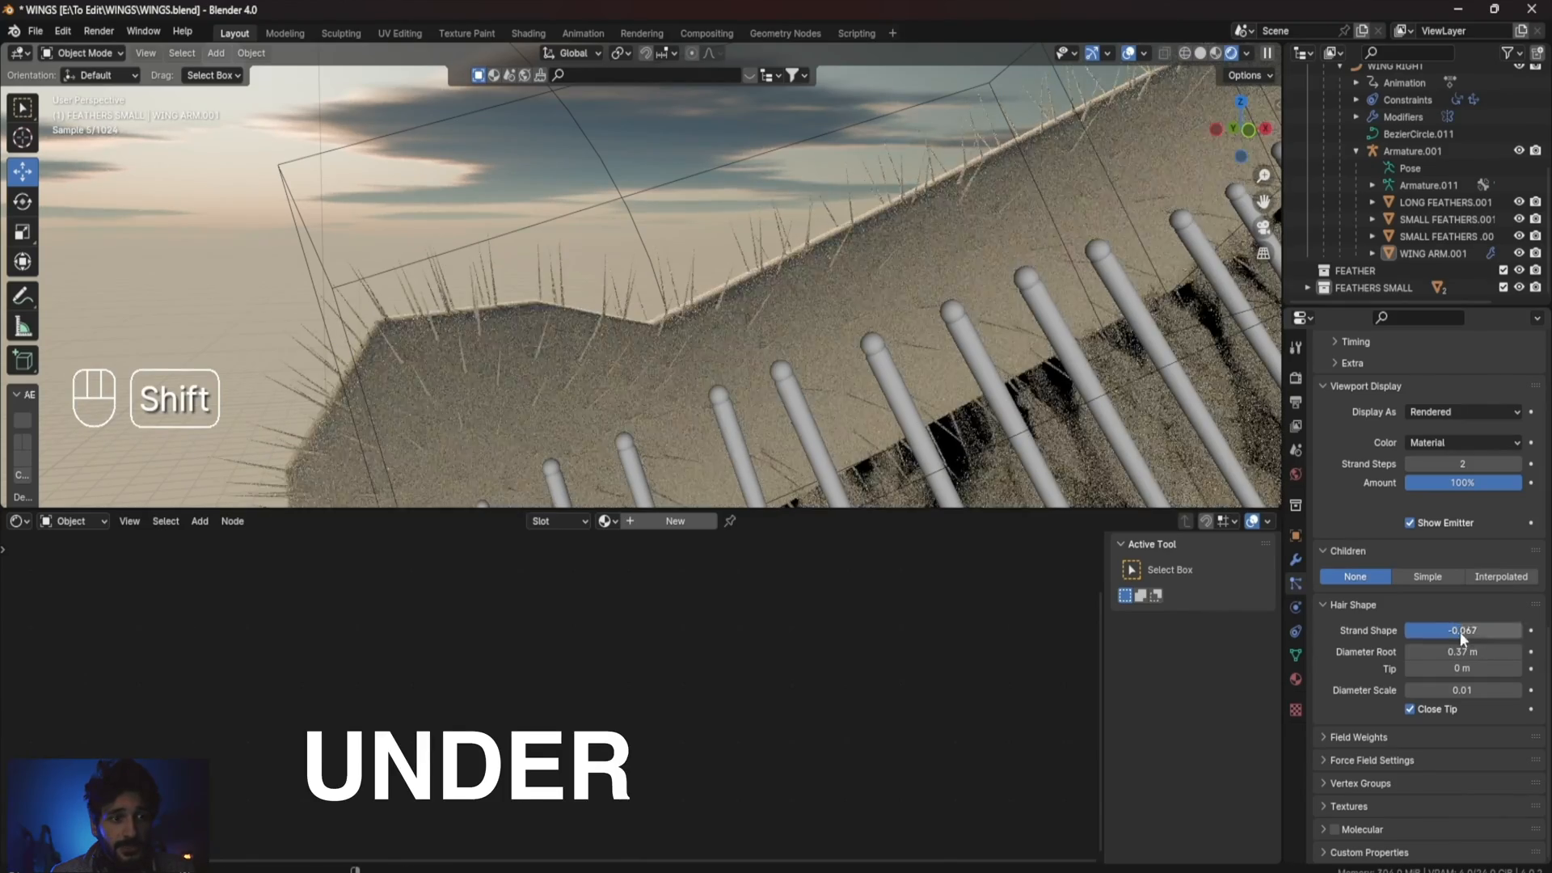
# Set hair Children to Interpolated, tune Strand Shape, and refresh the particles by toggling Edit Mode.
pyautogui.click(1500, 576)
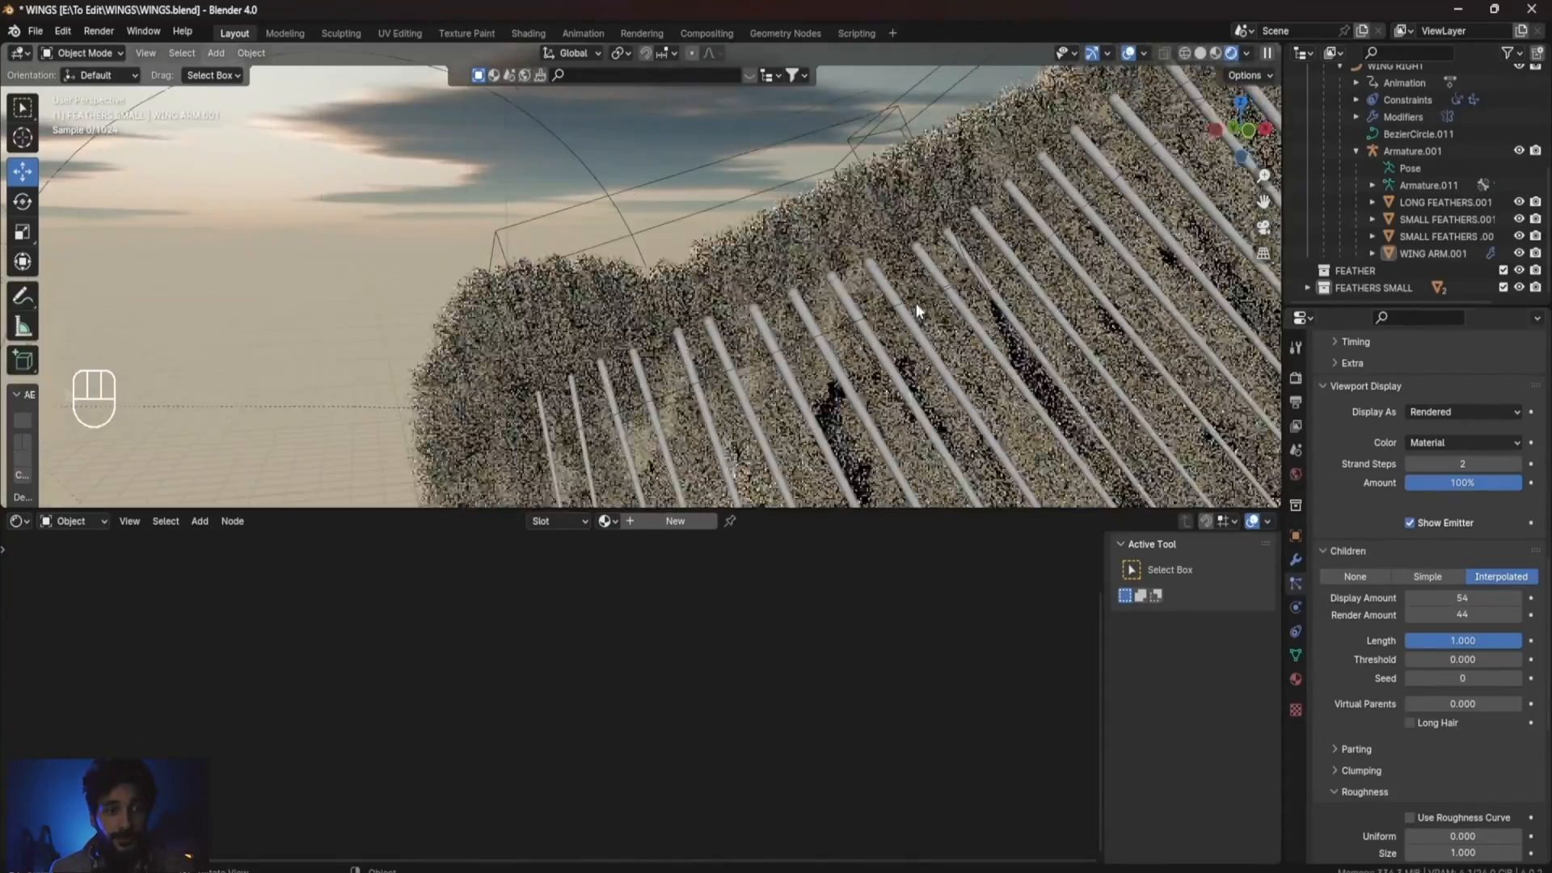
pyautogui.scroll(-3)
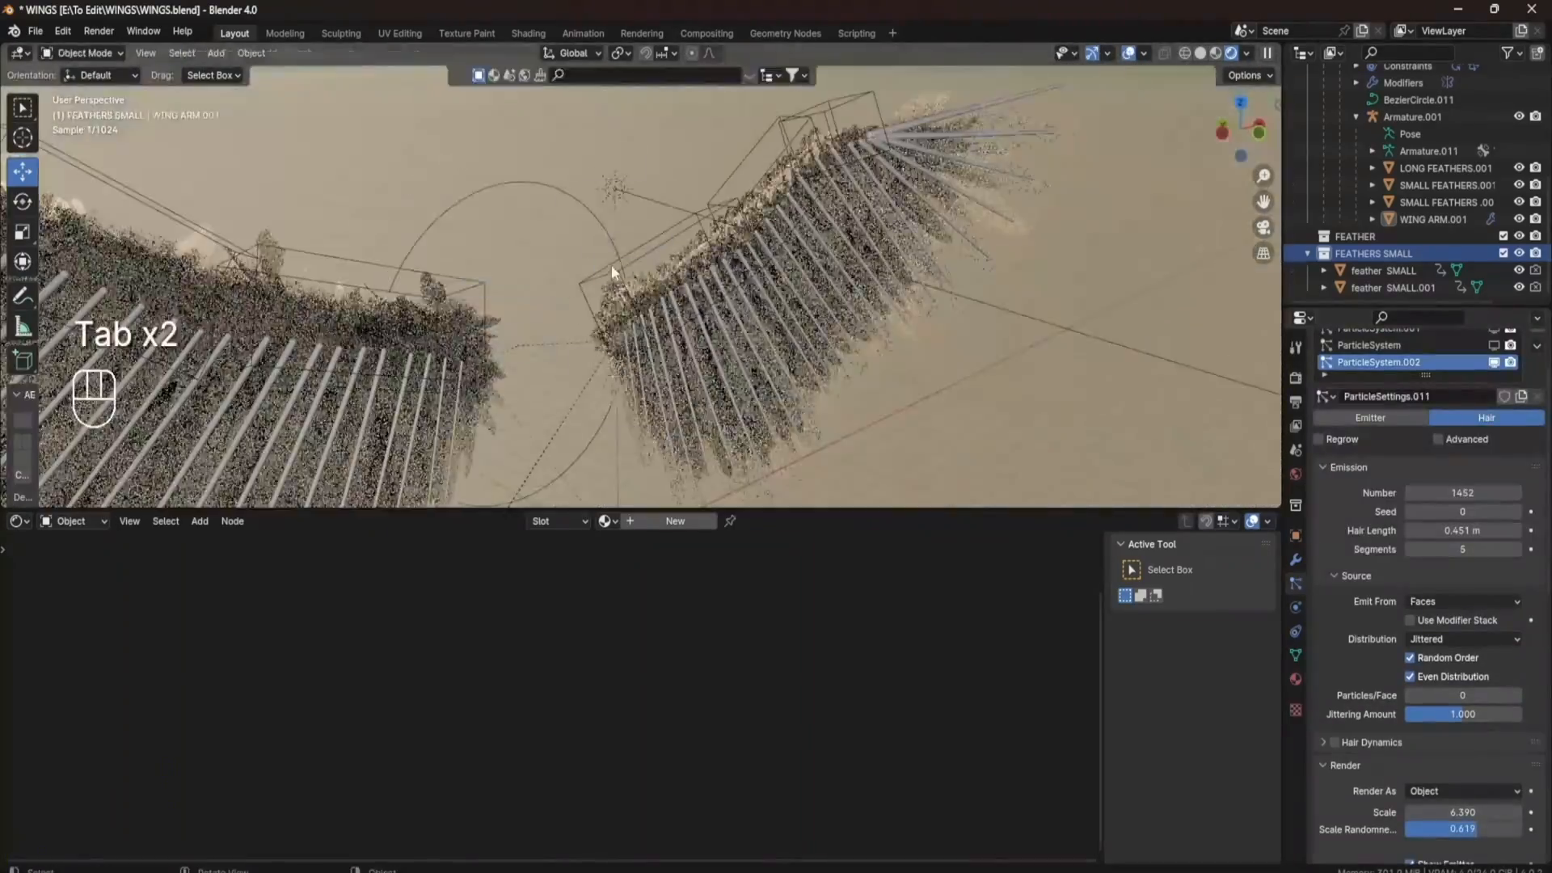
pyautogui.press('Tab')
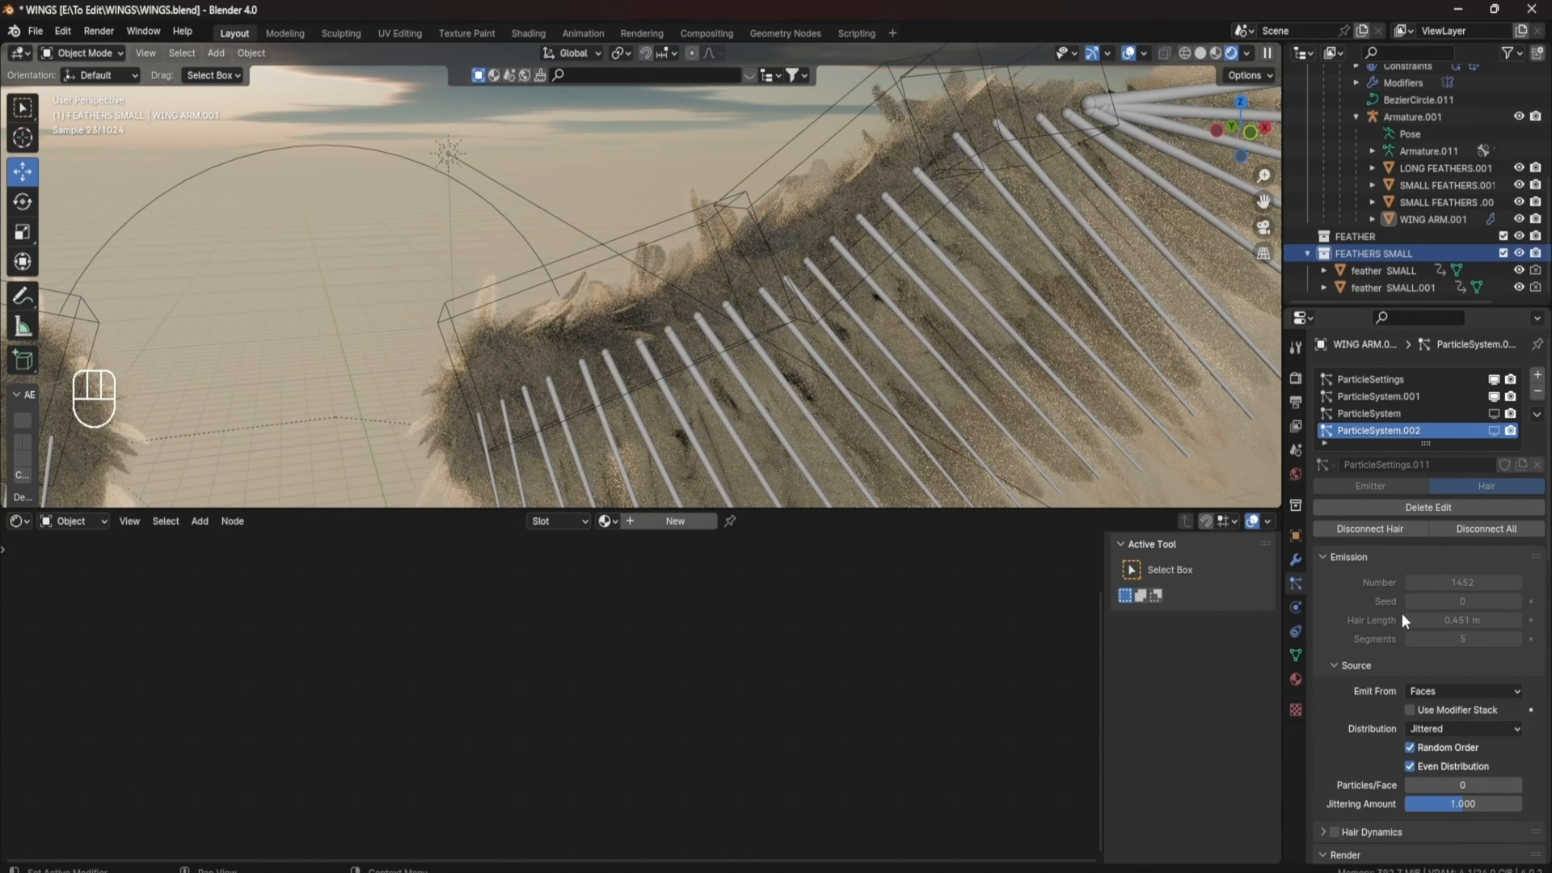
pyautogui.scroll(-3)
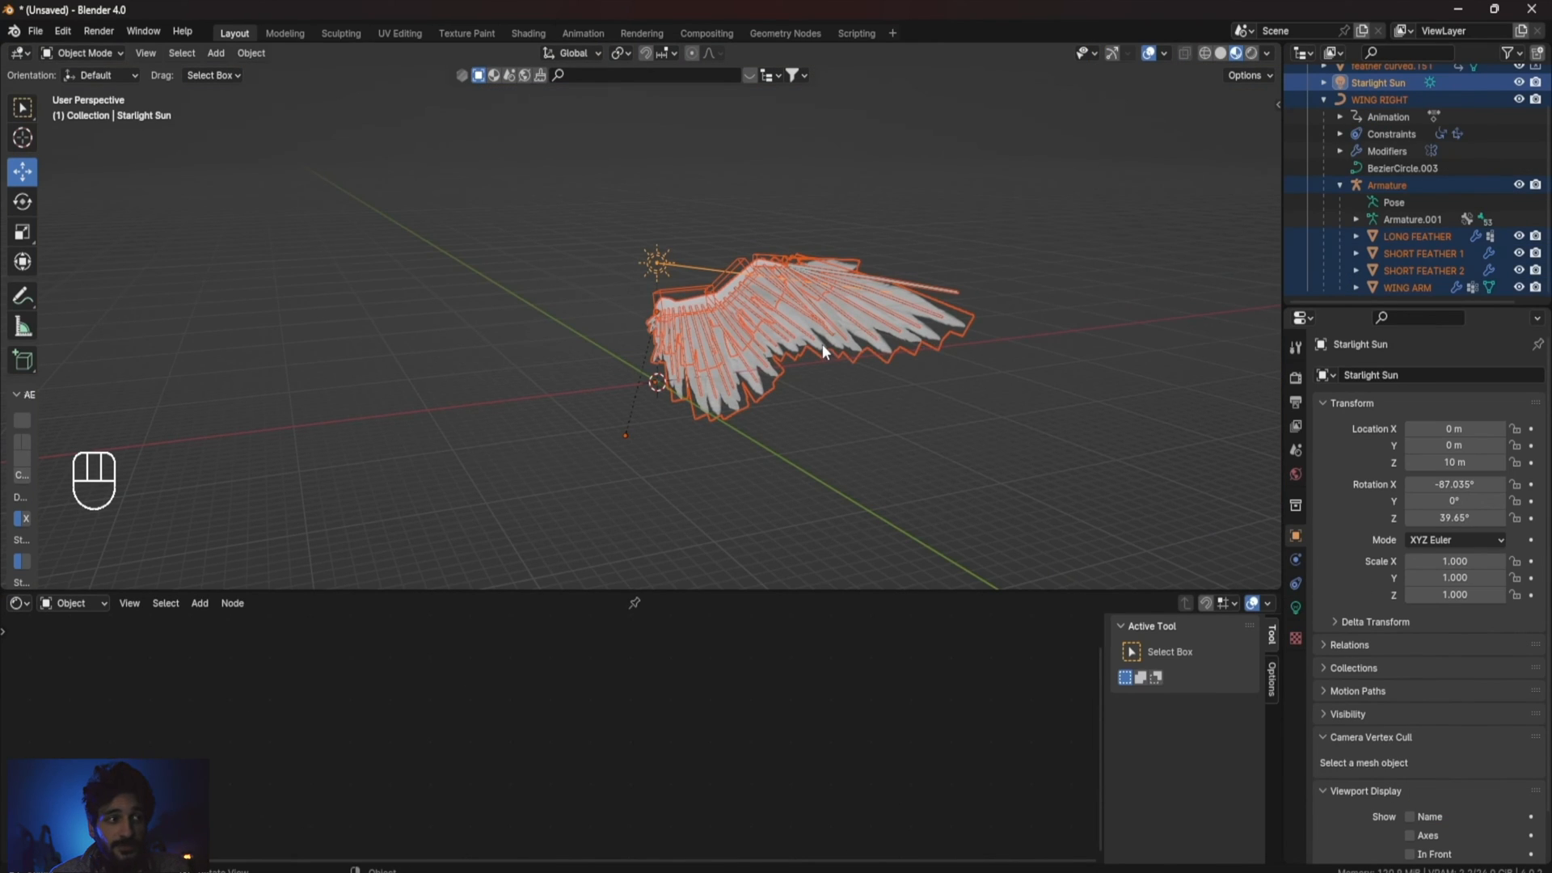
# Duplicate the right wing rig and place the copy beside it as WING LEFT, scaled to 2.611.
pyautogui.press('shift+d')
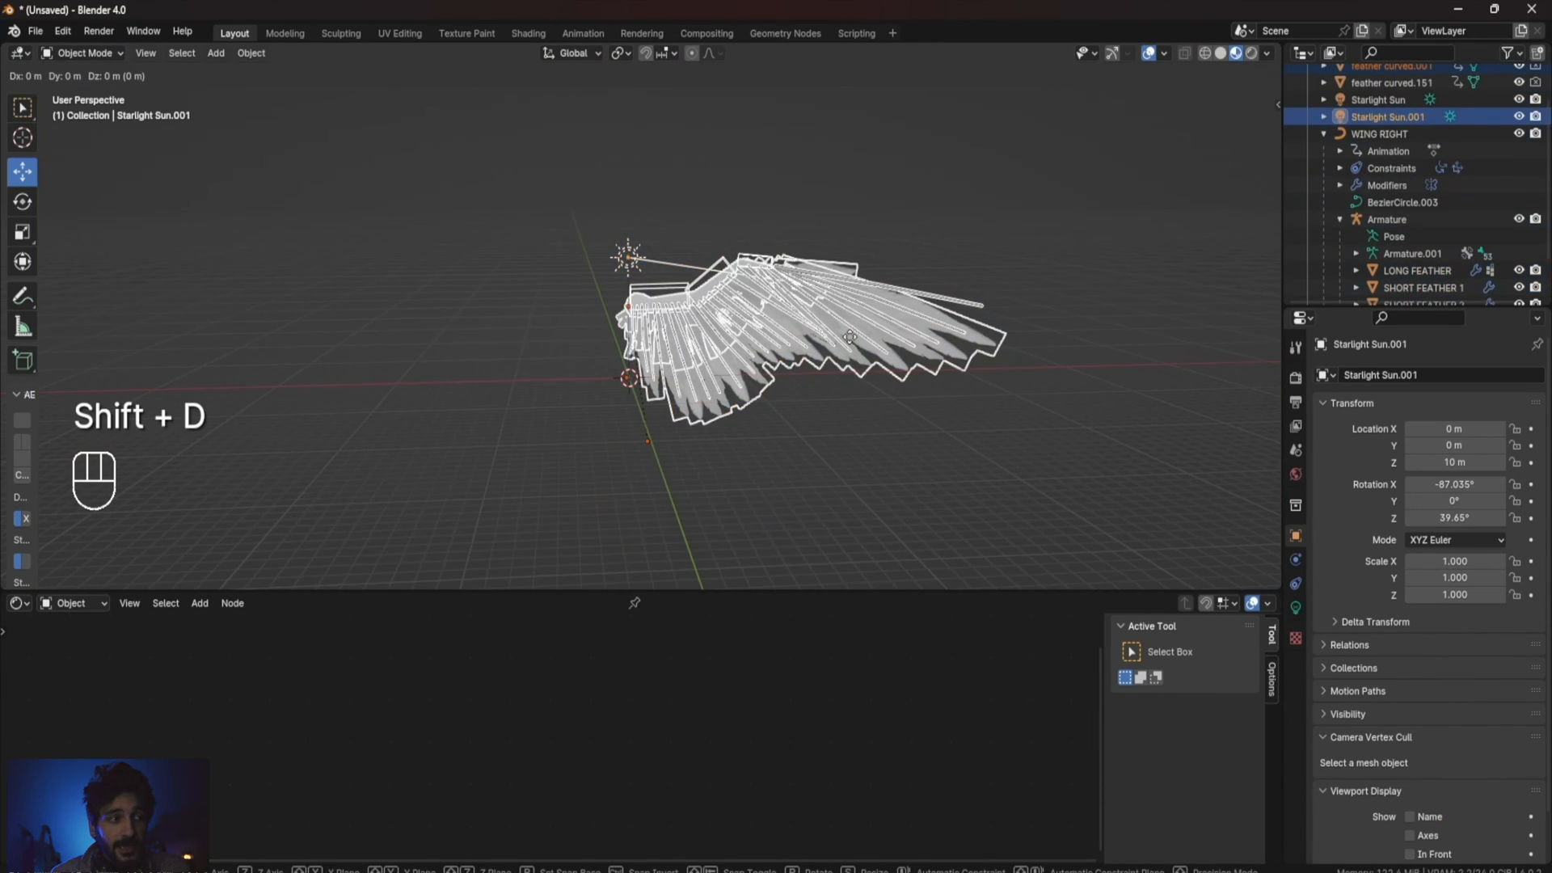
pyautogui.press('shift+d')
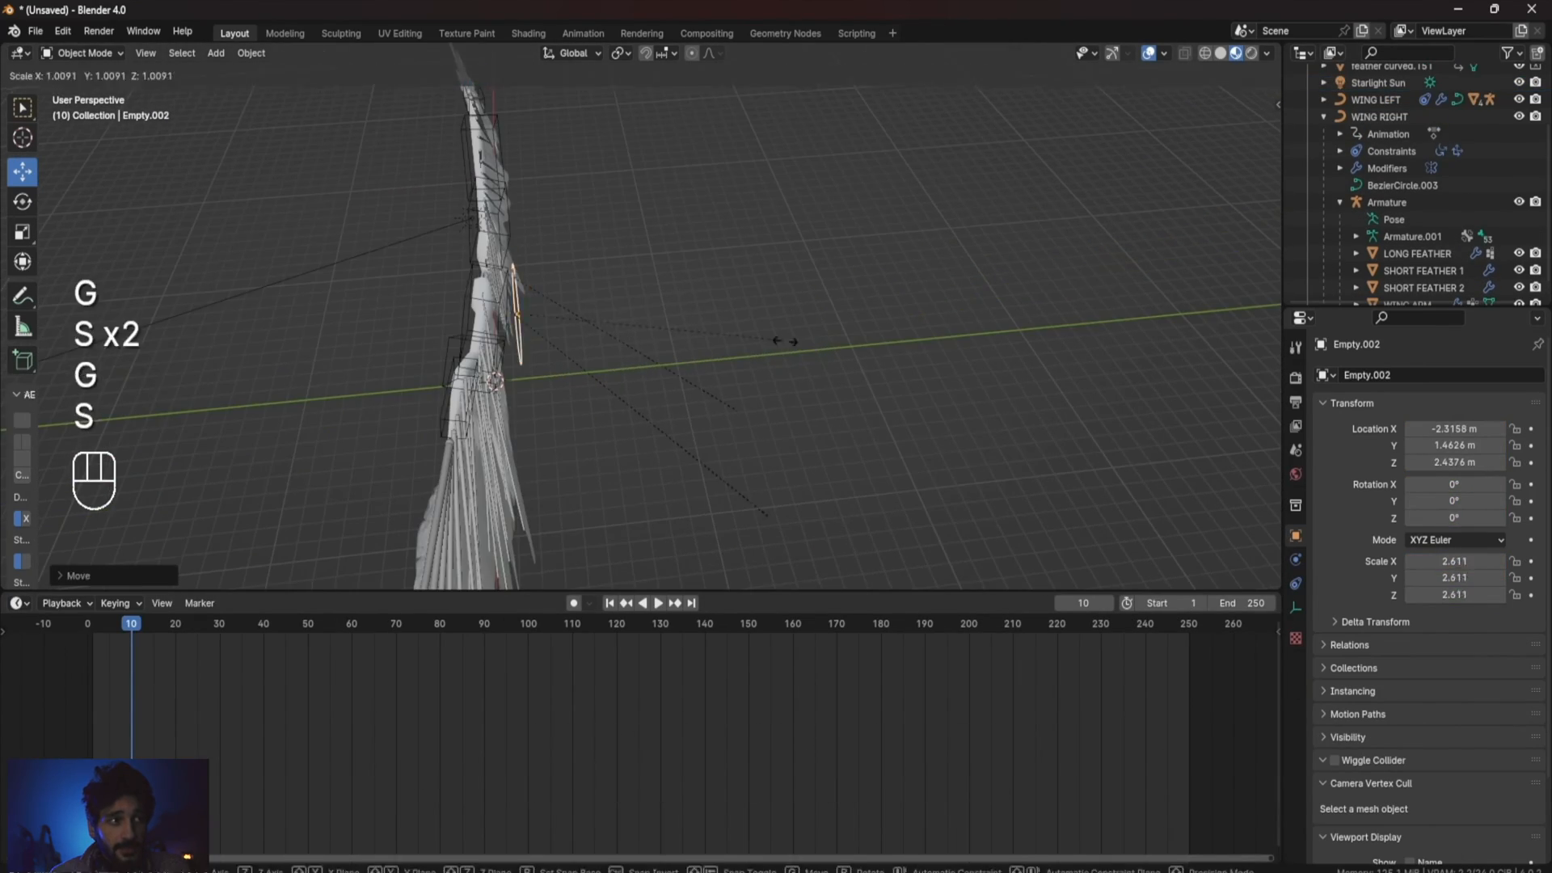
# Parent both wings to the circle empty and name it WING CONTROL MAIN.
pyautogui.click(1379, 192)
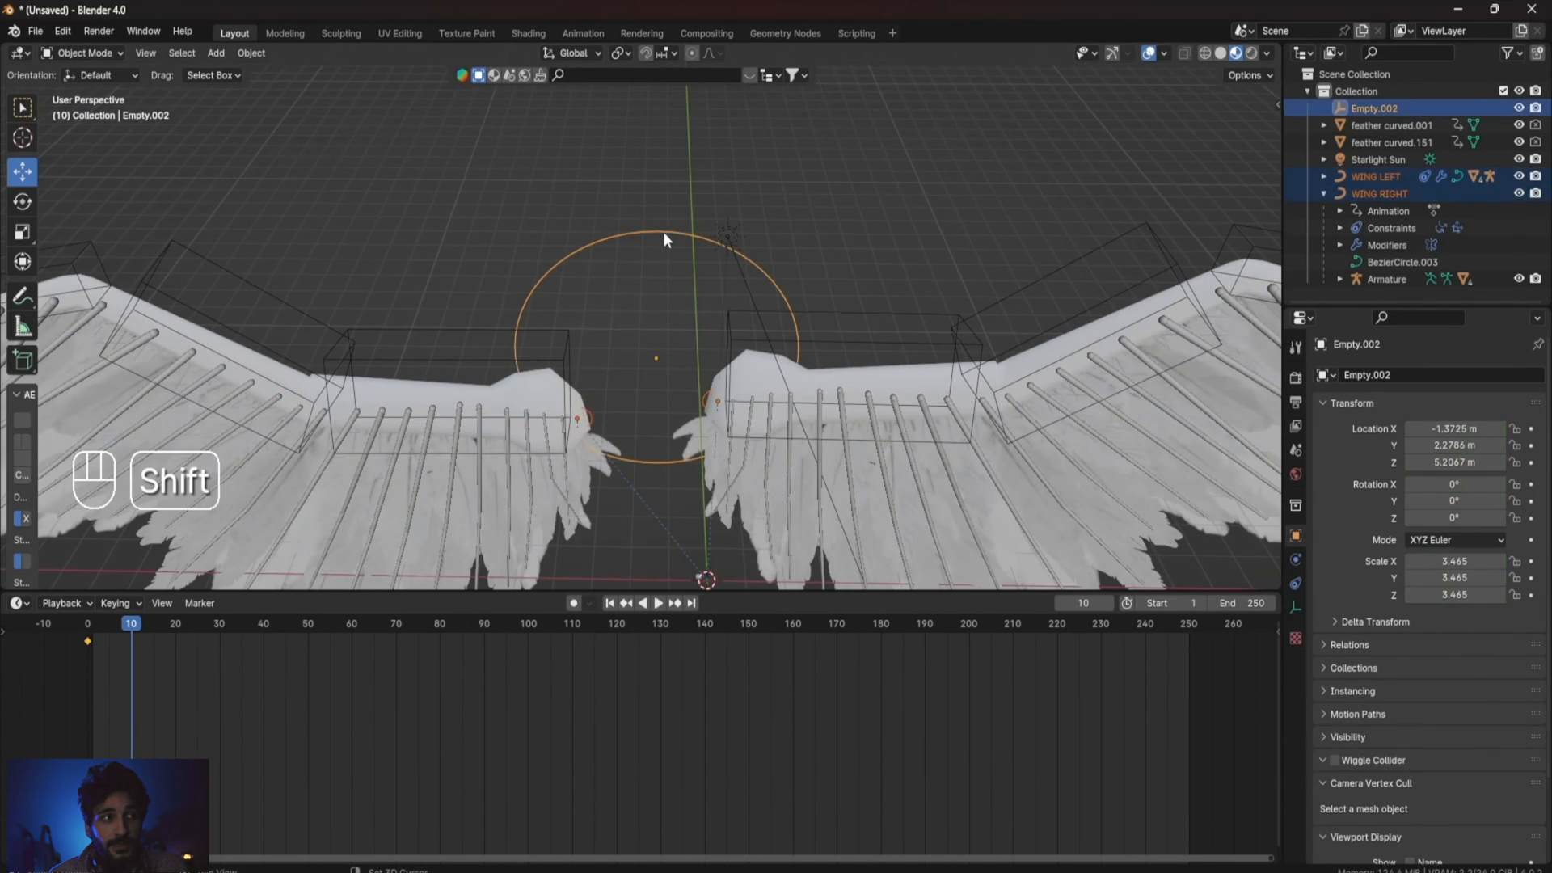
pyautogui.press('ctrl+p')
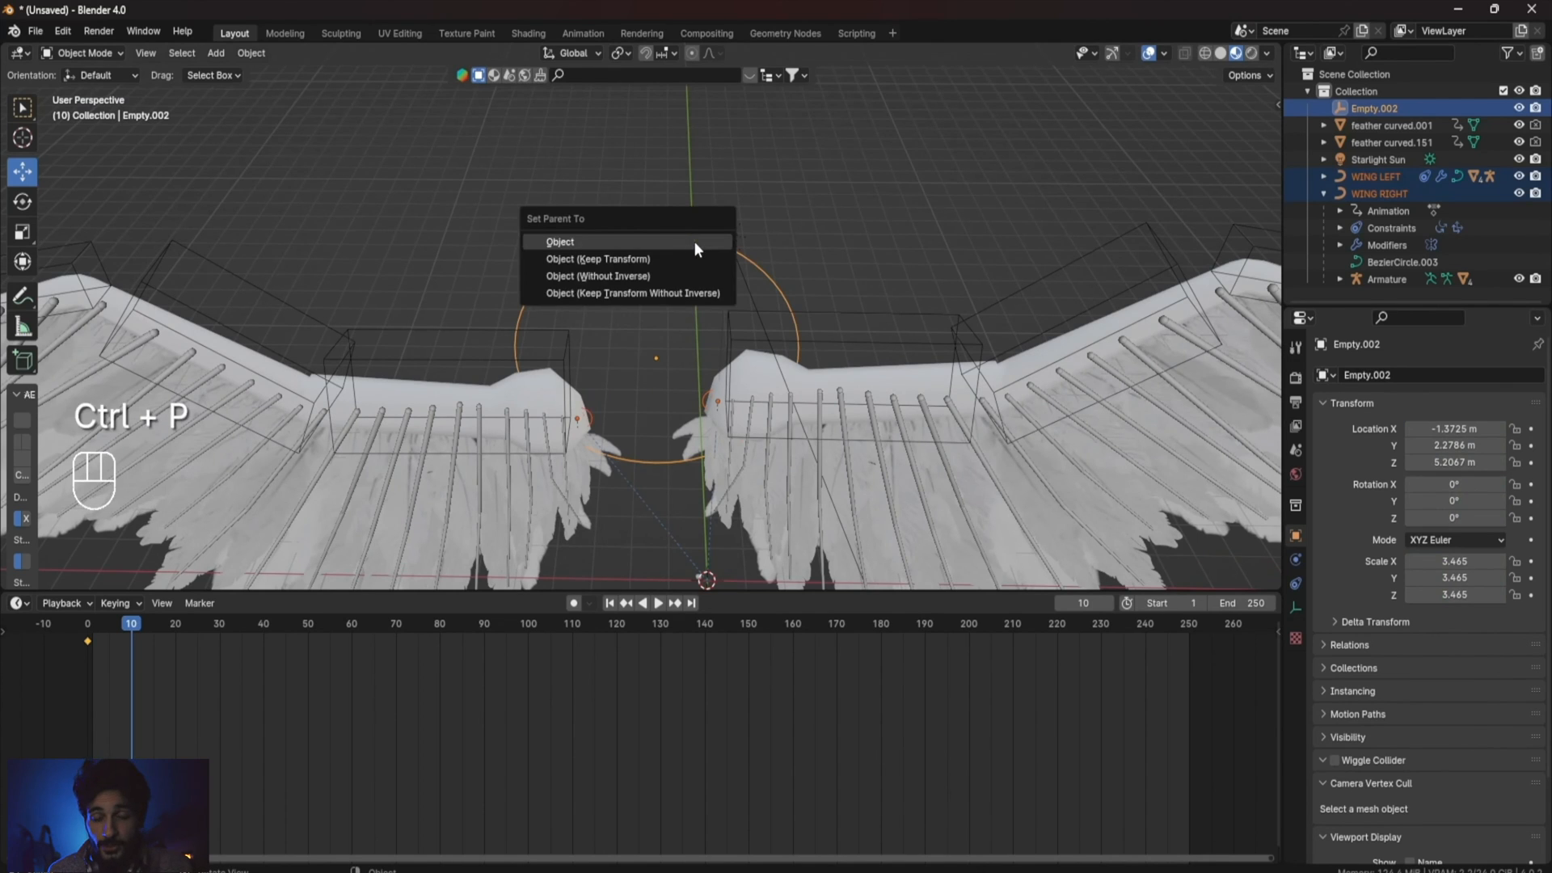
pyautogui.click(560, 240)
pyautogui.write('WING CONTROL MAIN')
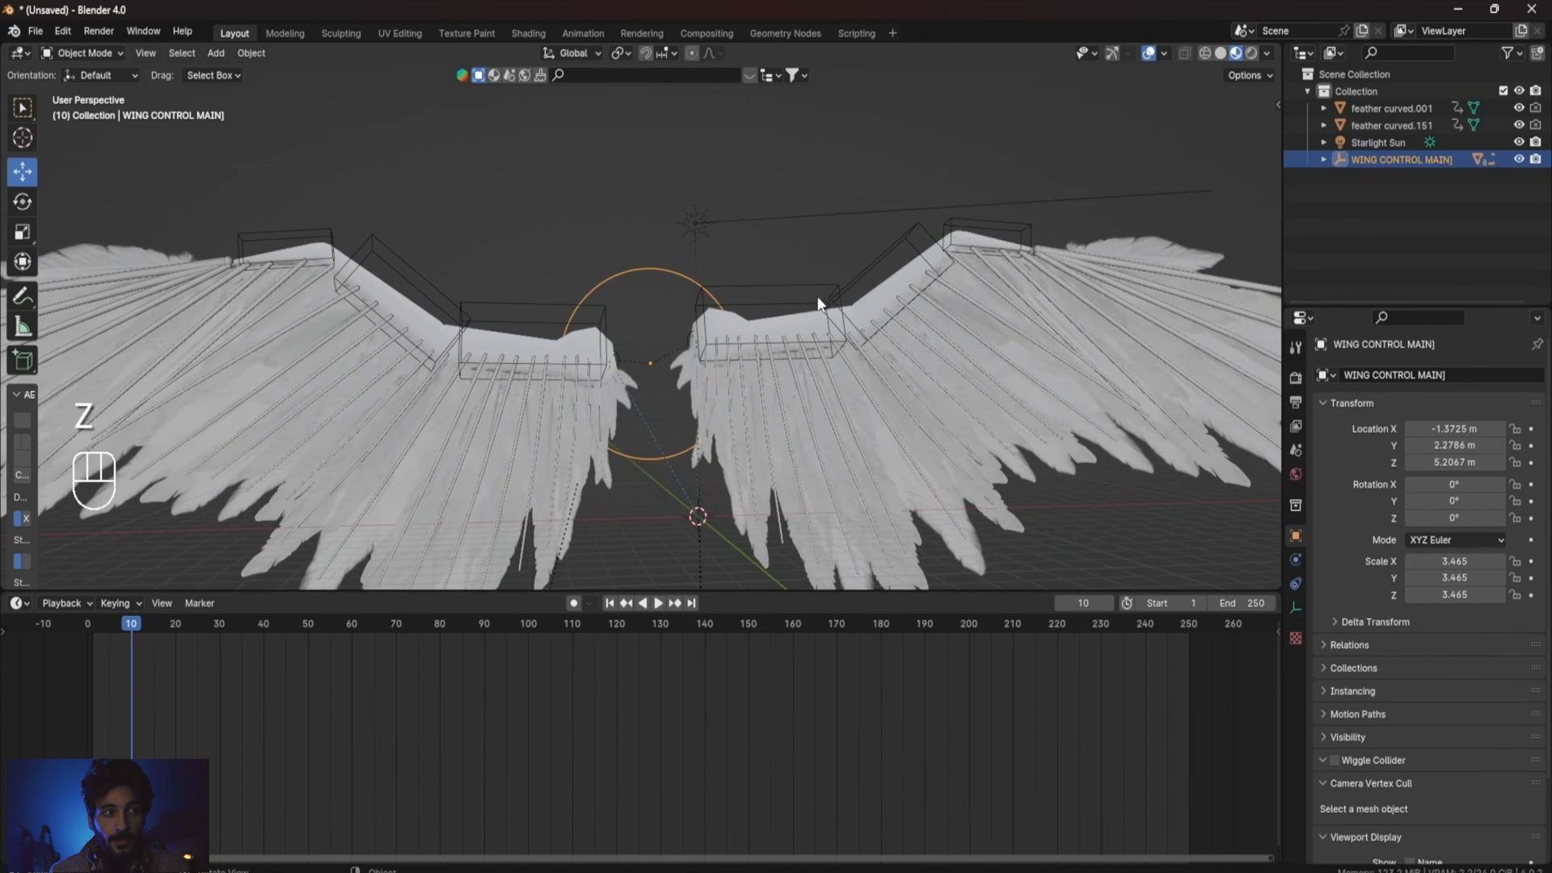
# In Pose Mode, rotate each wing's root bone to bend the wings into a test pose.
pyautogui.press('Tab')
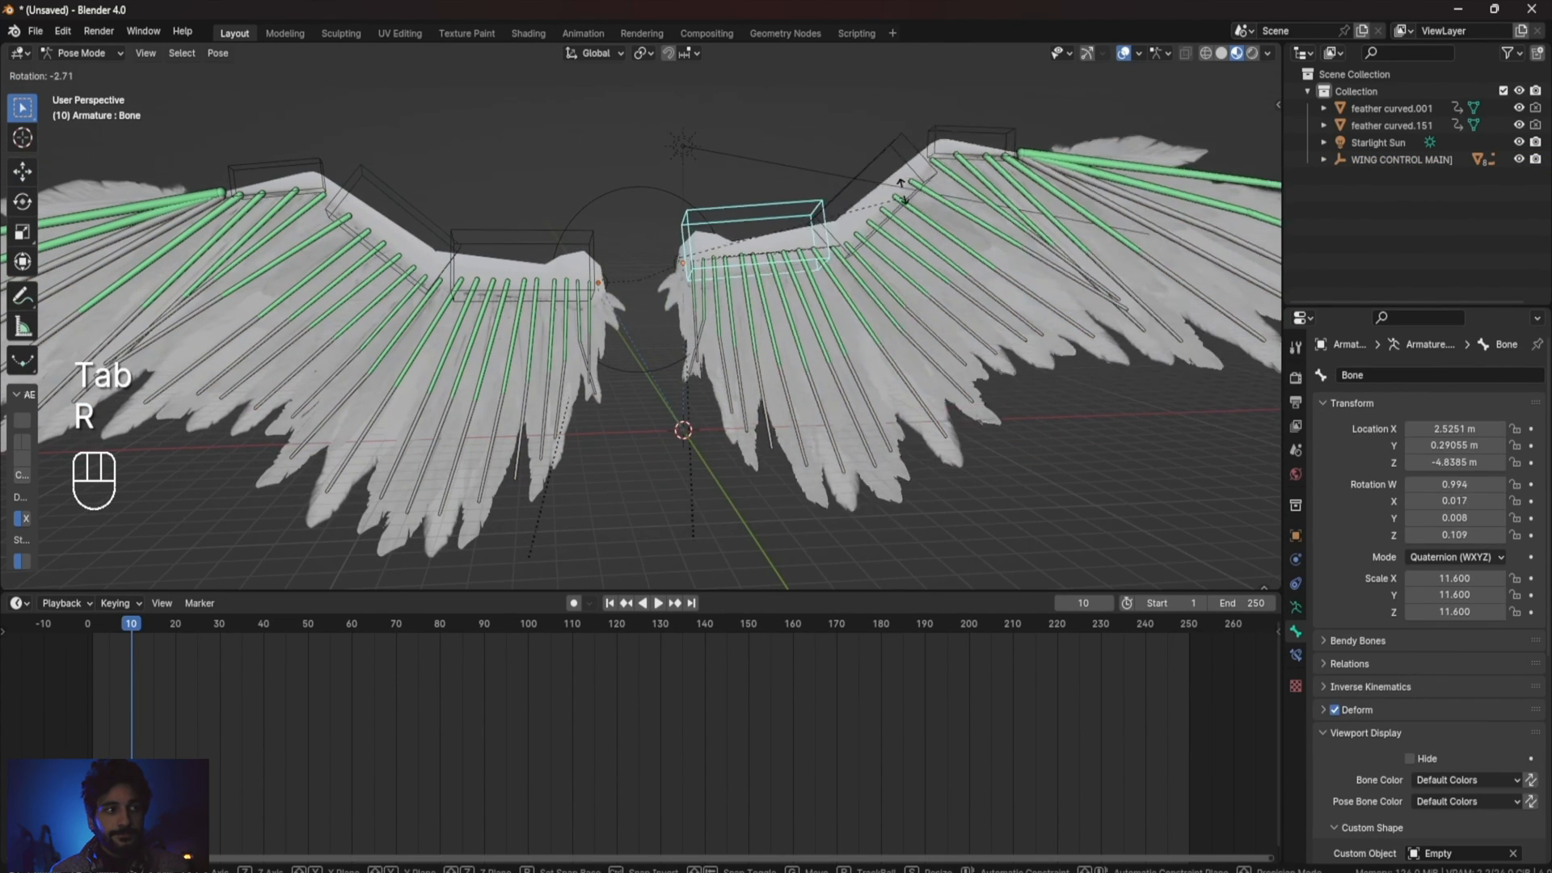
pyautogui.press('r')
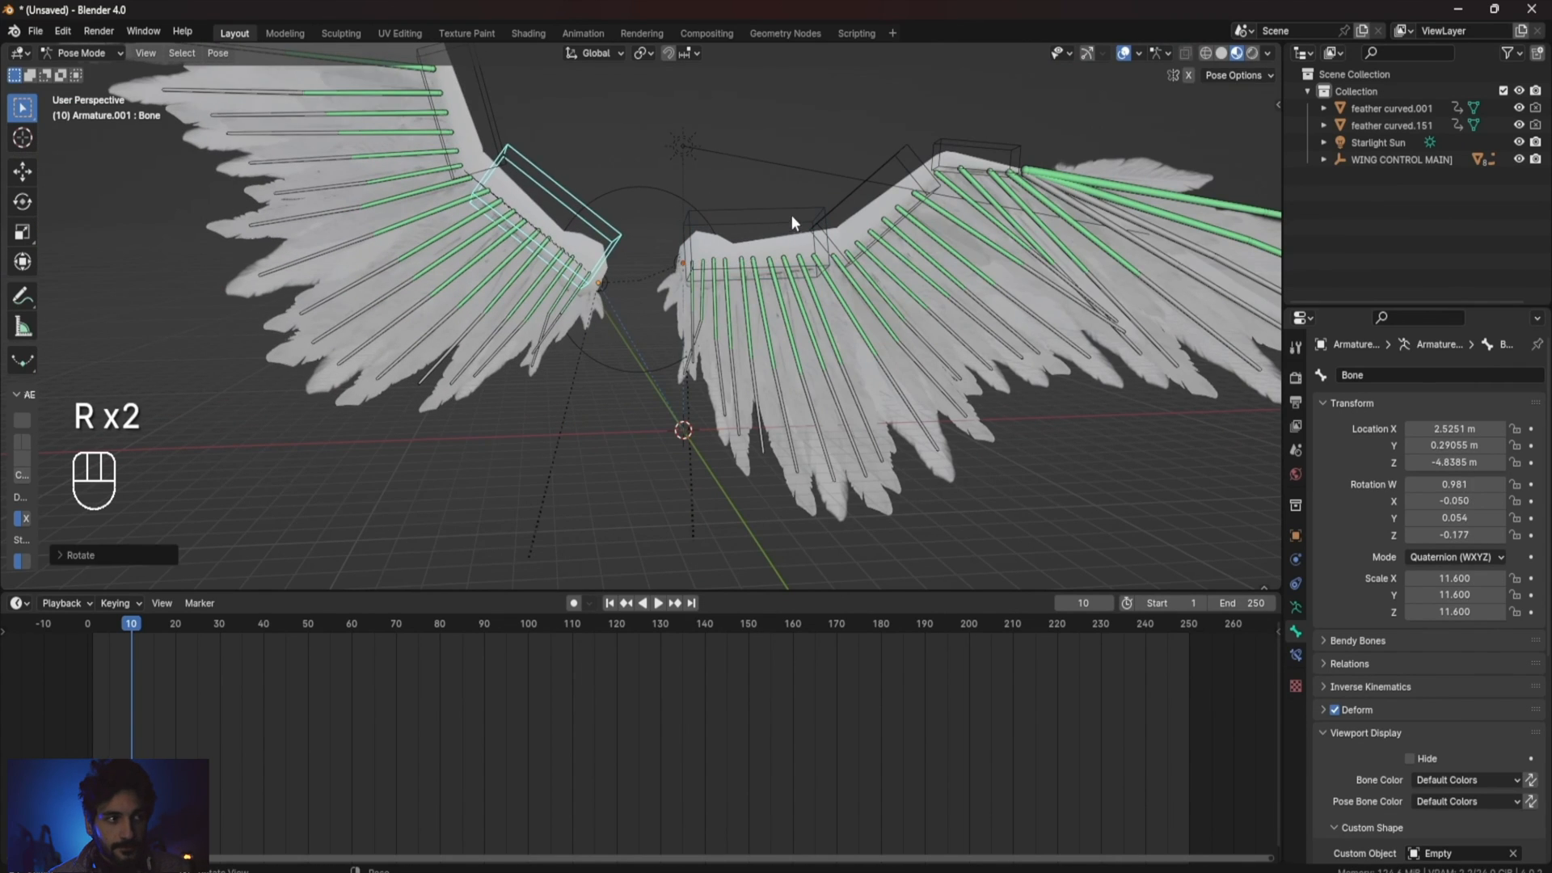